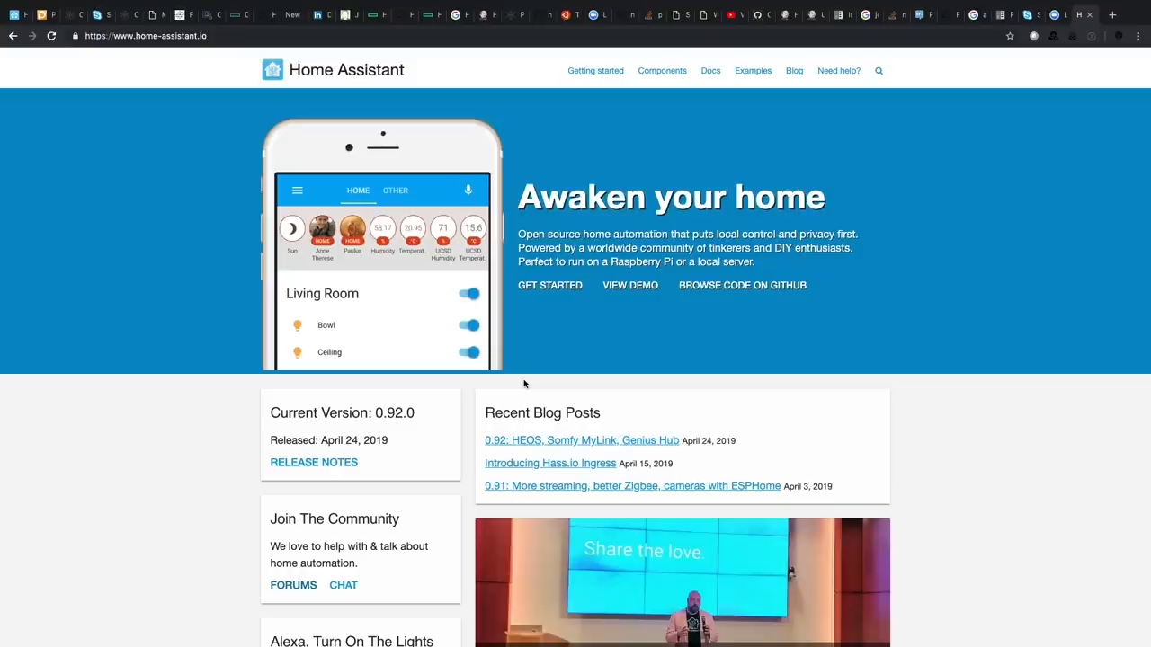
mouse_move(632, 450)
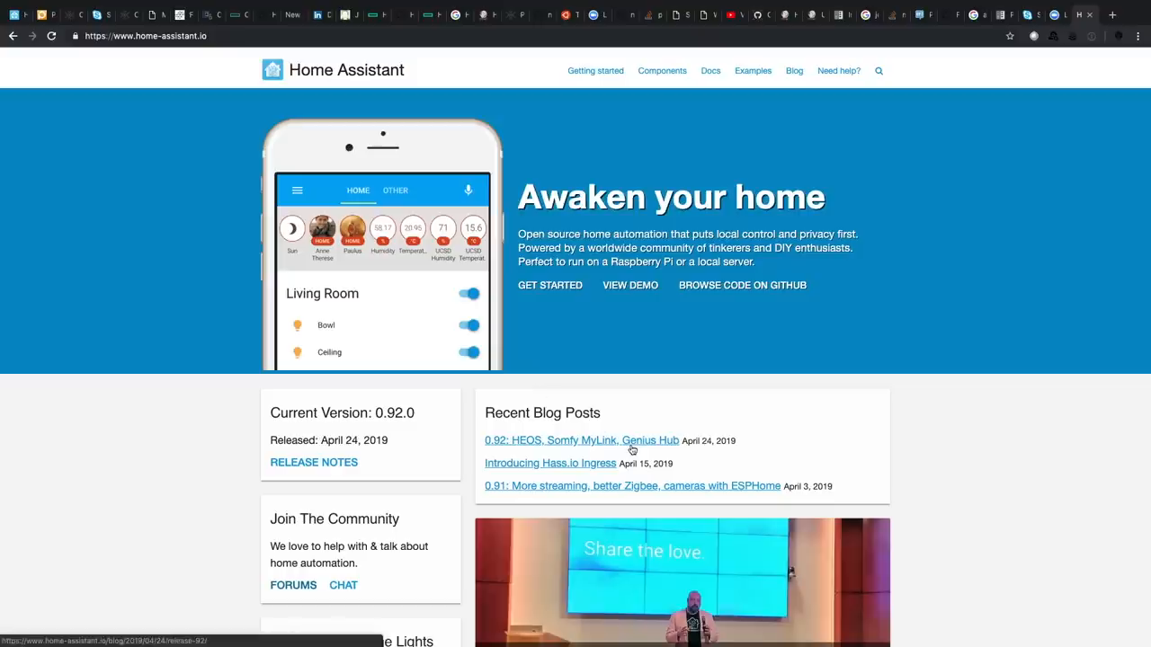
Scroll the home-assistant.io homepage and open the Getting started guide.
scroll("down", 3)
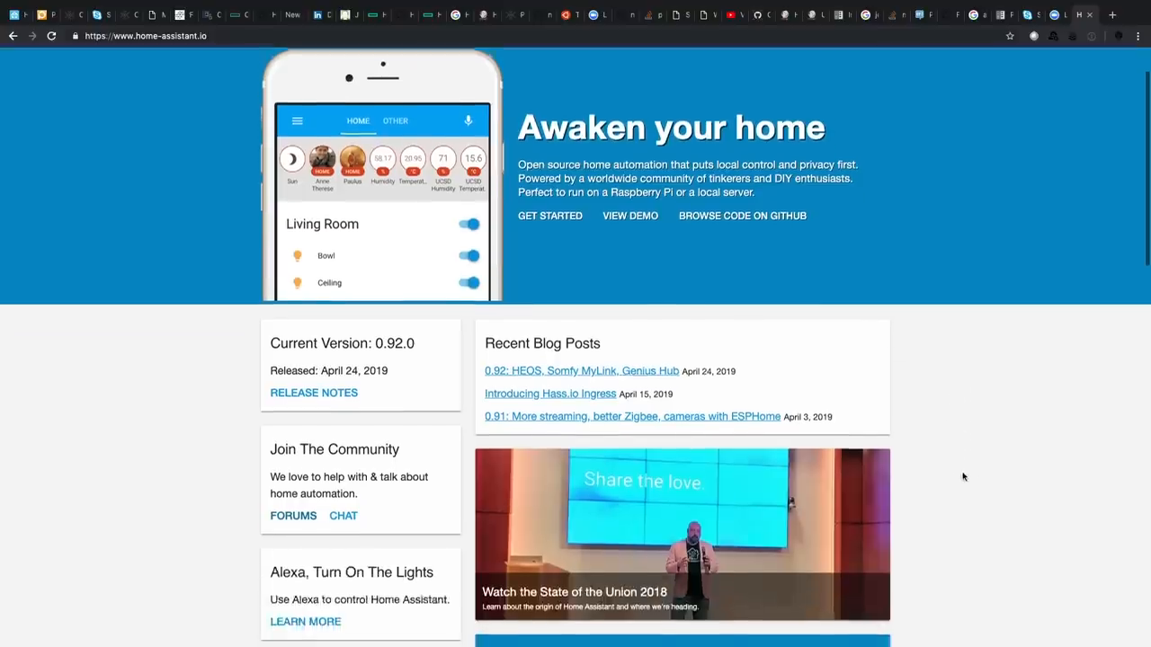
scroll("down", 3)
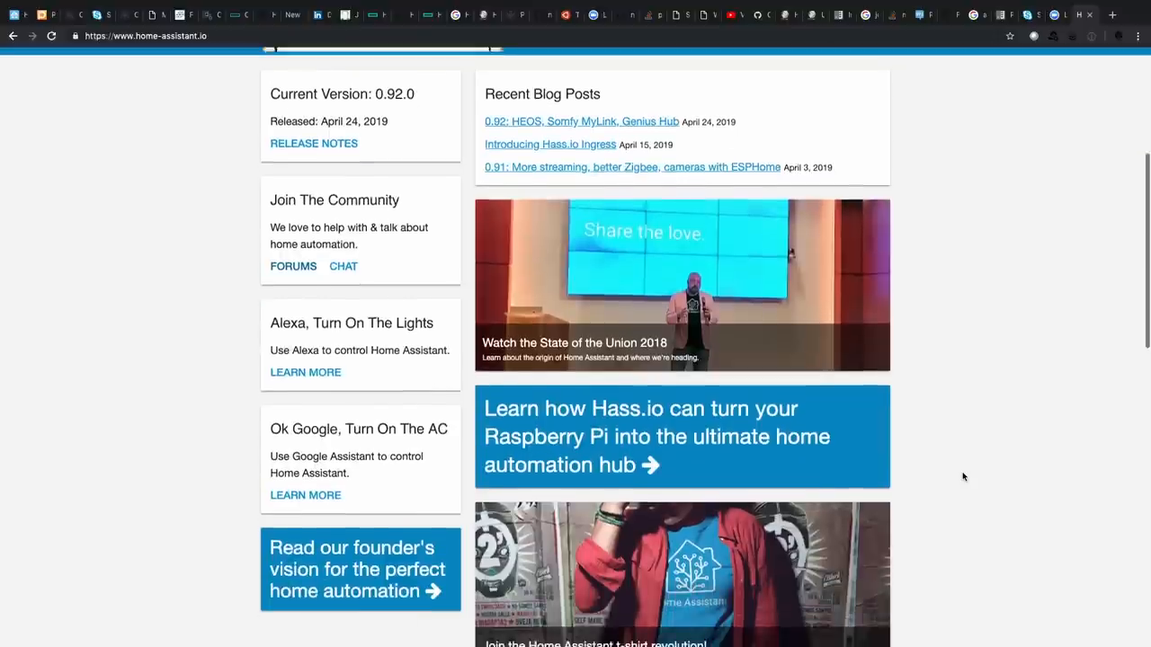
scroll("down", 3)
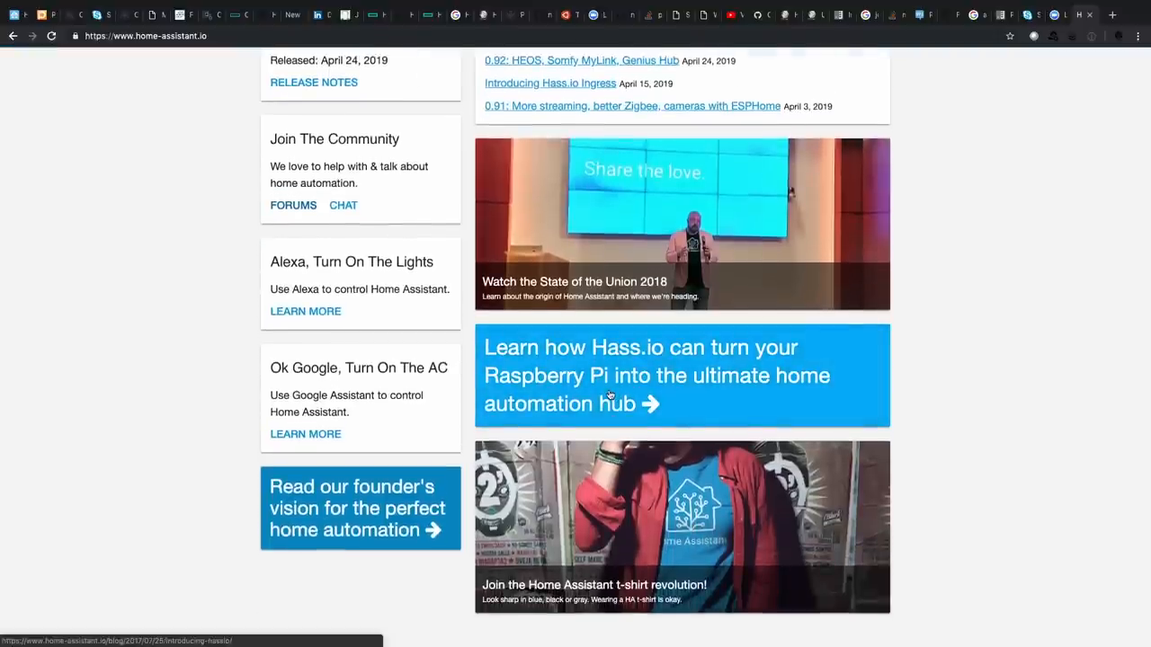
scroll("down", 3)
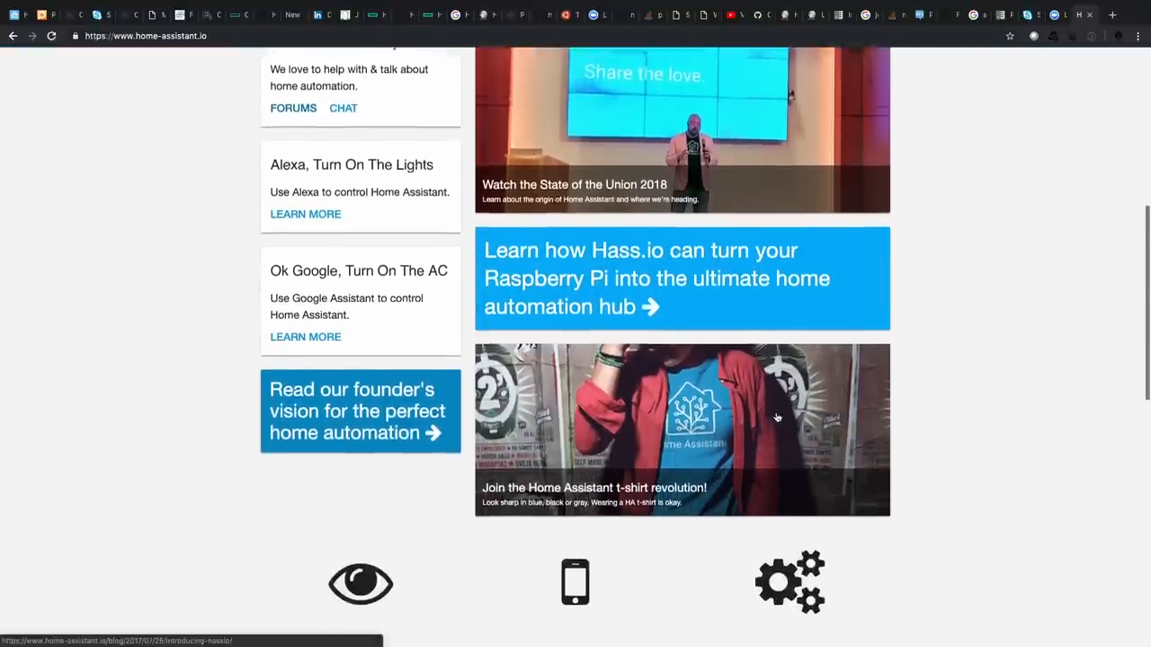
scroll("down", 3)
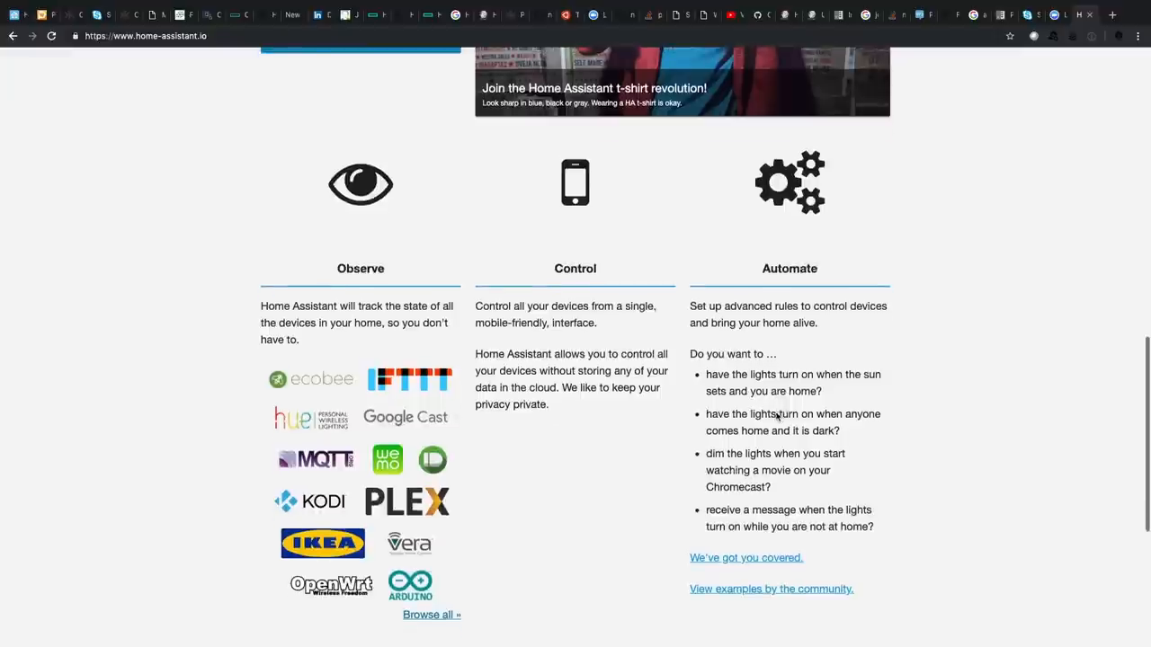
scroll("down", 3)
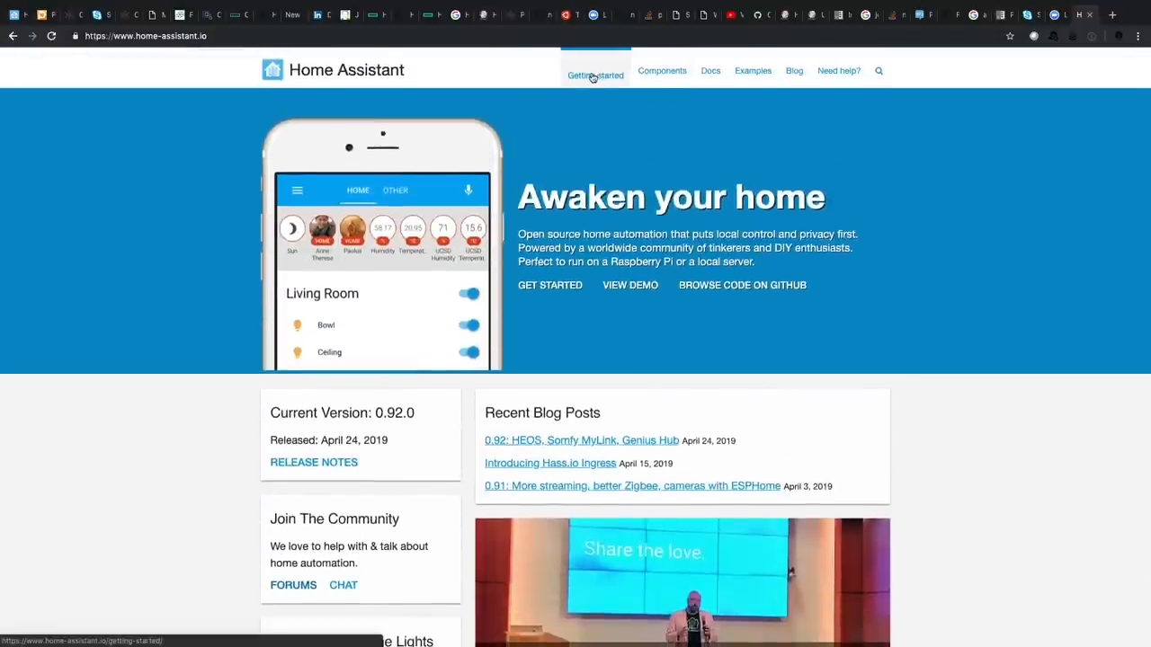
left_click(596, 70)
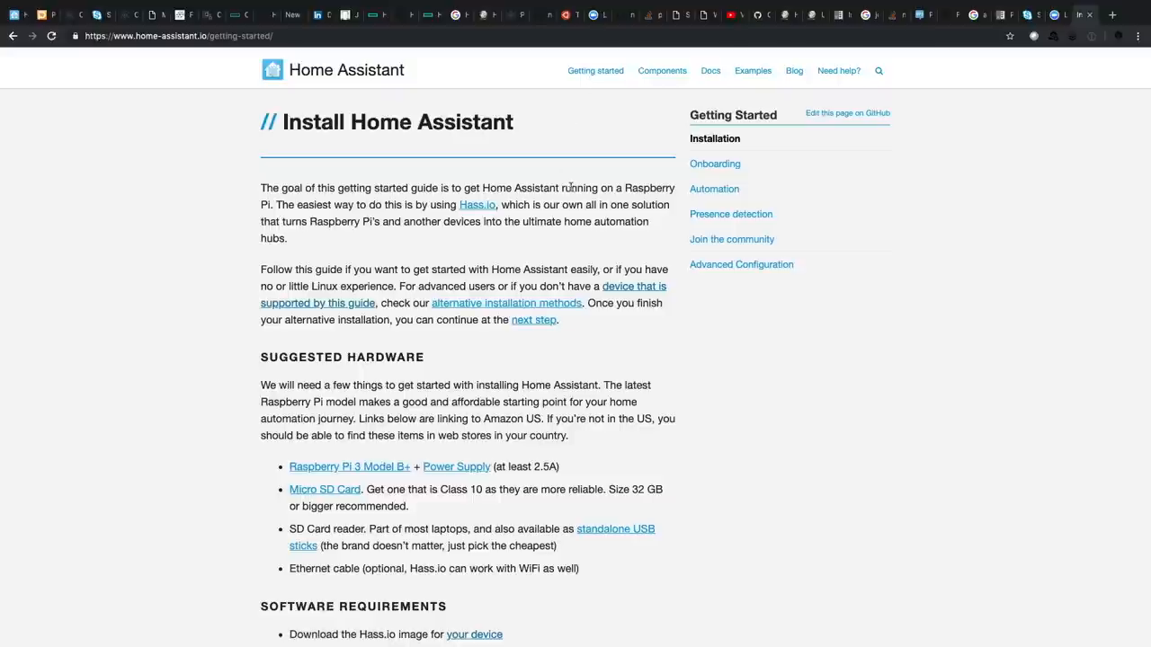
mouse_move(517, 376)
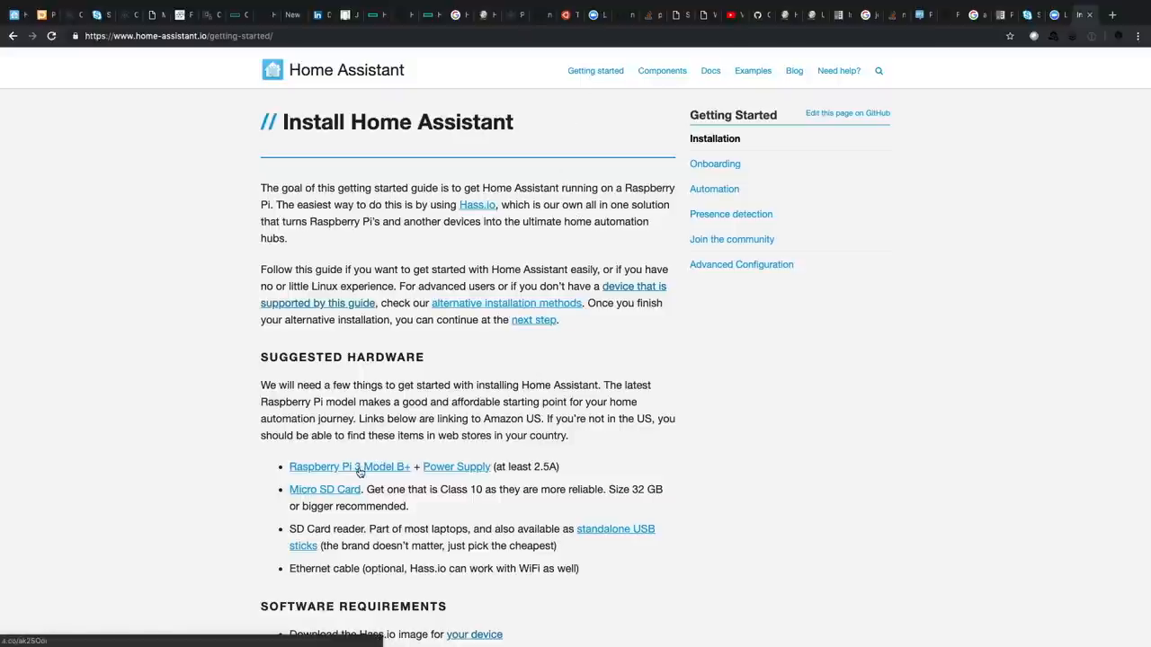
Scroll the Hass.io installation page listing Raspberry Pi and other device images.
scroll("down", 3)
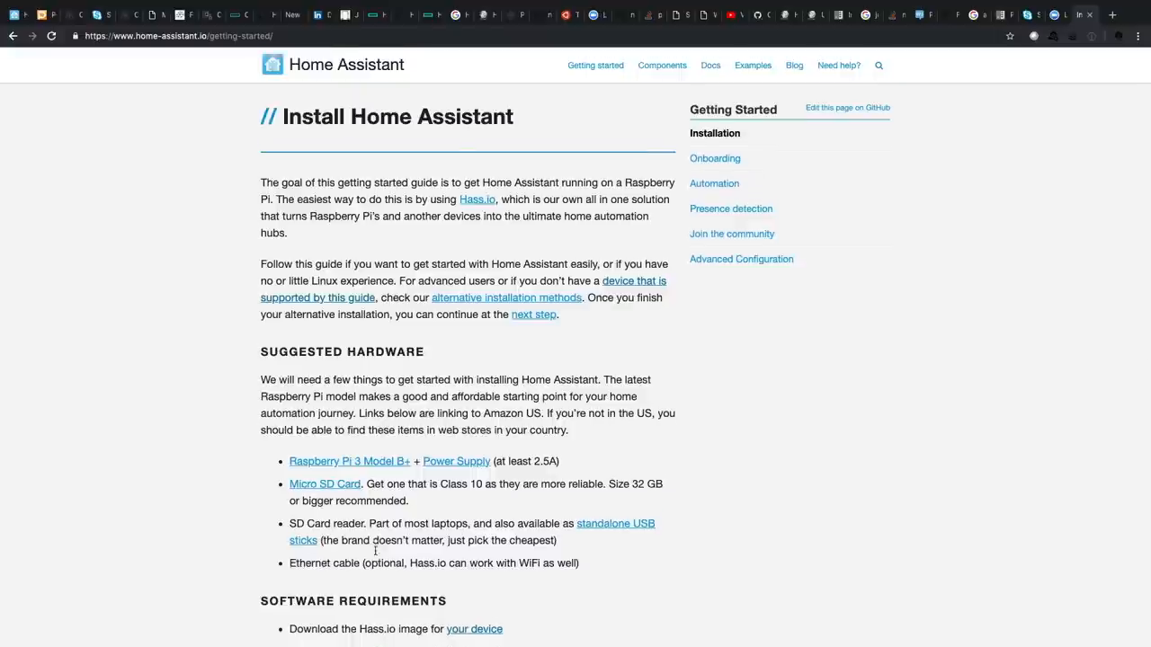
scroll("down", 3)
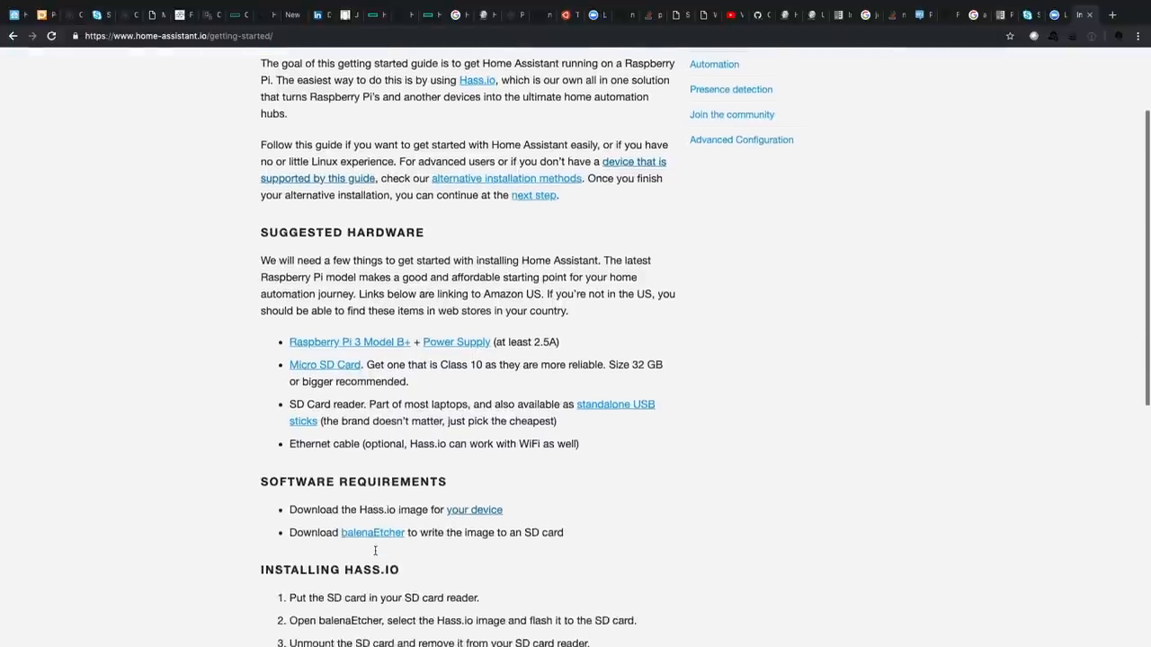
scroll("down", 3)
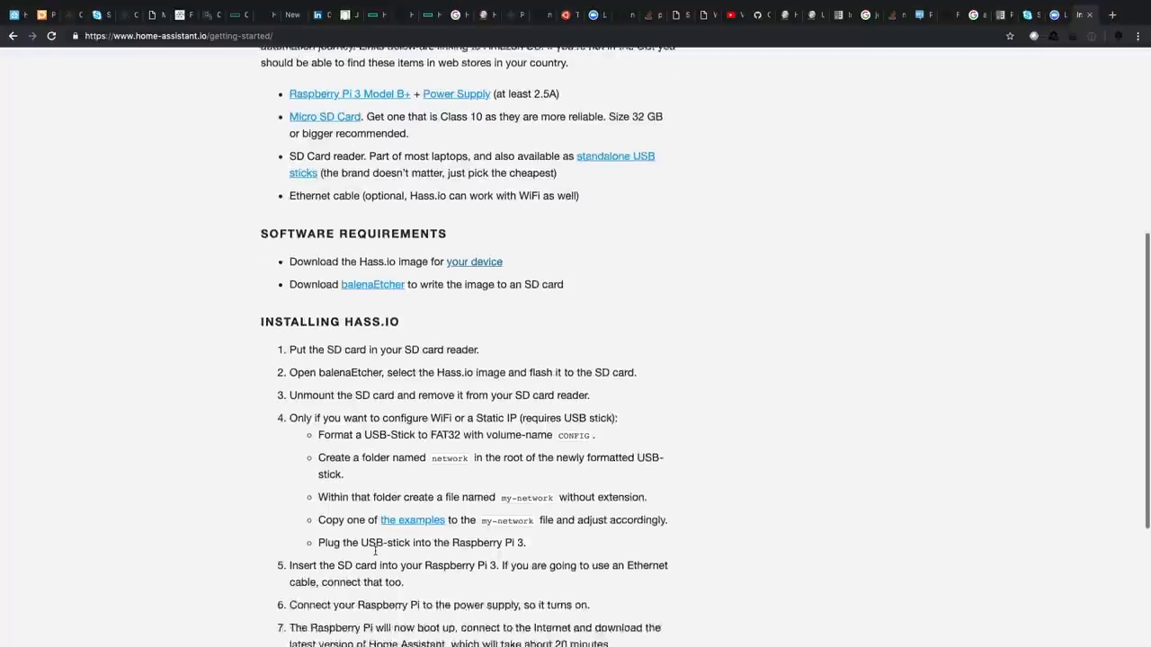
scroll("down", 3)
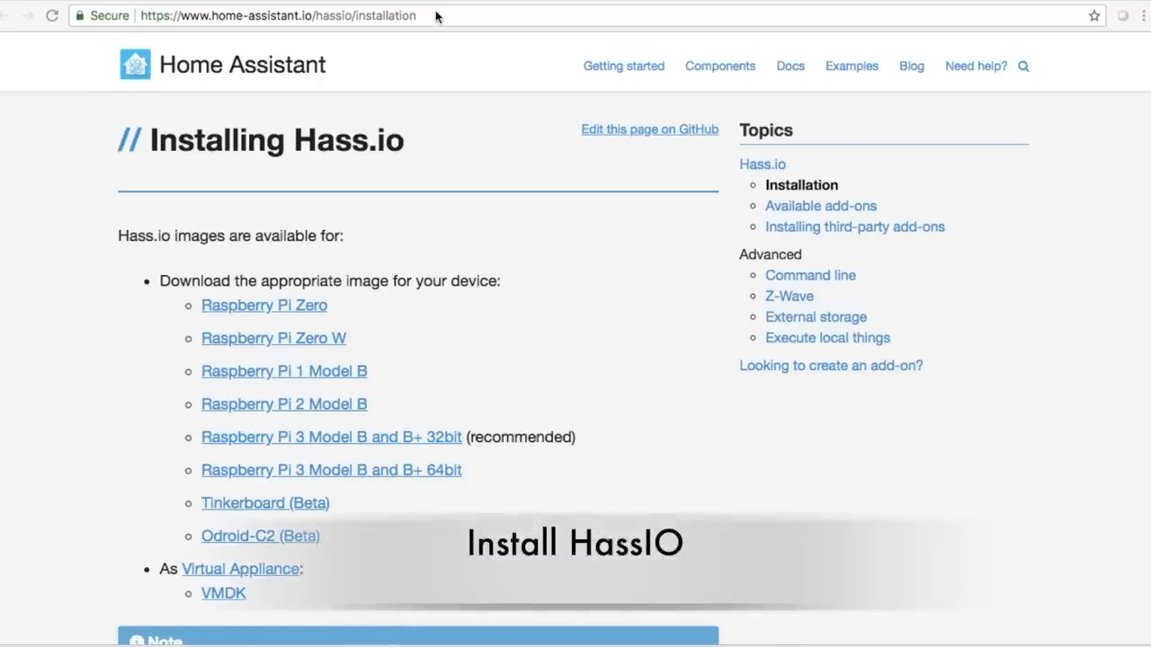
left_click(270, 15)
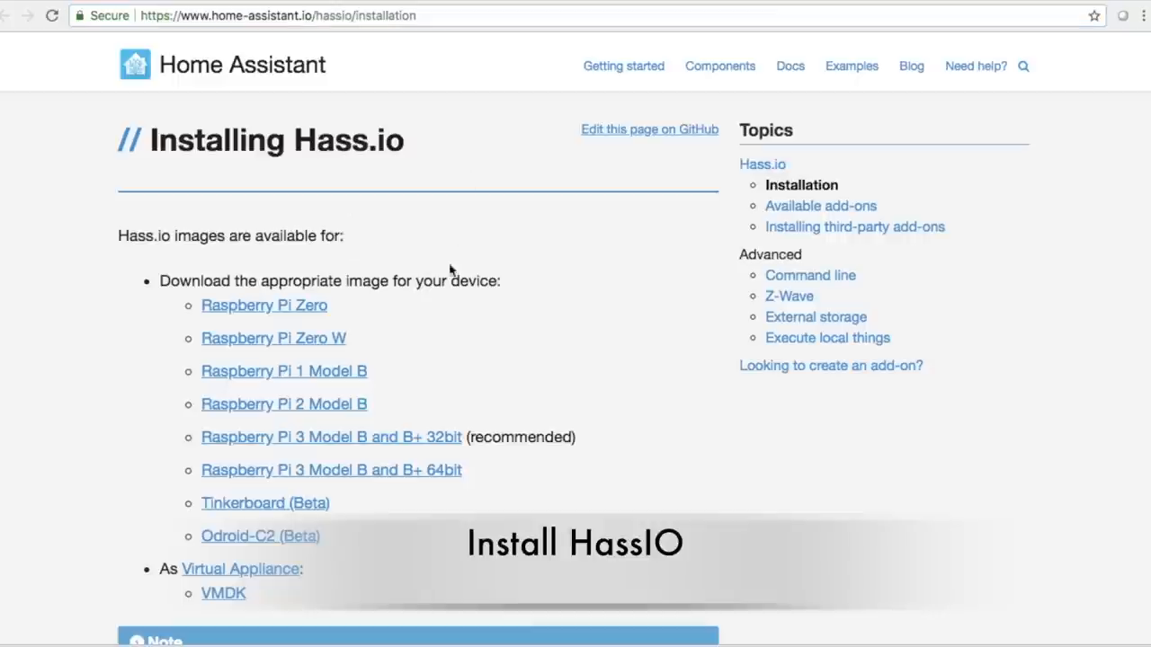
scroll("down", 3)
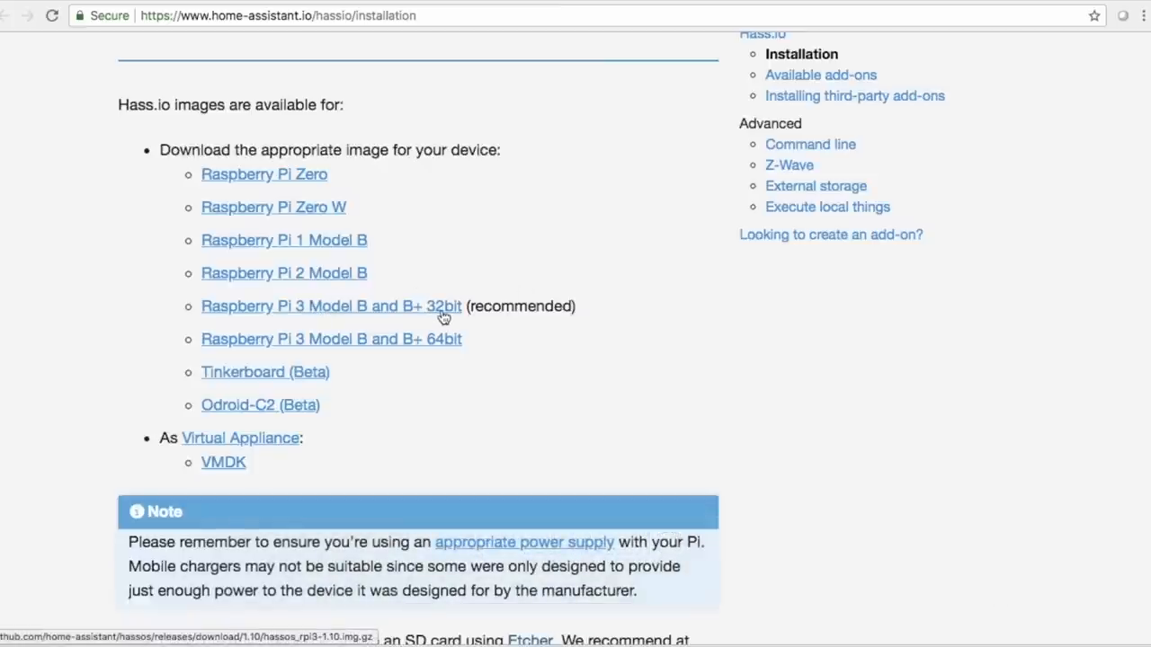
scroll("down", 3)
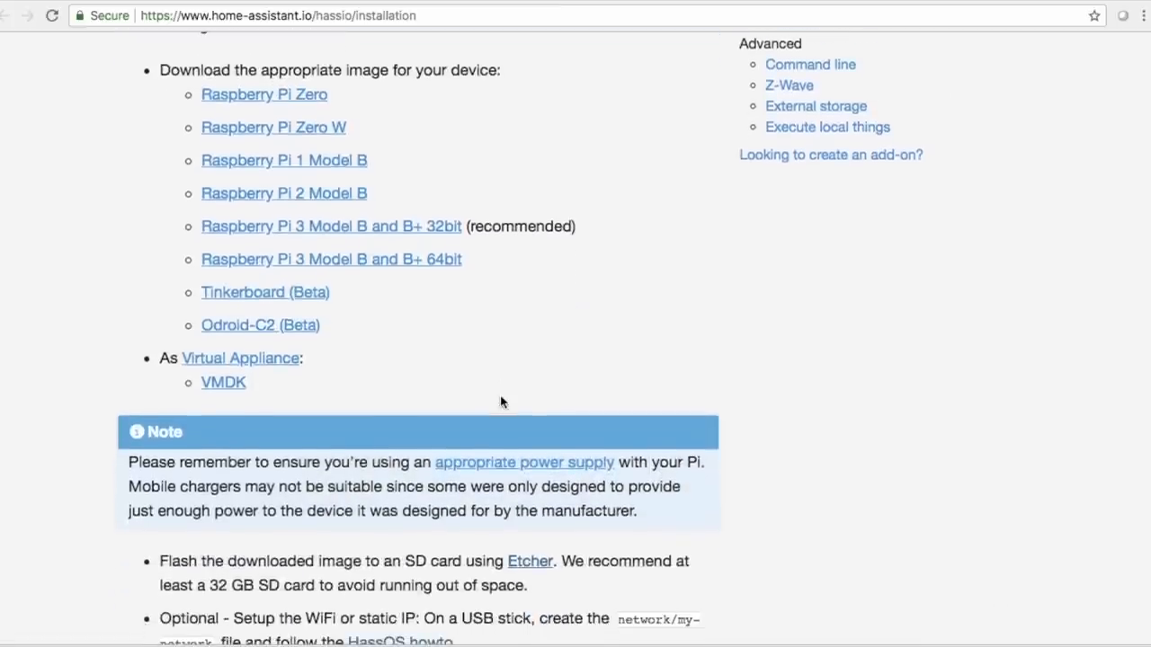
scroll("down", 3)
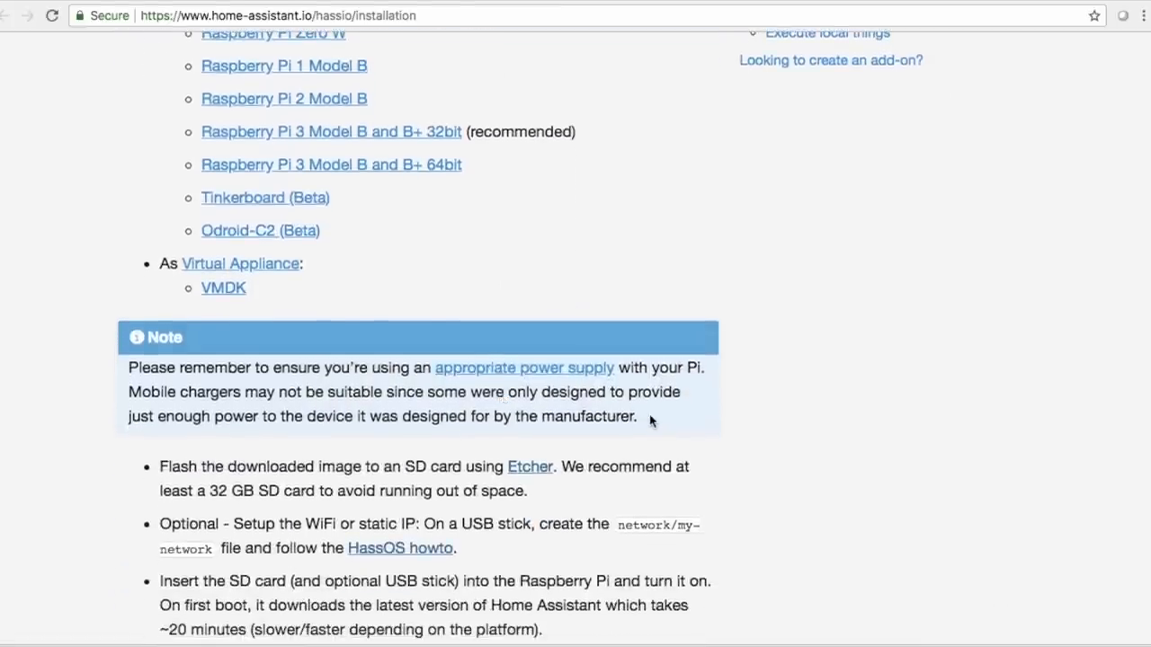
left_click_drag(652, 420, 126, 368)
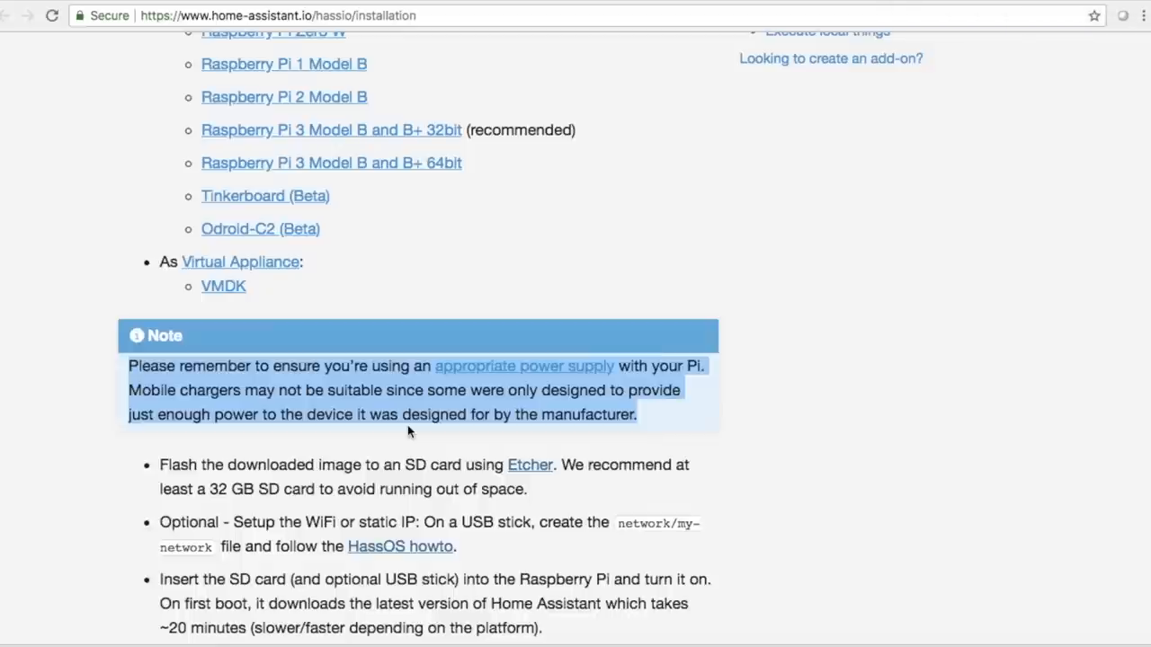
mouse_move(692, 414)
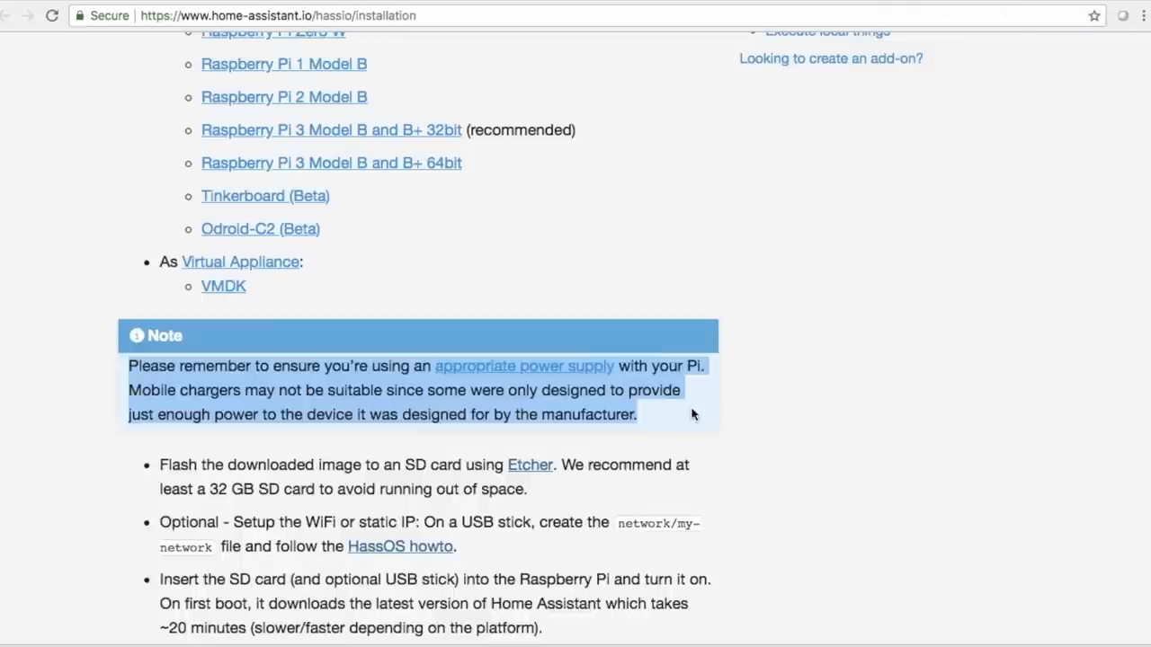
scroll("down", 3)
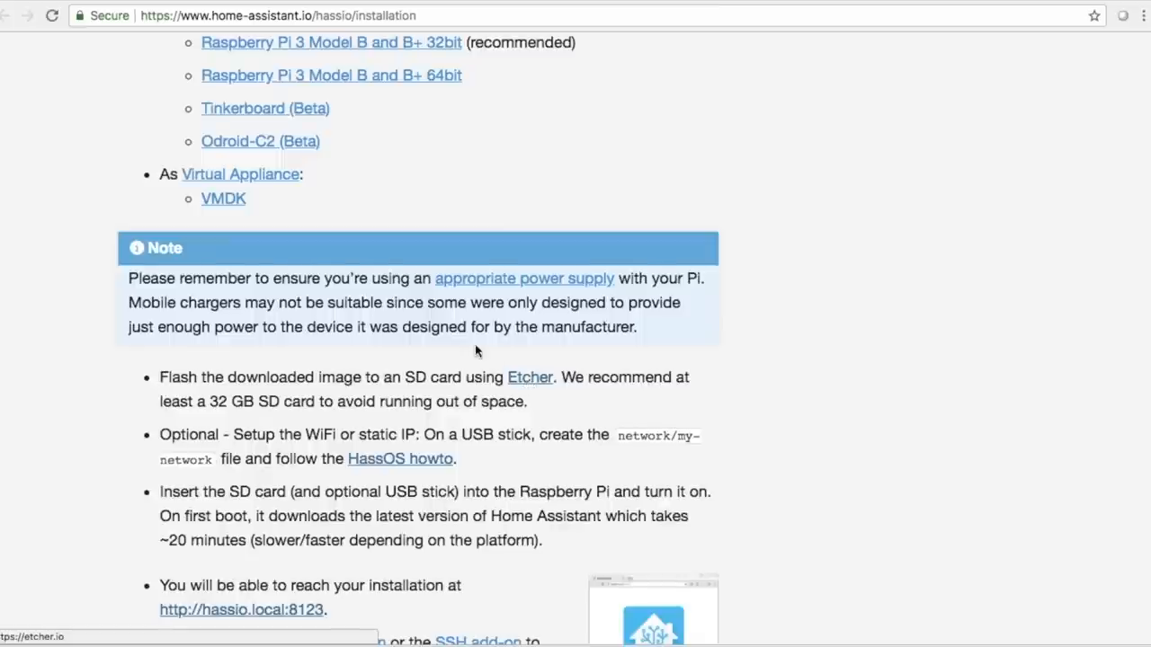
scroll("up", 3)
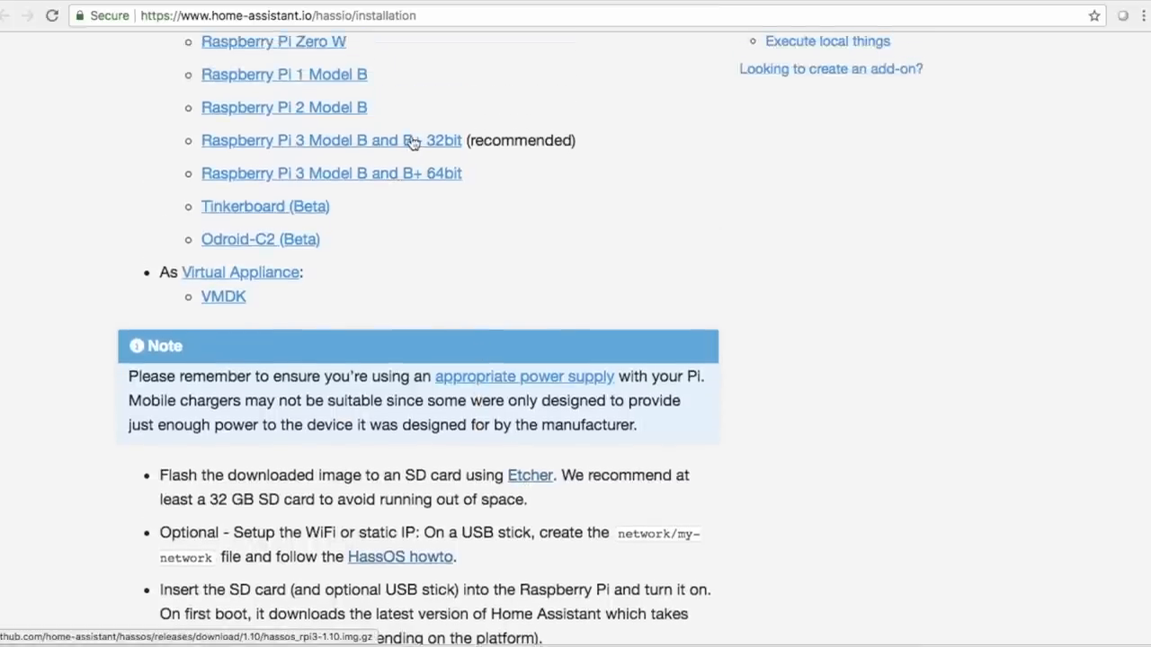
mouse_move(526, 484)
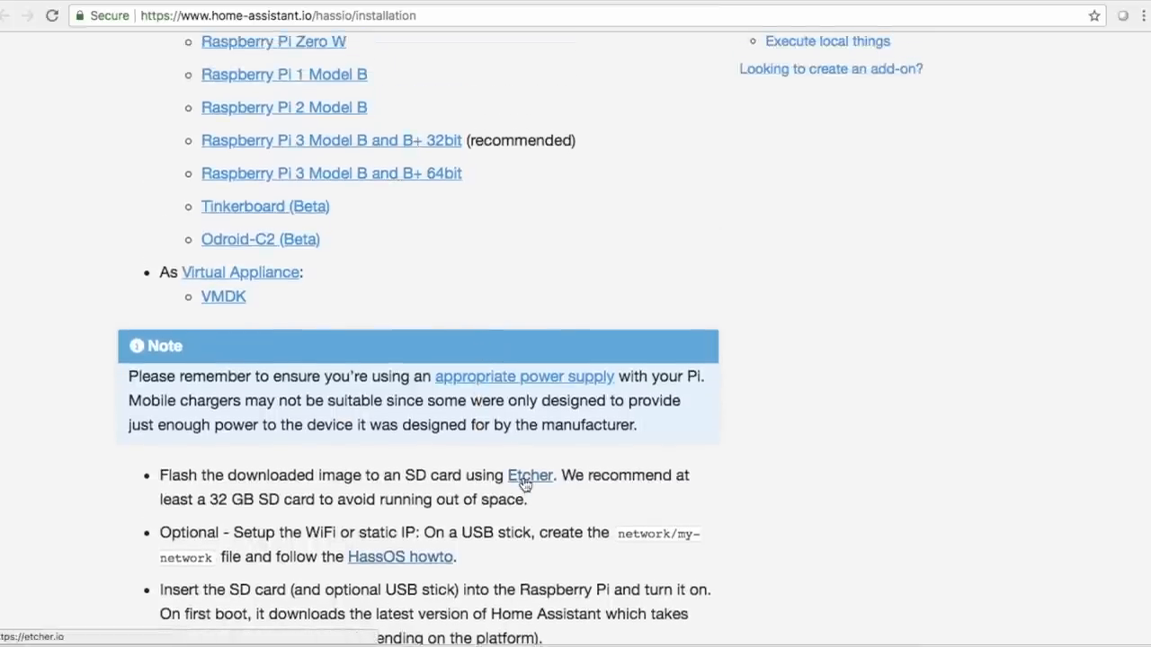
Launch Etcher, dismiss its update and disk warnings, and select hassos_rpi3-1.10.img.gz.
key("cmd+space")
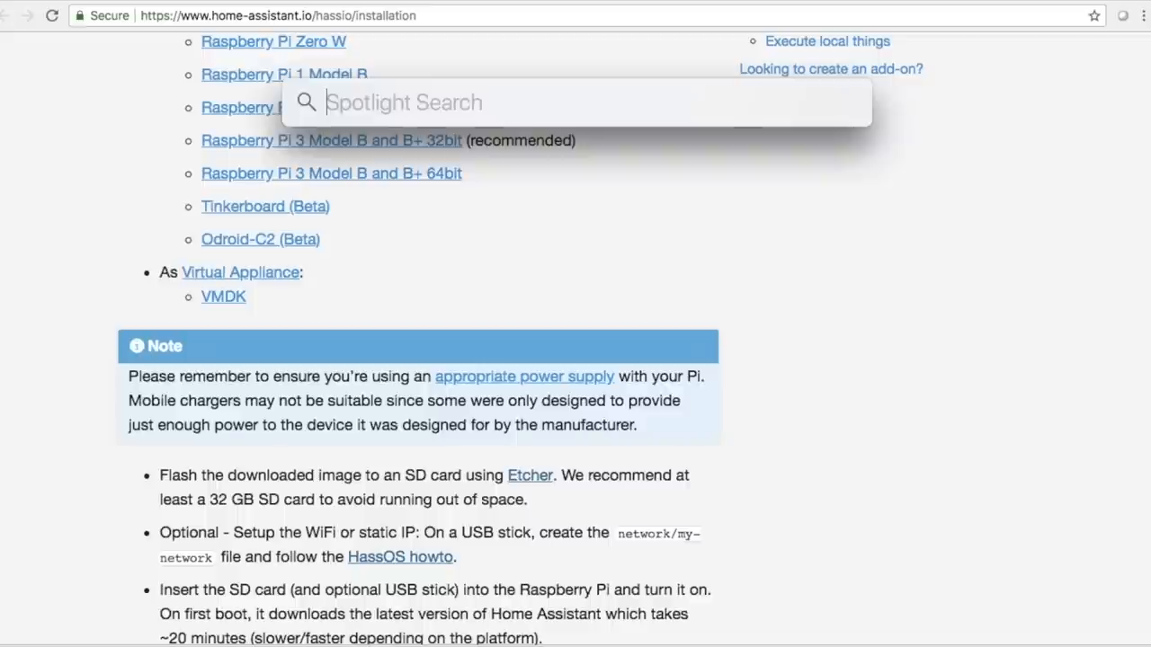
type("etcher")
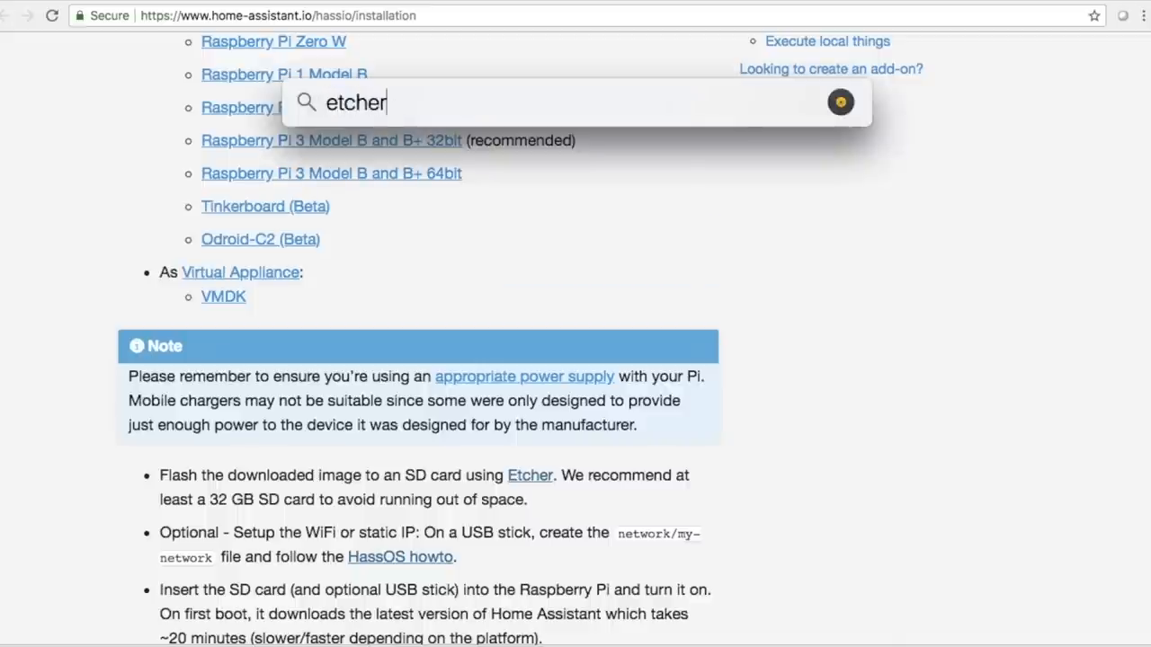
key("Escape")
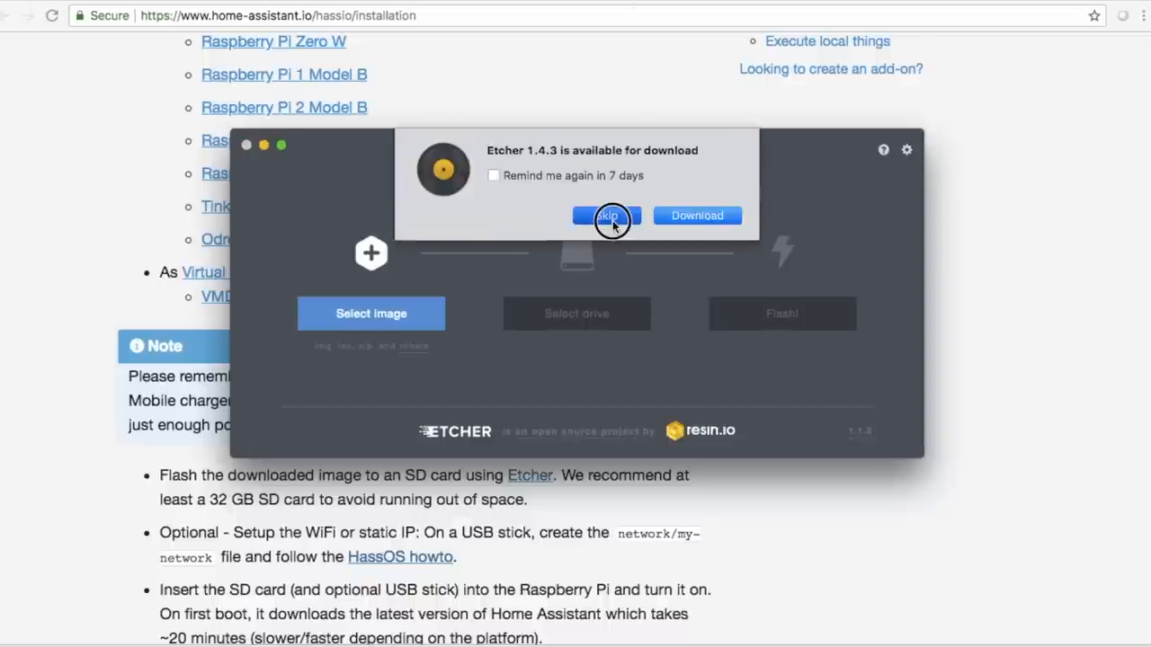
left_click(606, 215)
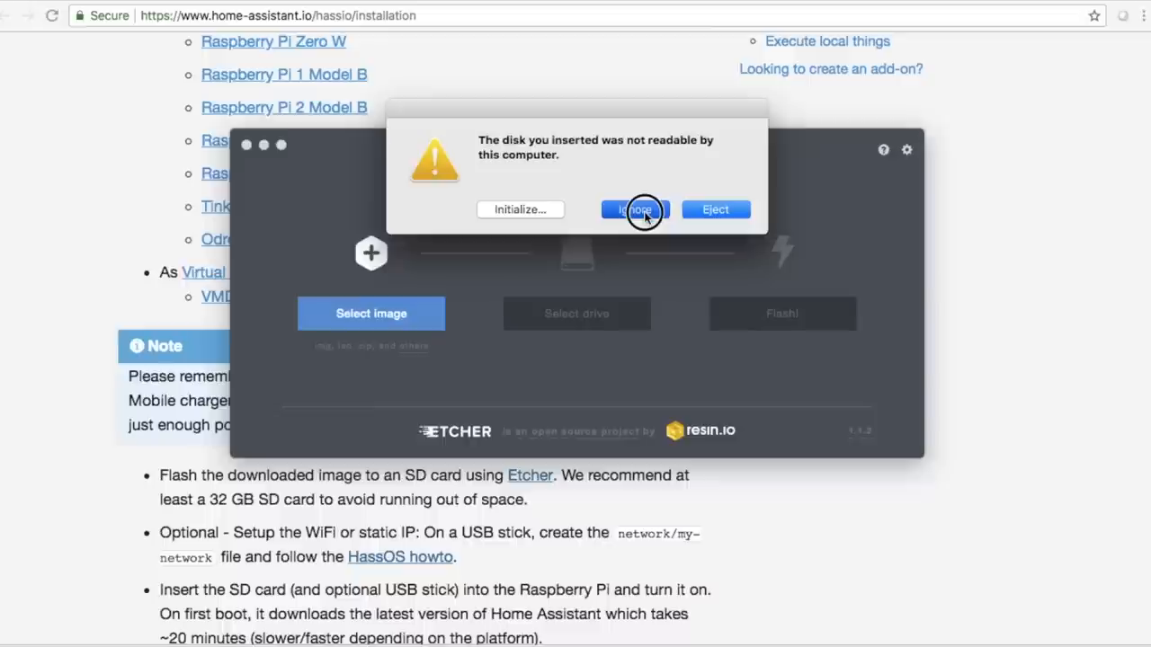
left_click(636, 210)
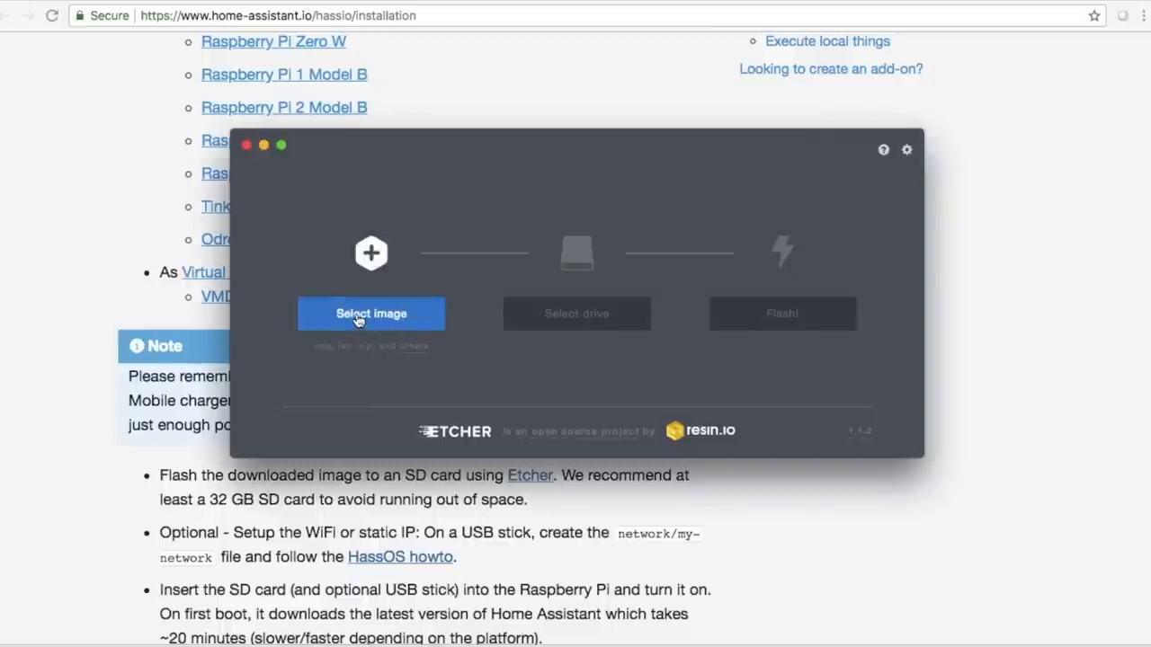
left_click(371, 313)
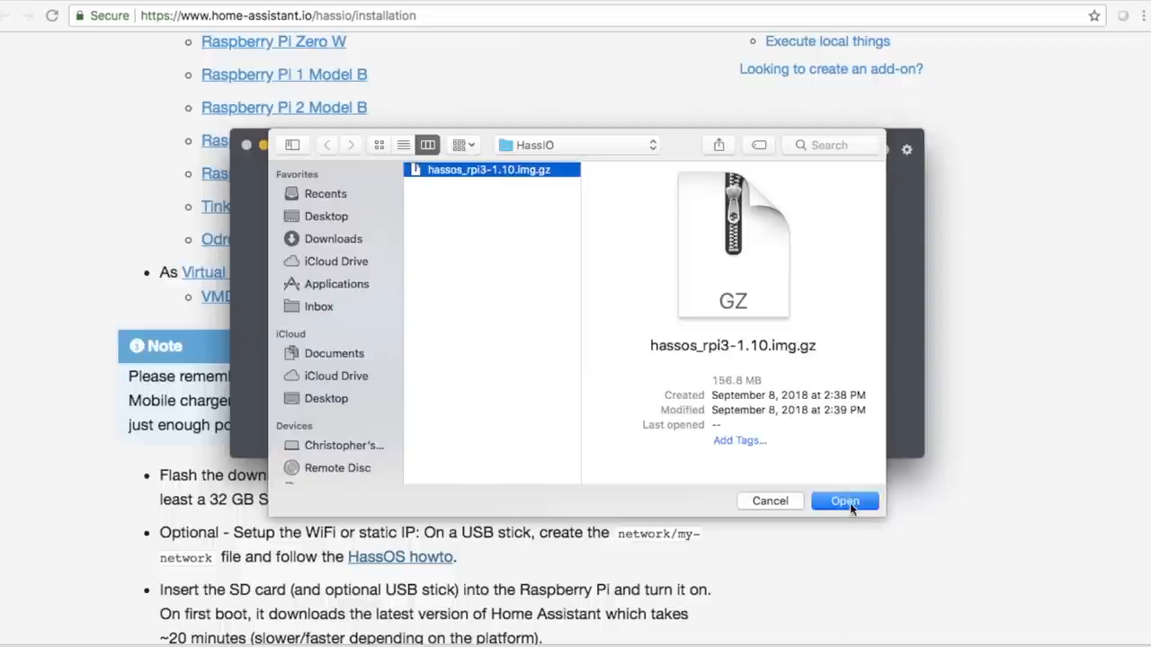
left_click(843, 501)
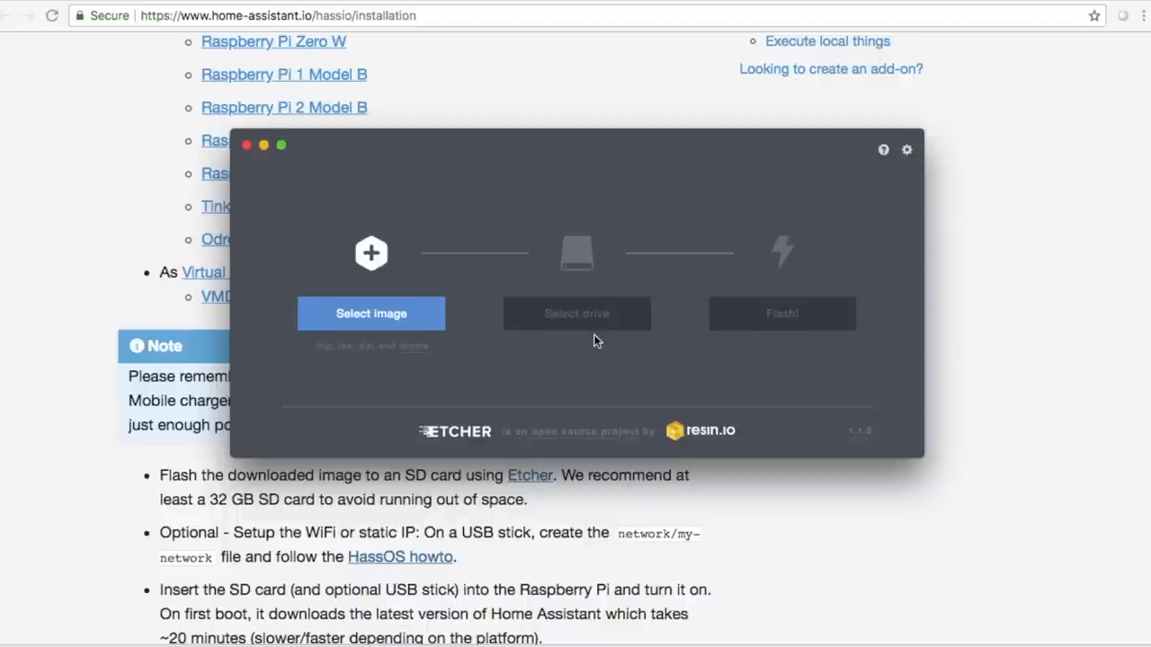
mouse_move(501, 379)
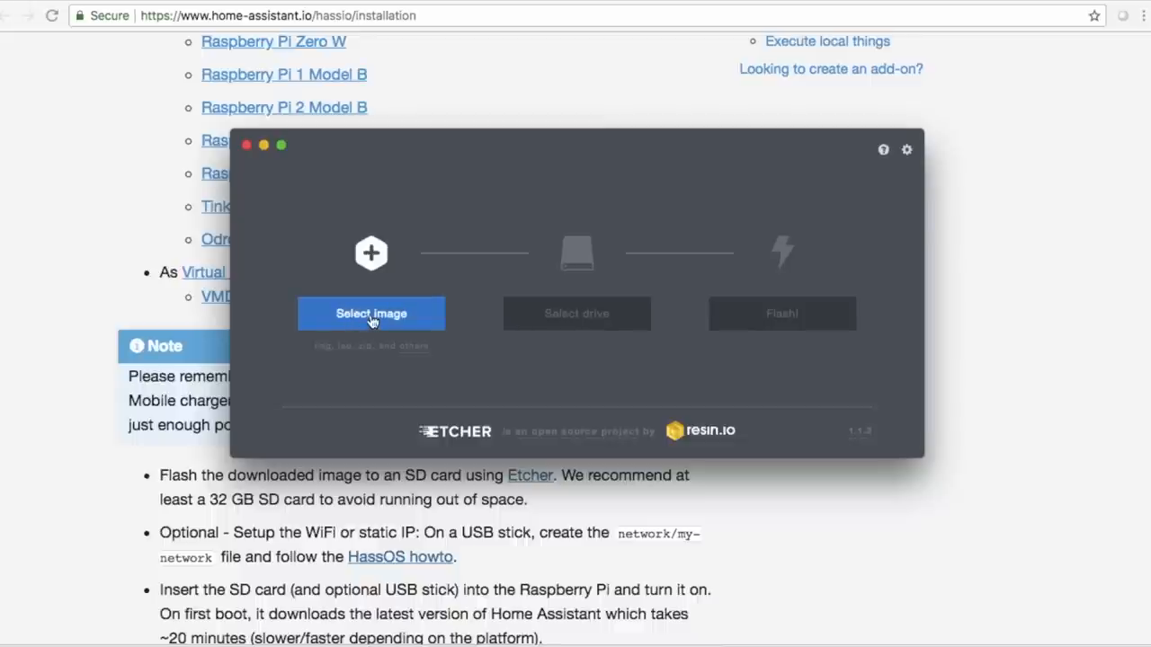
Flash hassos_rpi3-1.10.img.gz onto the 32 GB SD card, approving the permission request.
left_click(372, 313)
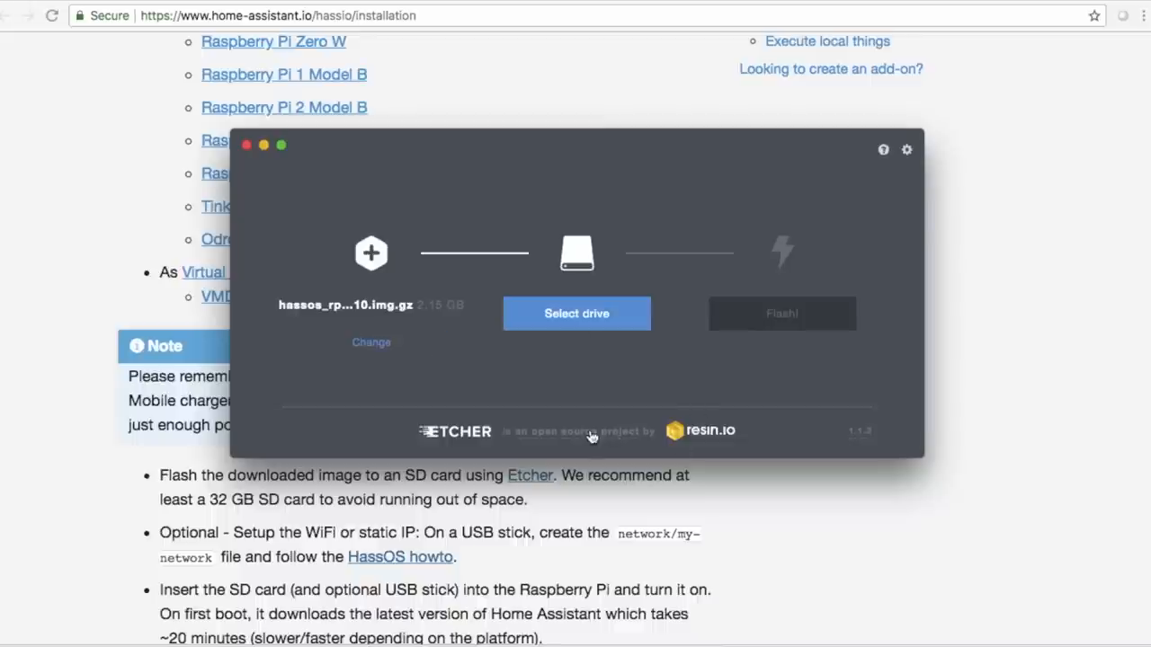
left_click(576, 313)
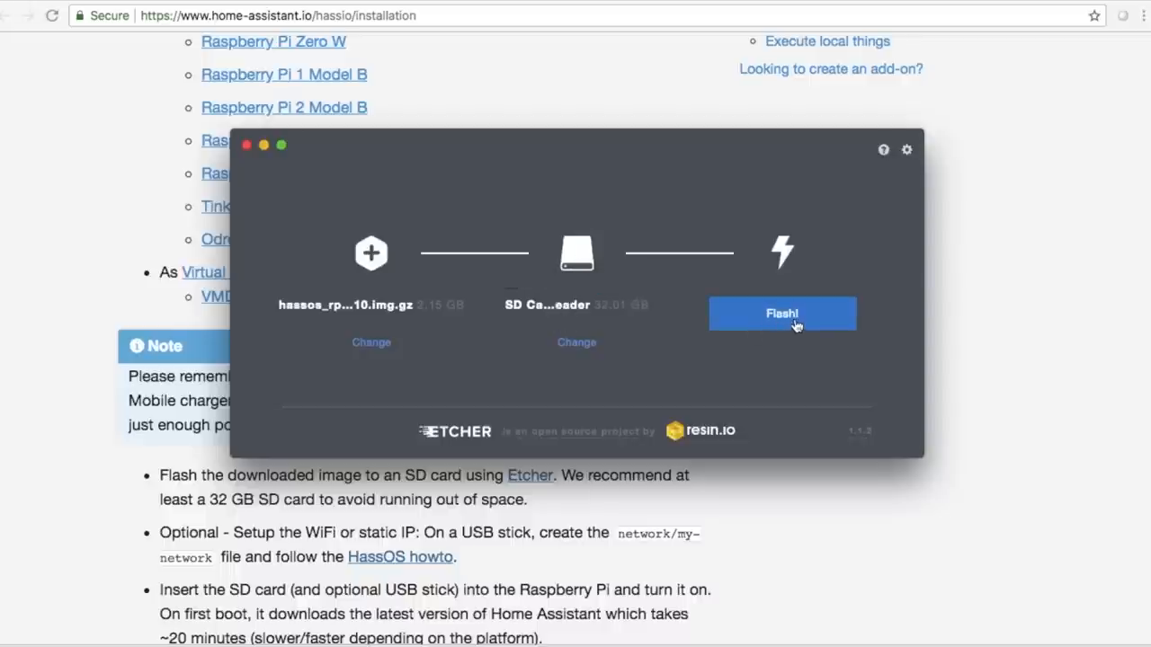
left_click(782, 313)
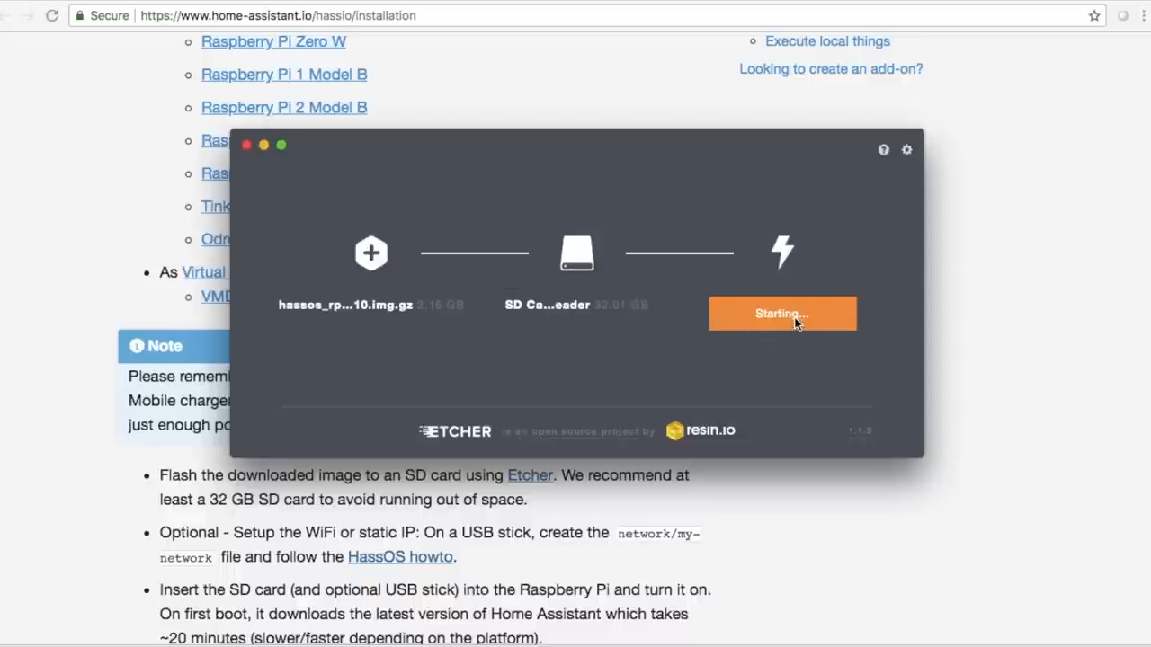
left_click(781, 313)
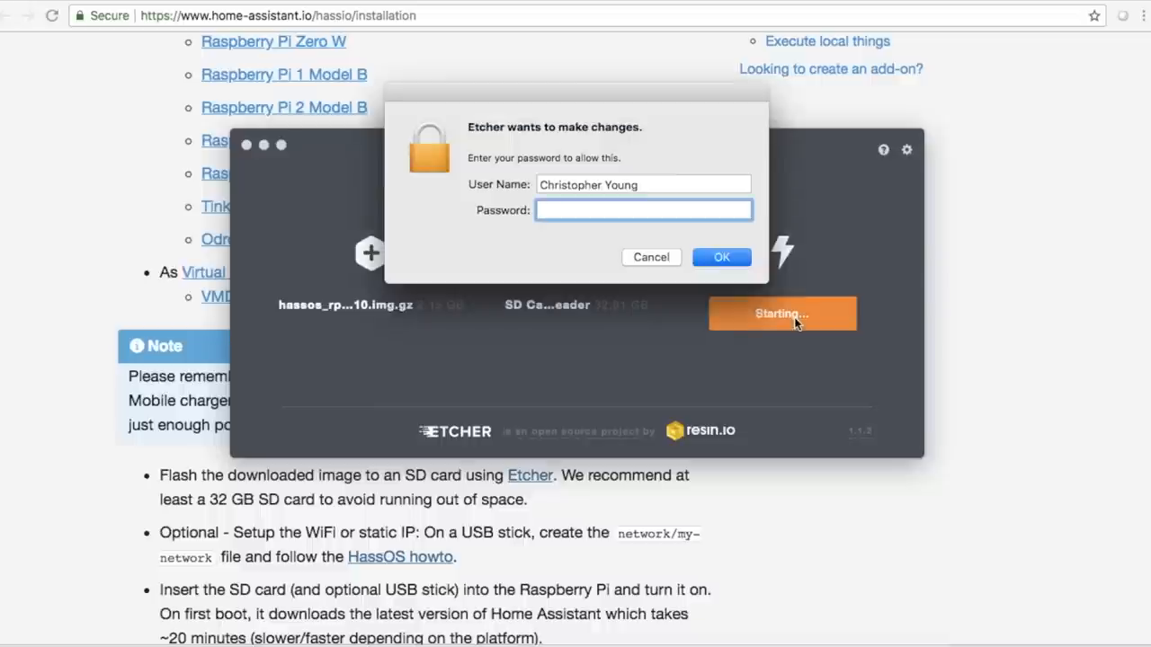
left_click(720, 257)
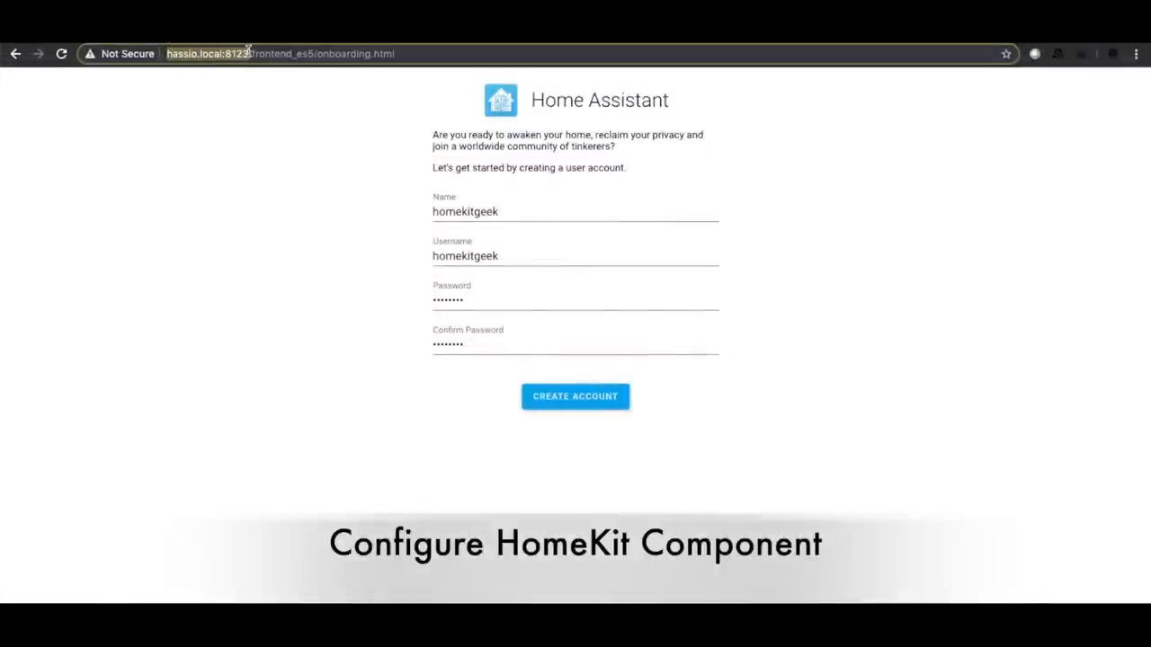
mouse_move(423, 124)
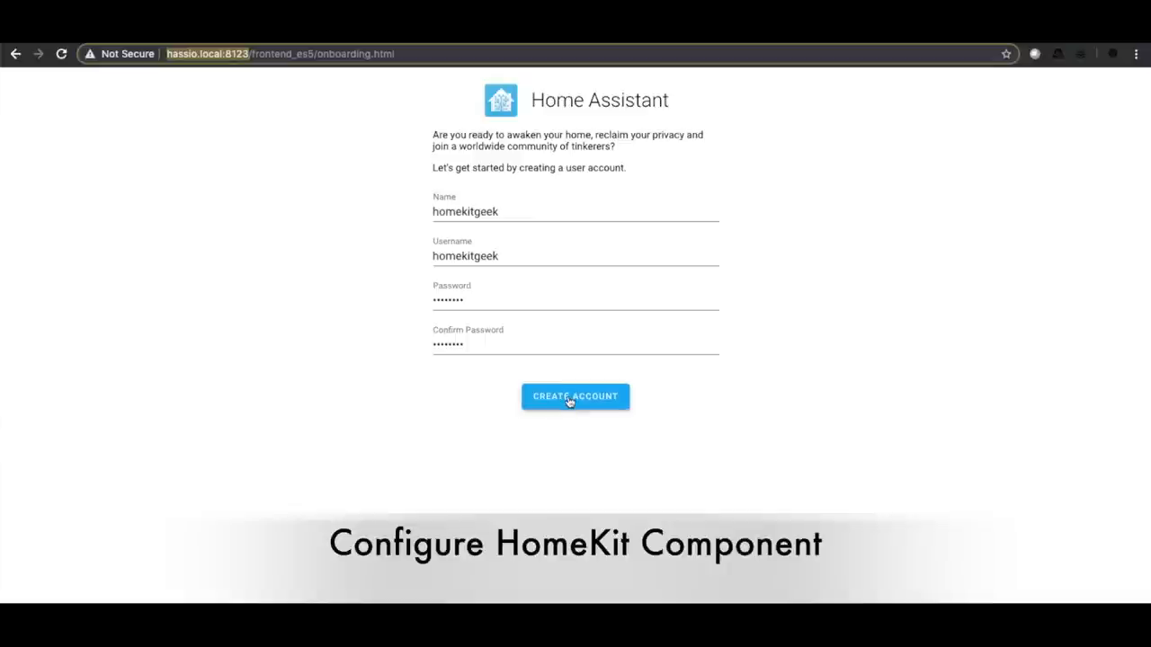
Submit the filled onboarding form to create the first user account.
left_click(575, 396)
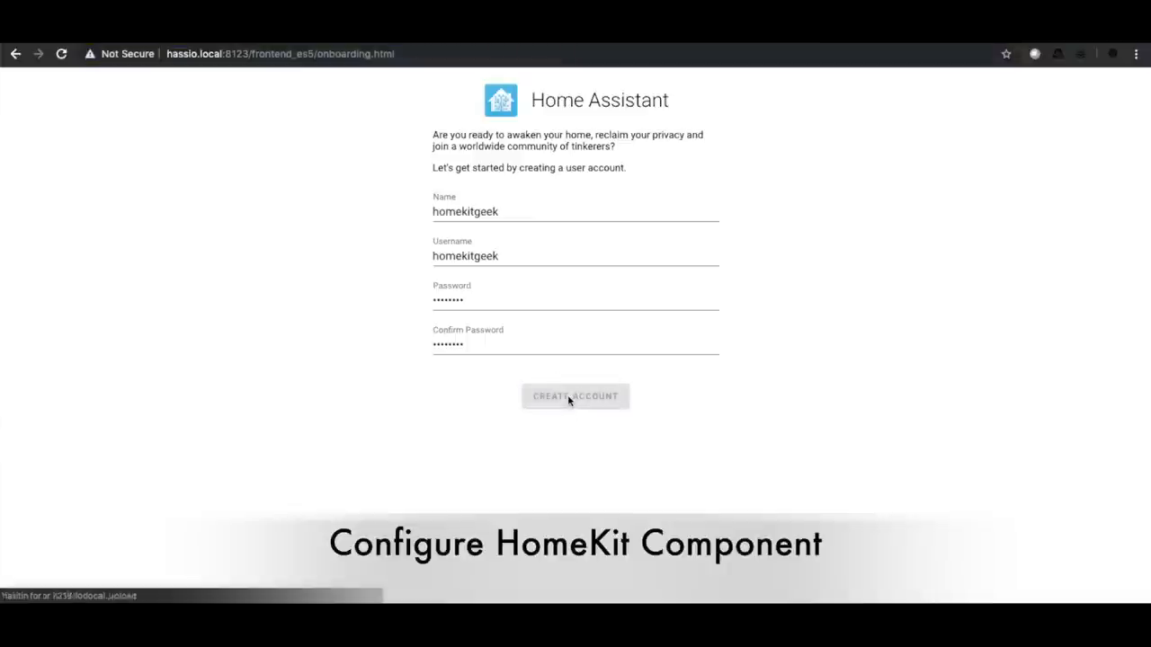
left_click(574, 397)
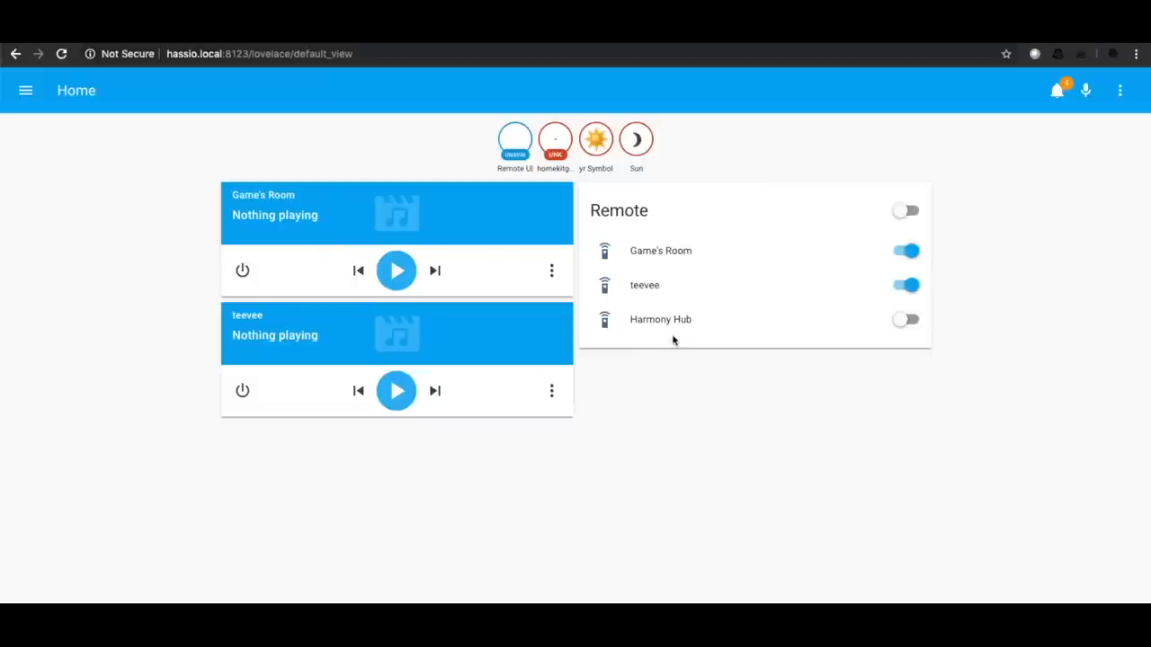
mouse_move(679, 393)
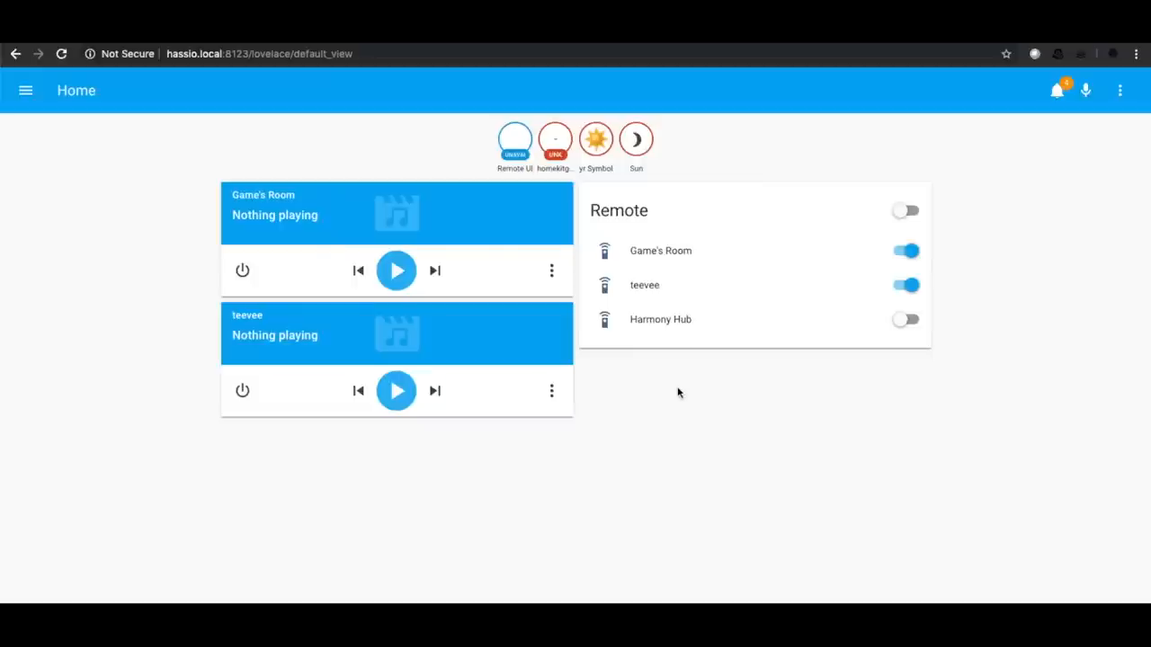
mouse_move(669, 290)
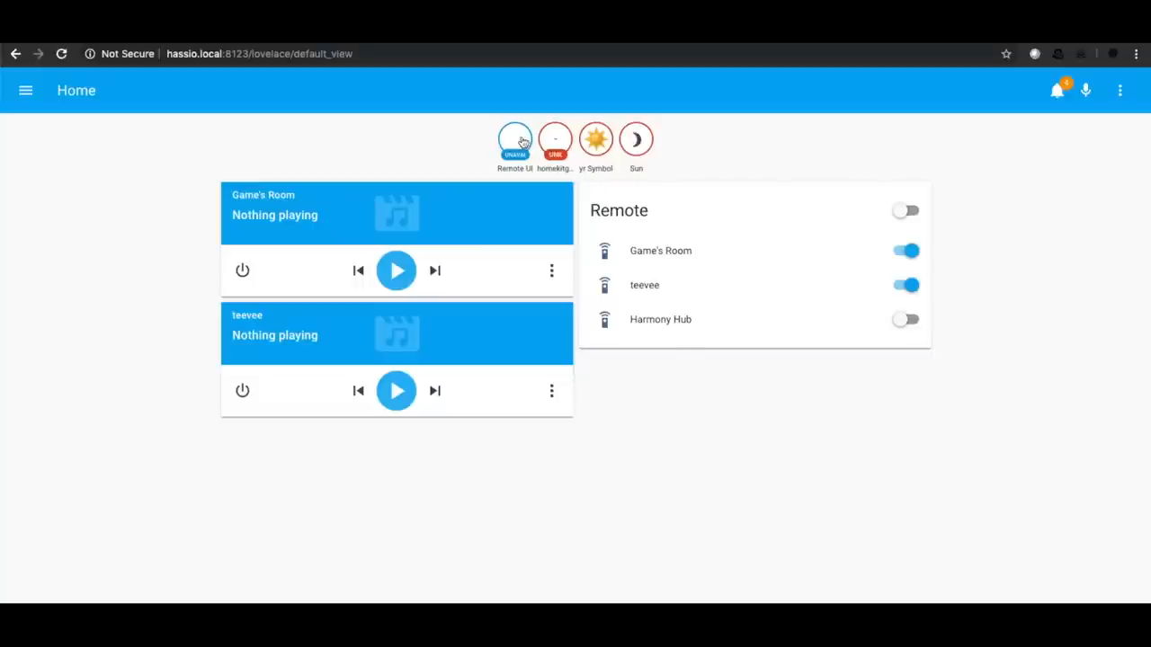
mouse_move(232, 151)
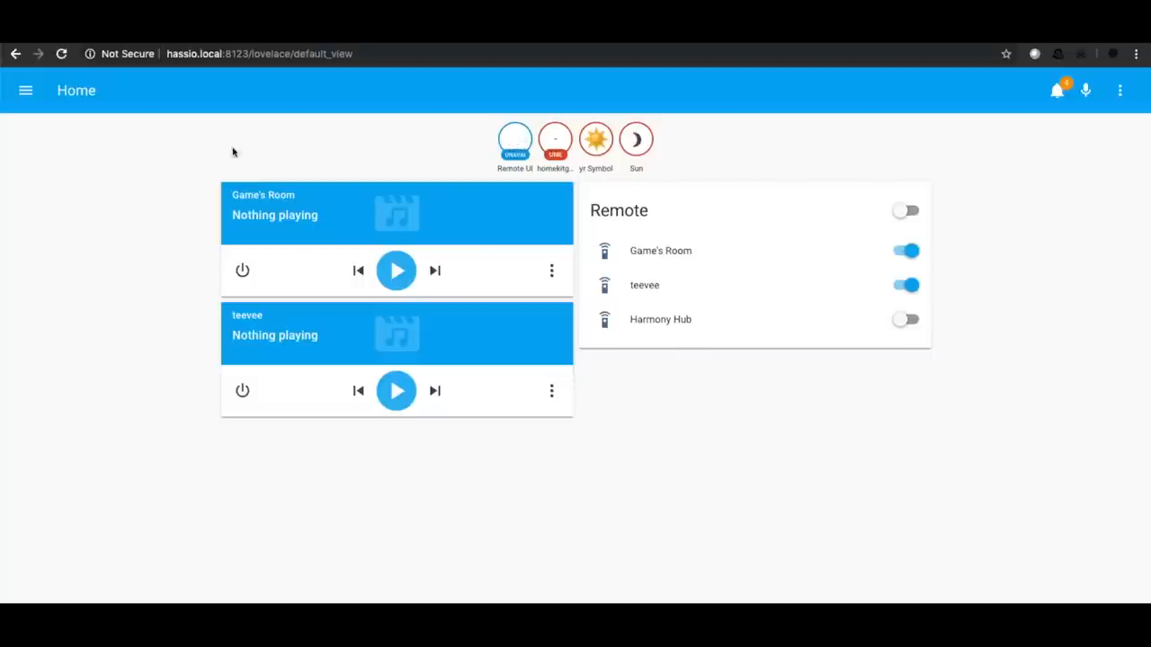
Reveal the sidebar and go to the Hass.io section.
left_click(26, 89)
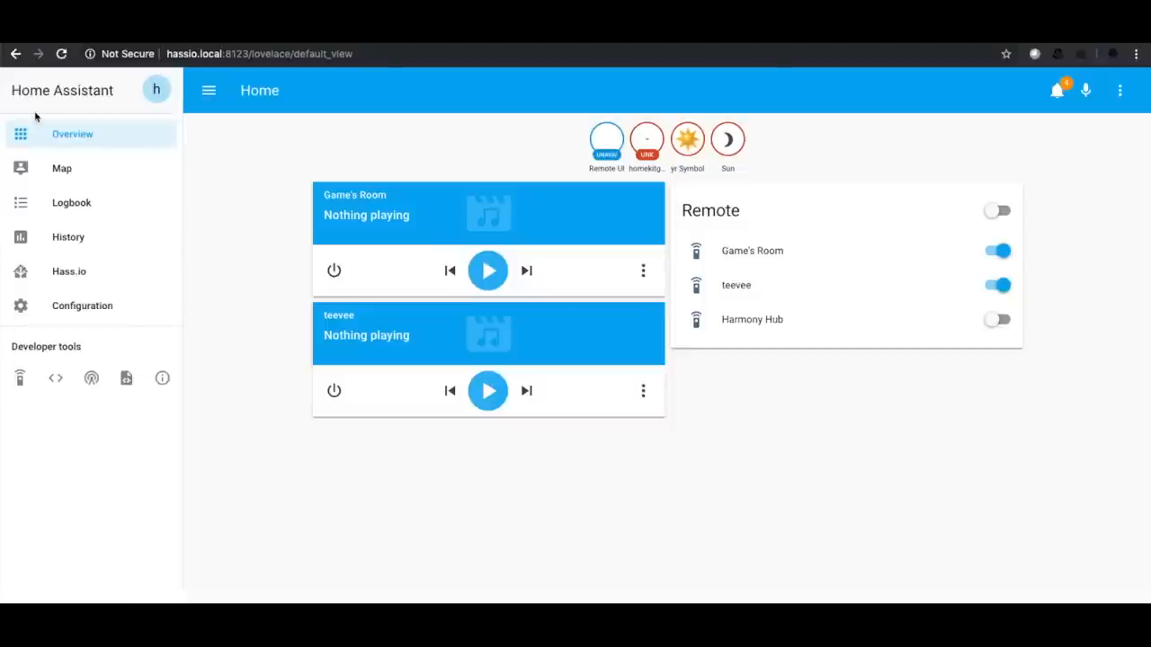
mouse_move(68, 272)
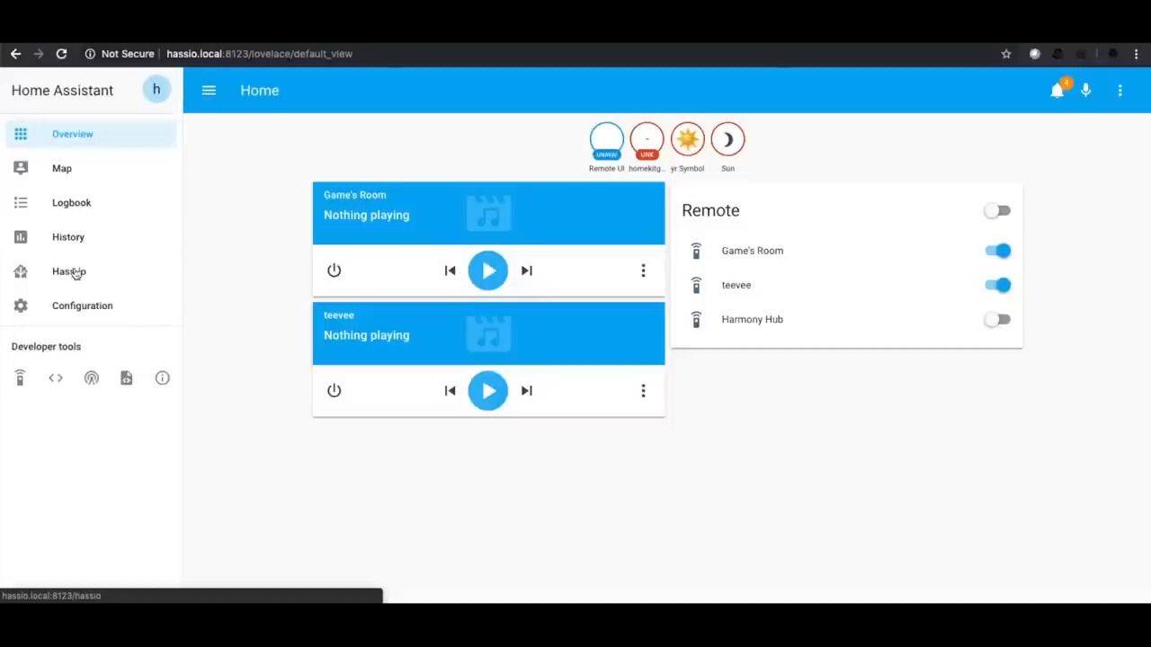
left_click(69, 272)
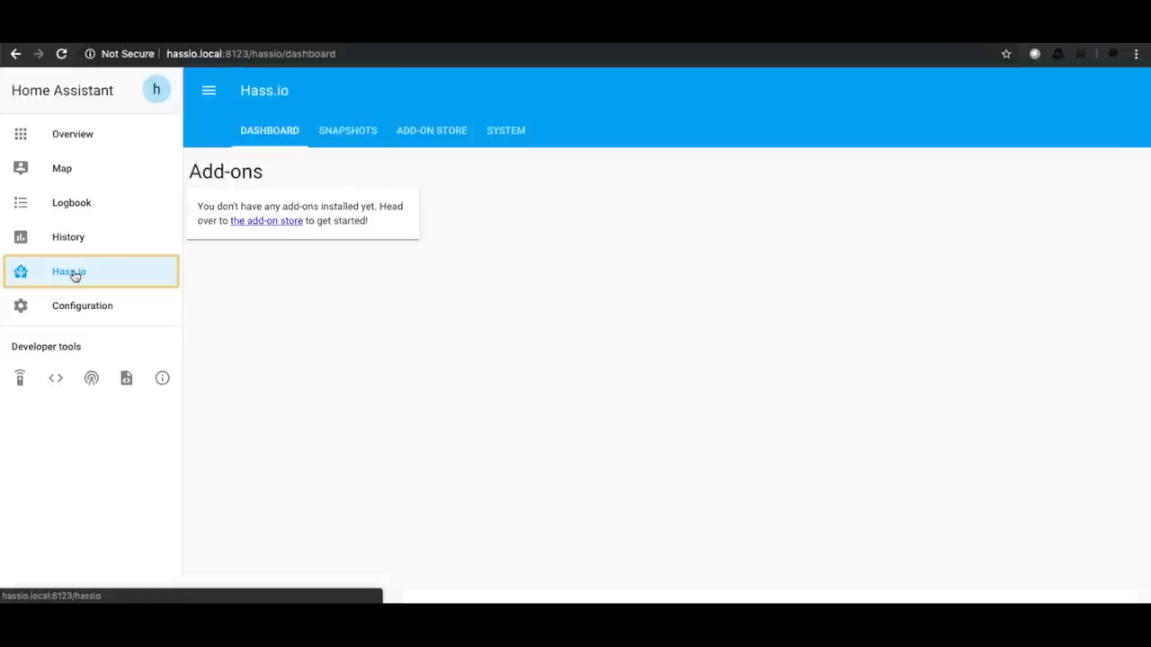
mouse_move(431, 135)
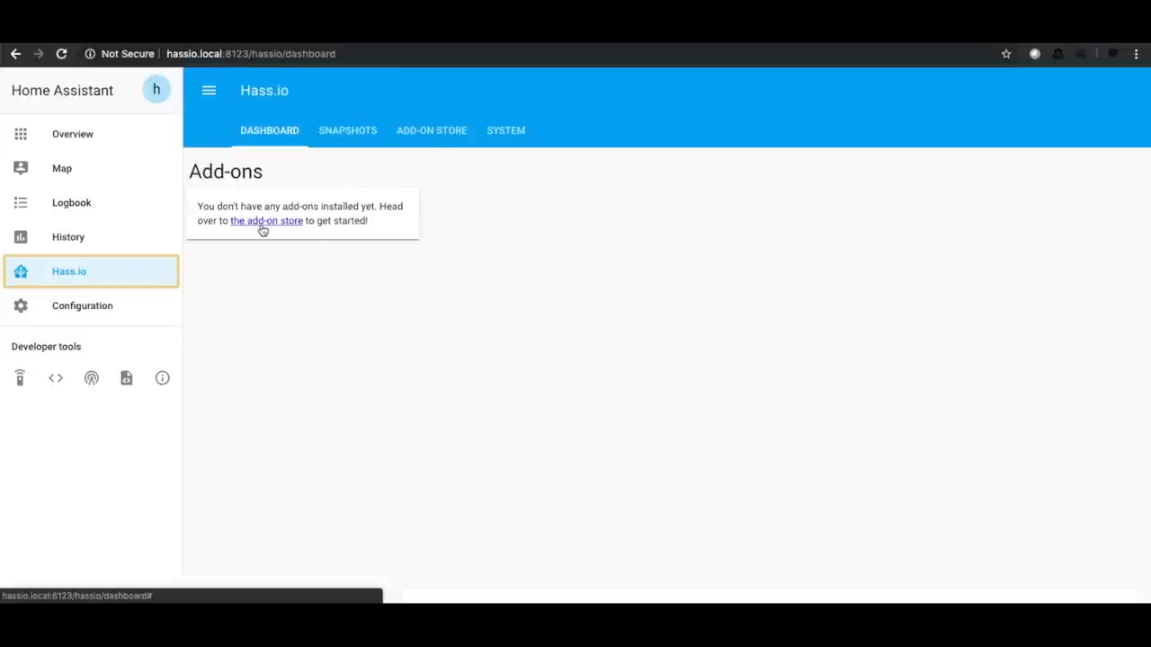
Go to the add-on store and scroll the Official add-ons.
left_click(266, 220)
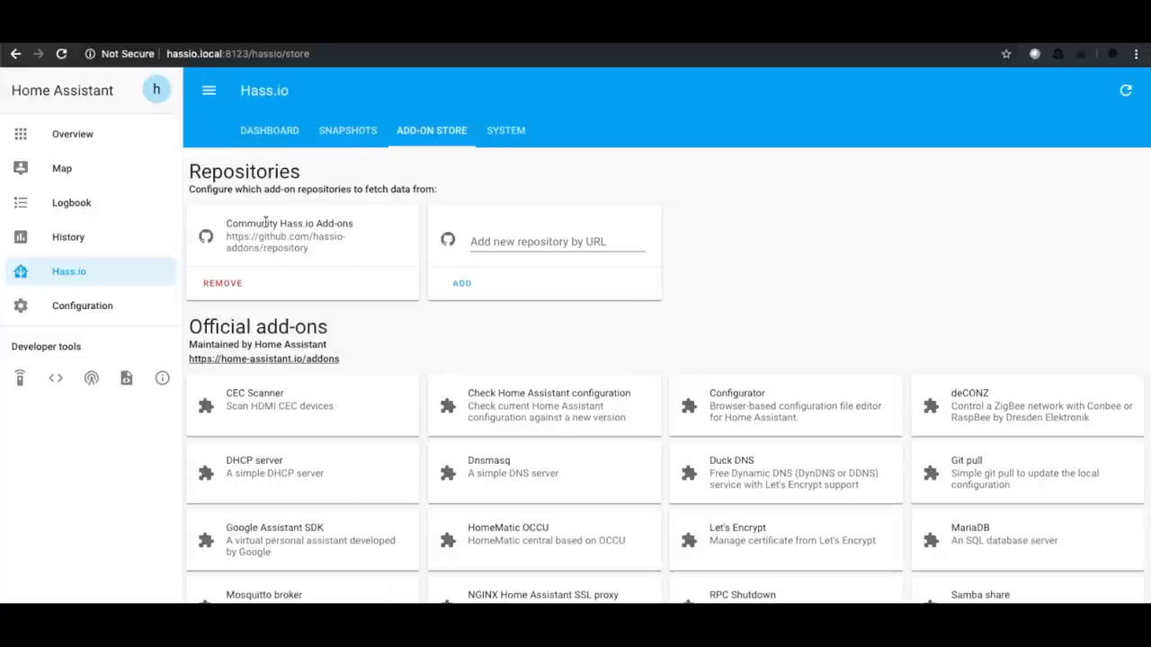
mouse_move(339, 286)
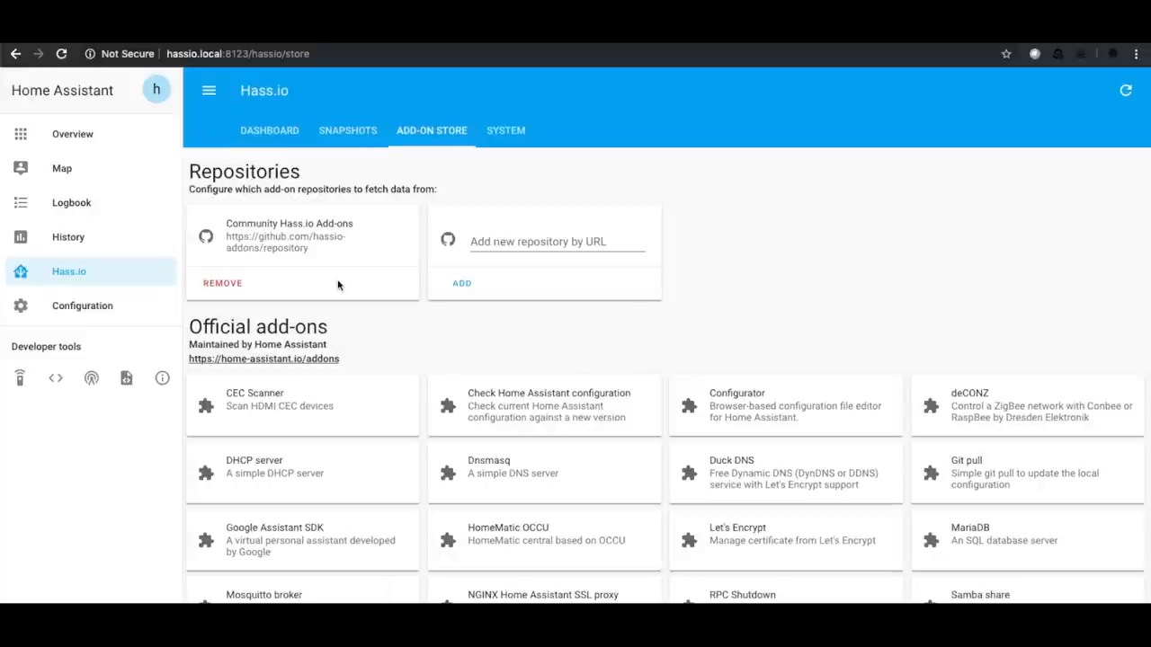
mouse_move(594, 355)
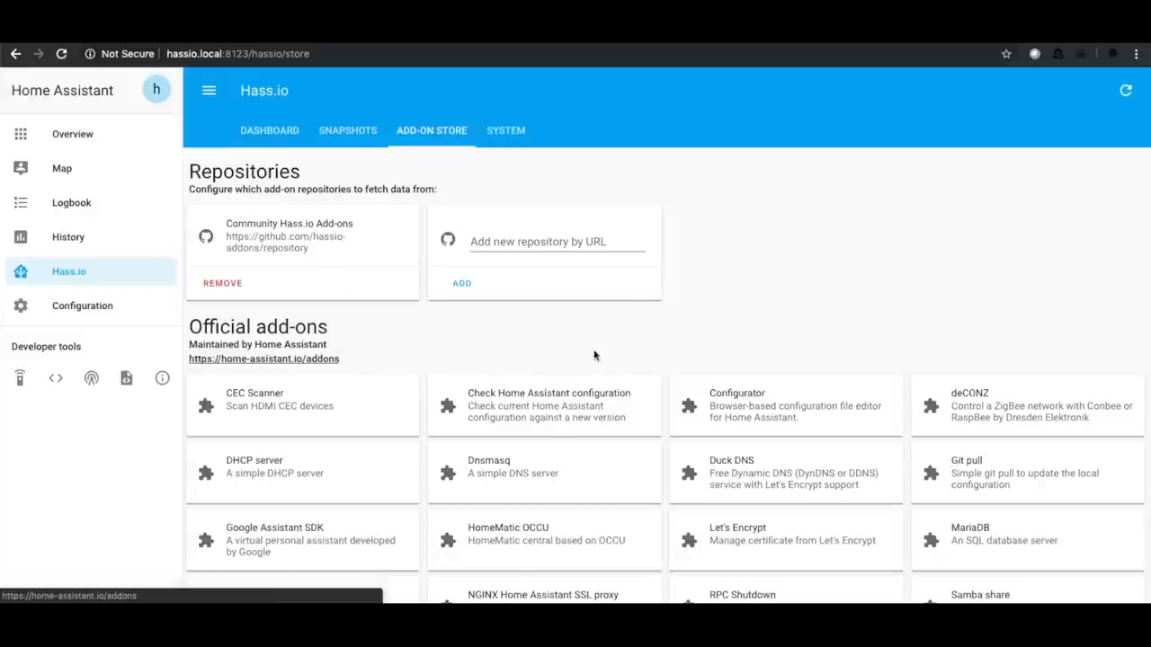
scroll("down", 3)
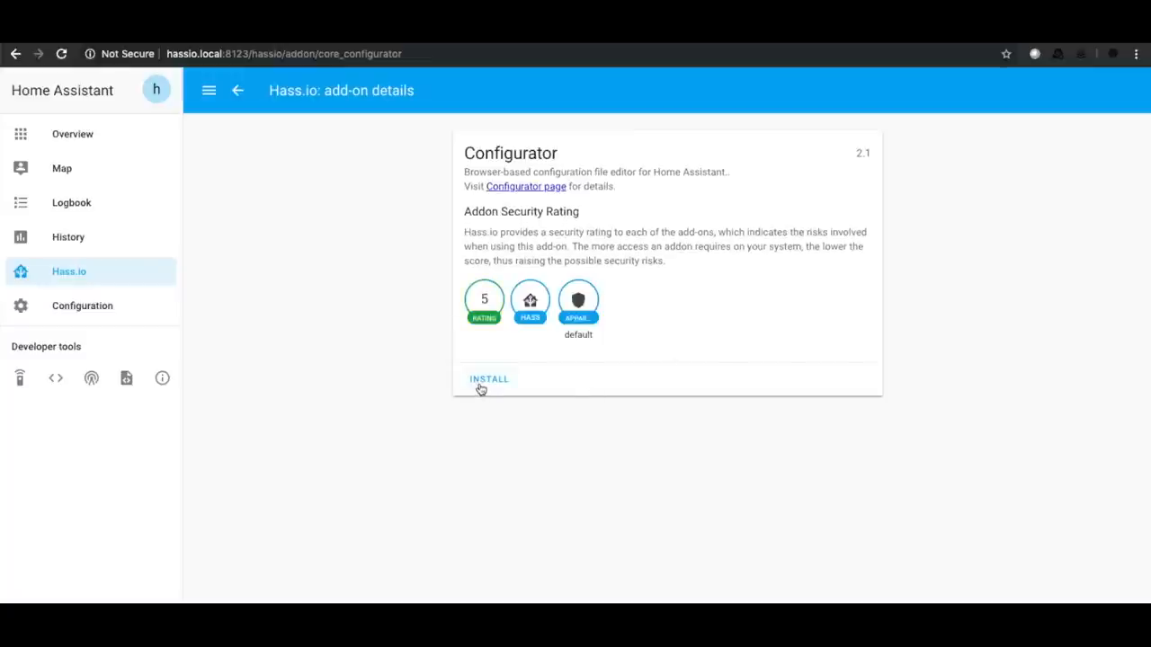
Install the Configurator add-on from its details page.
left_click(489, 379)
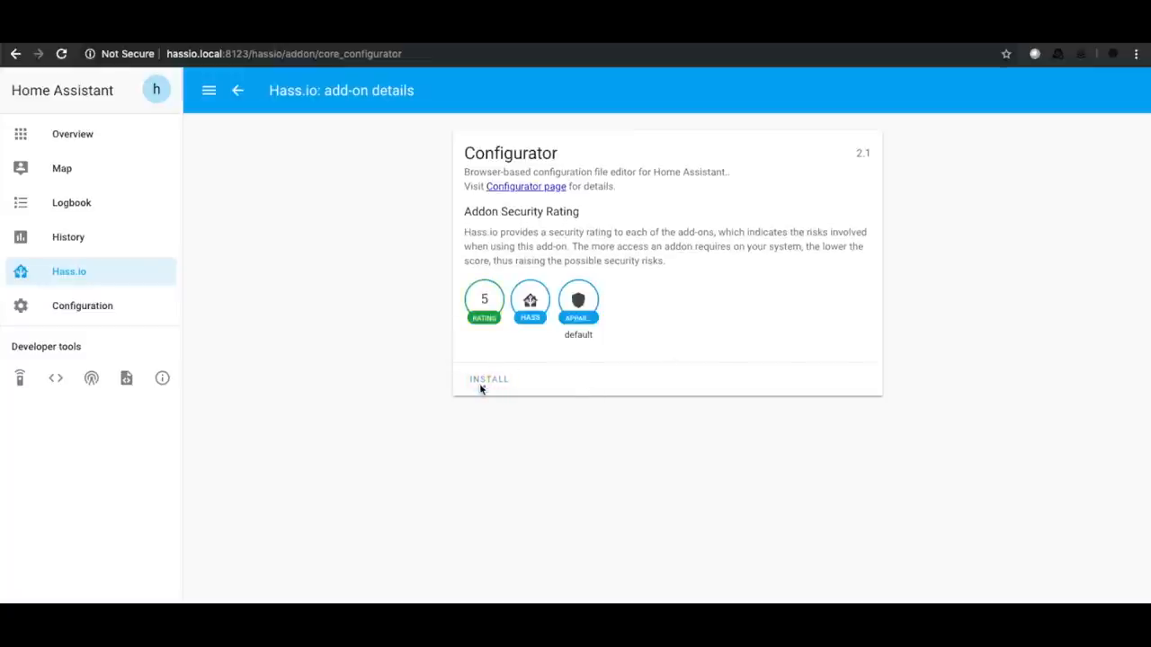
left_click(488, 379)
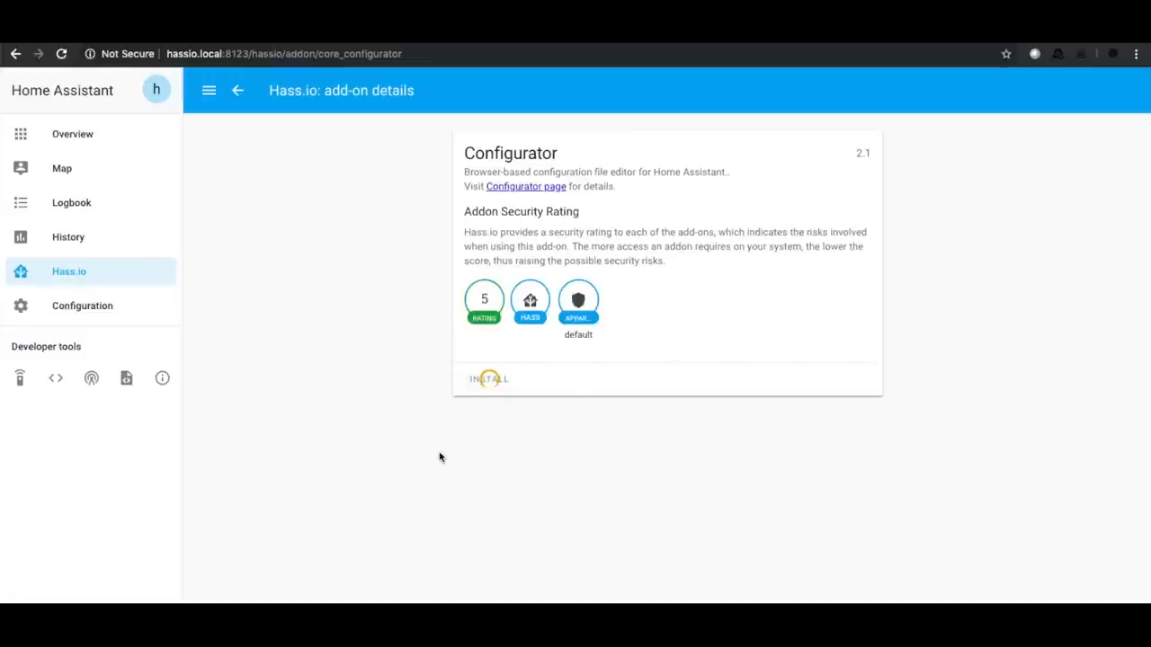
left_click(489, 378)
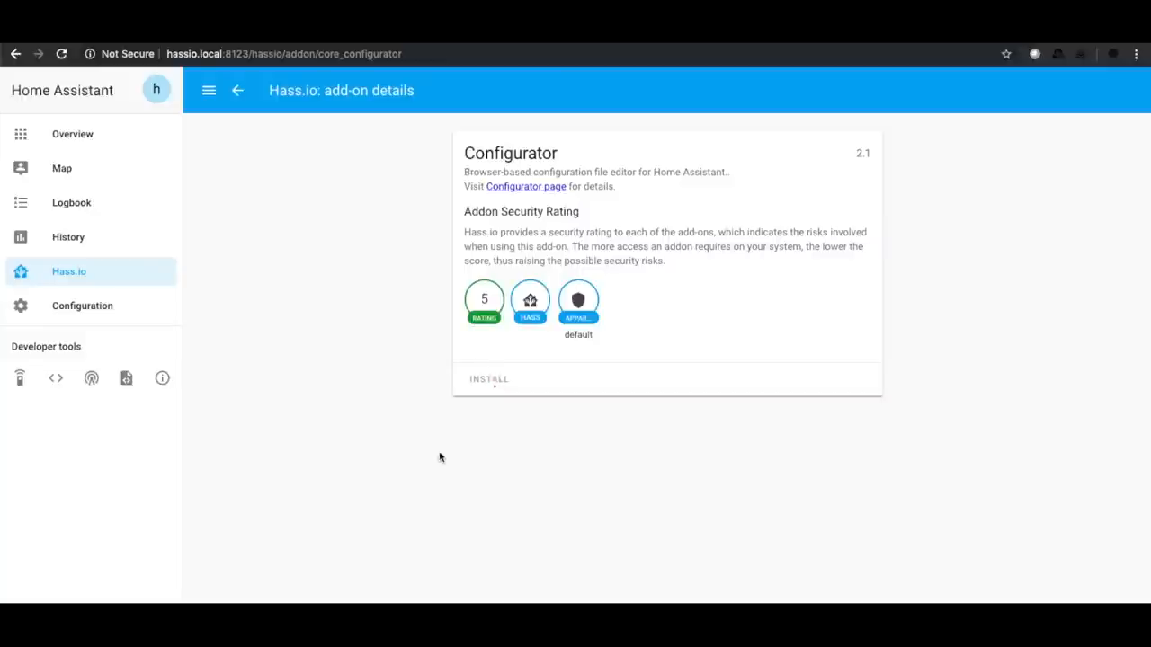
left_click(488, 378)
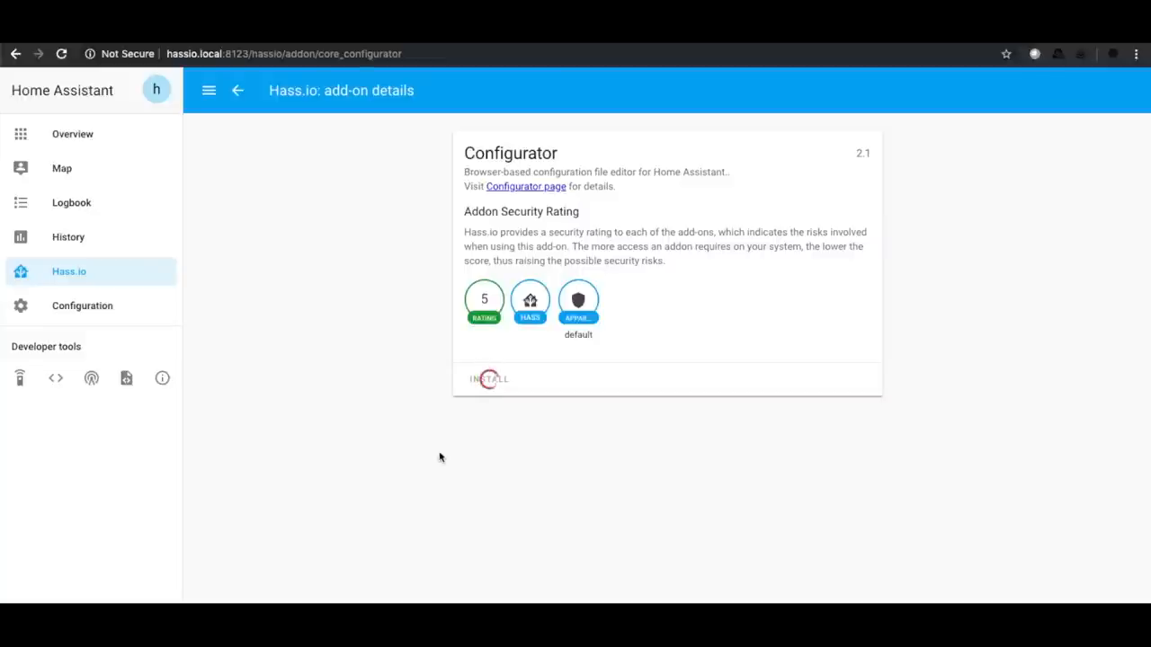
left_click(488, 378)
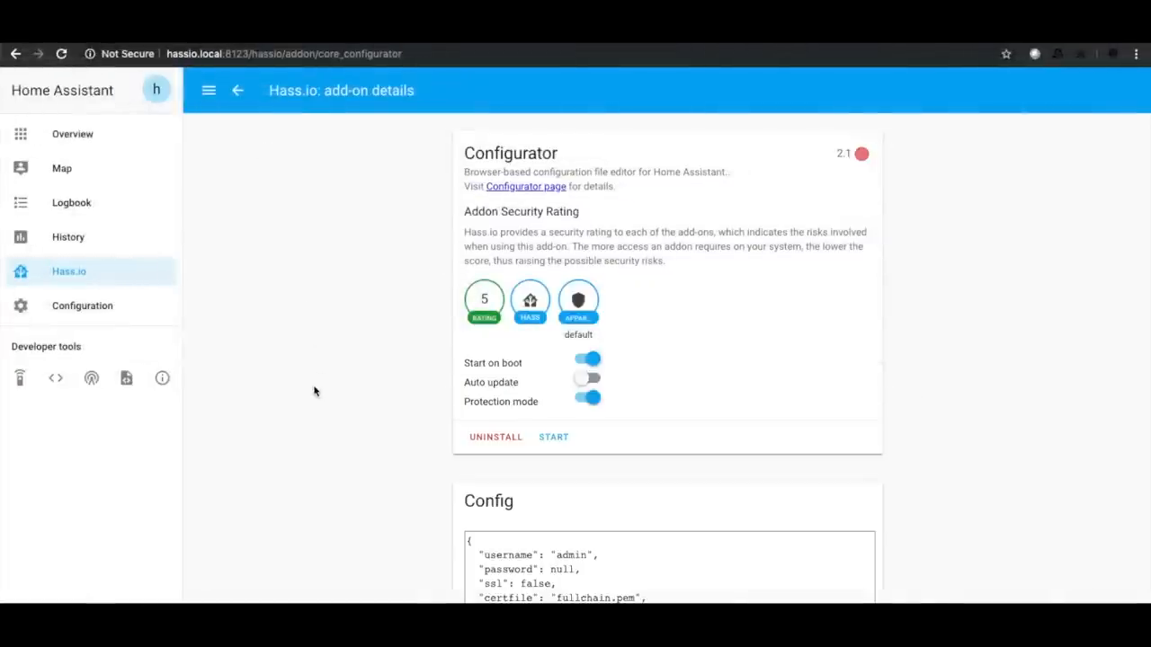
scroll("down", 3)
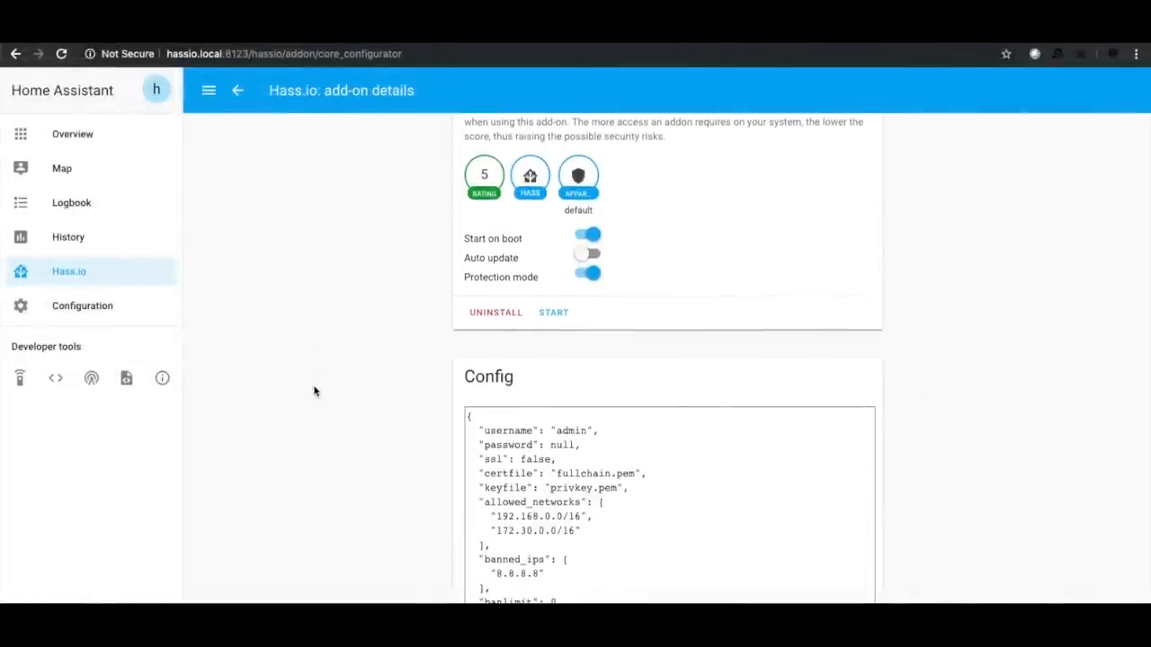
double_click(562, 444)
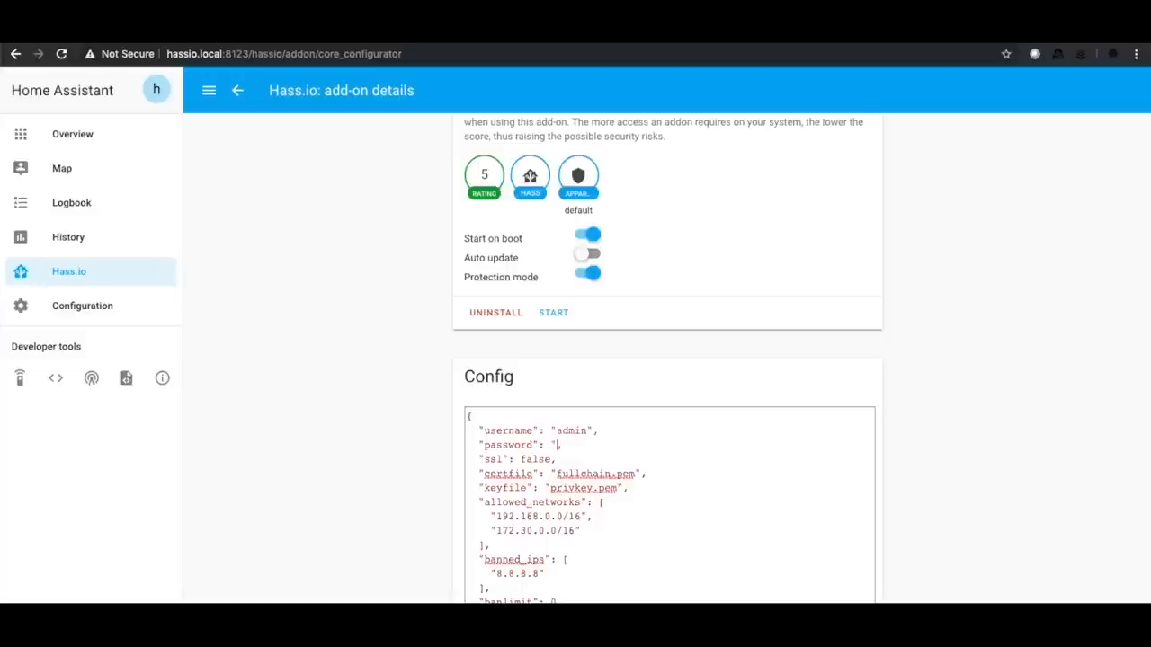
type("password\"")
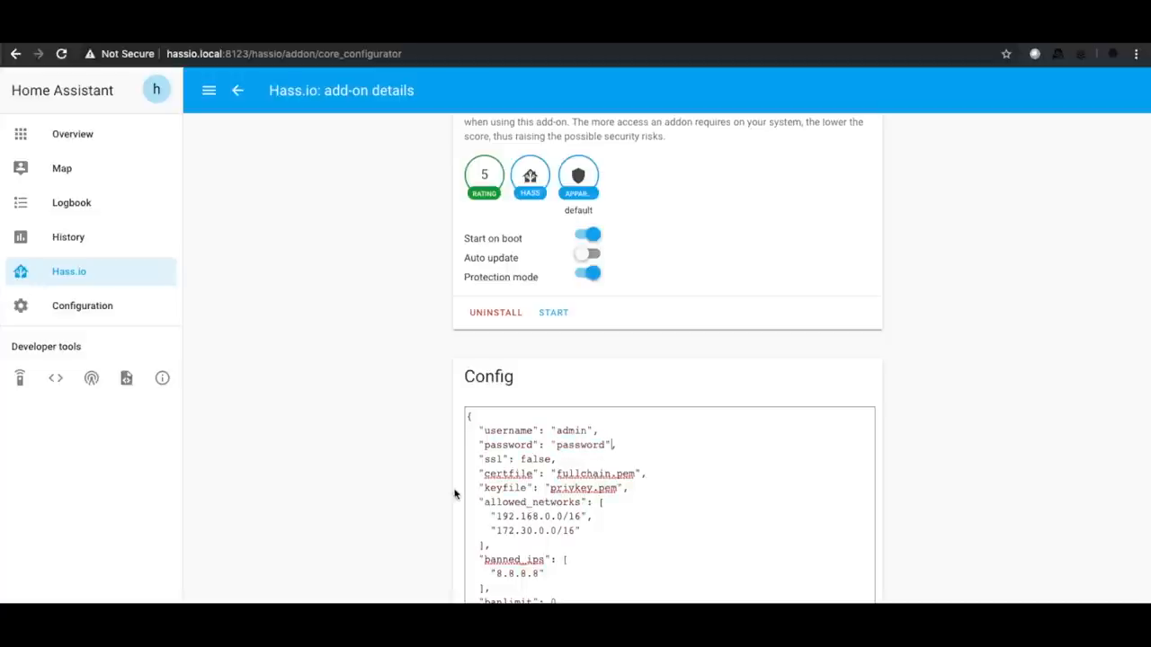
Add "10.0.0.0/8" to allowed_networks and switch auto update on.
scroll("down", 3)
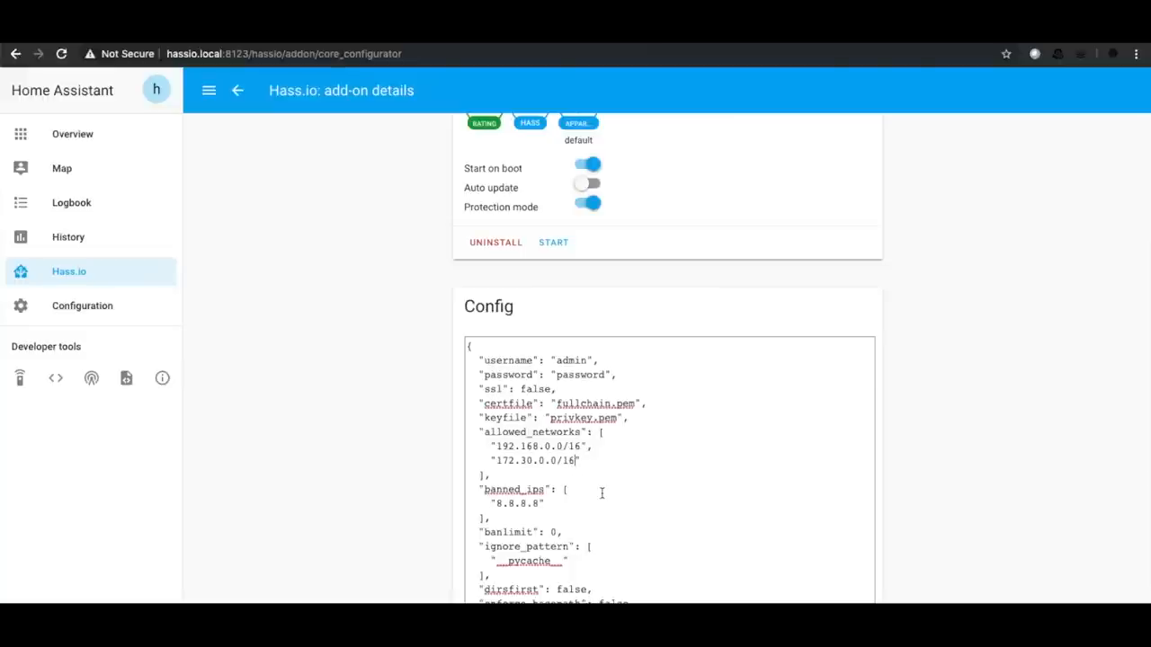
type(",")
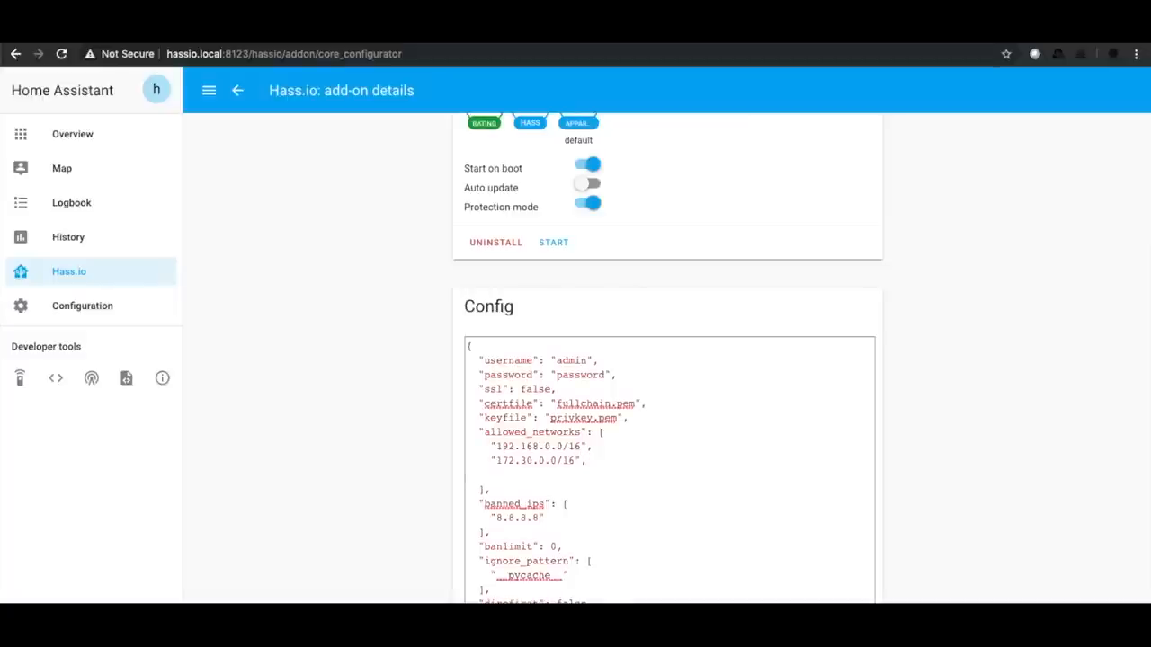
type("\"10.")
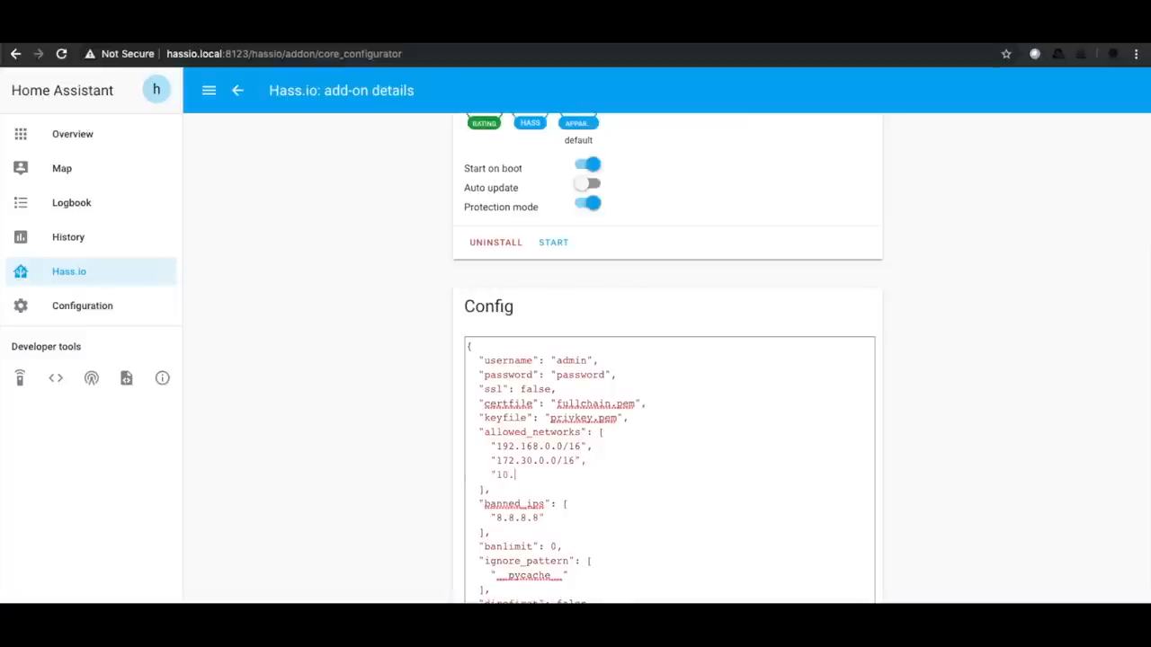
type("0.0.0/")
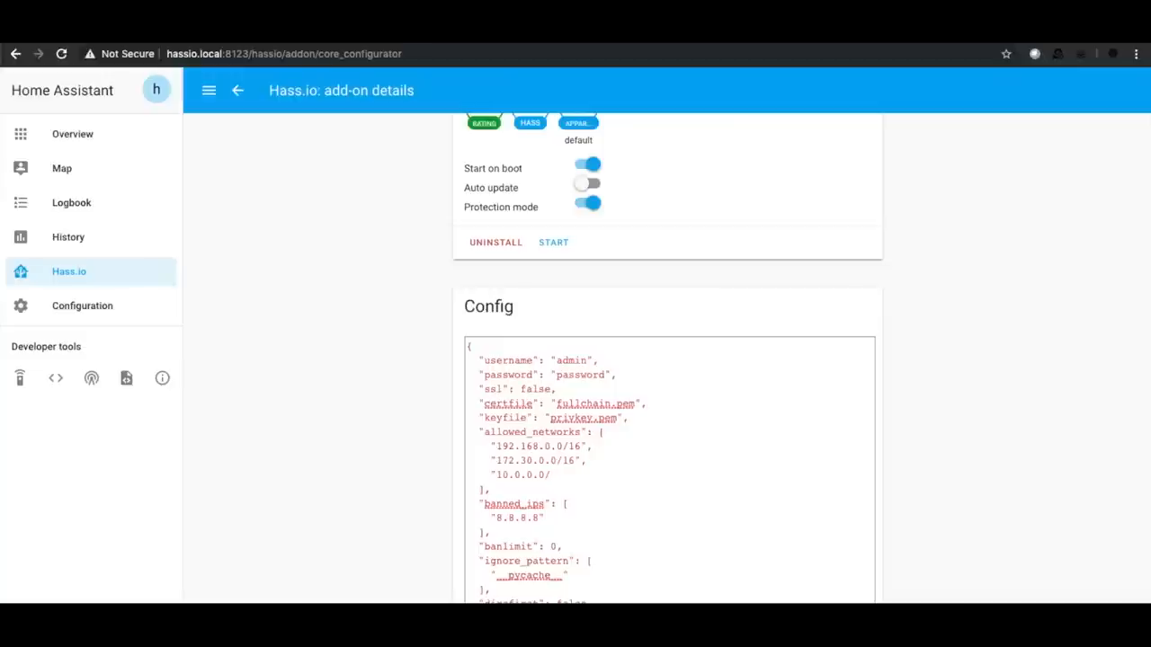
type("8")
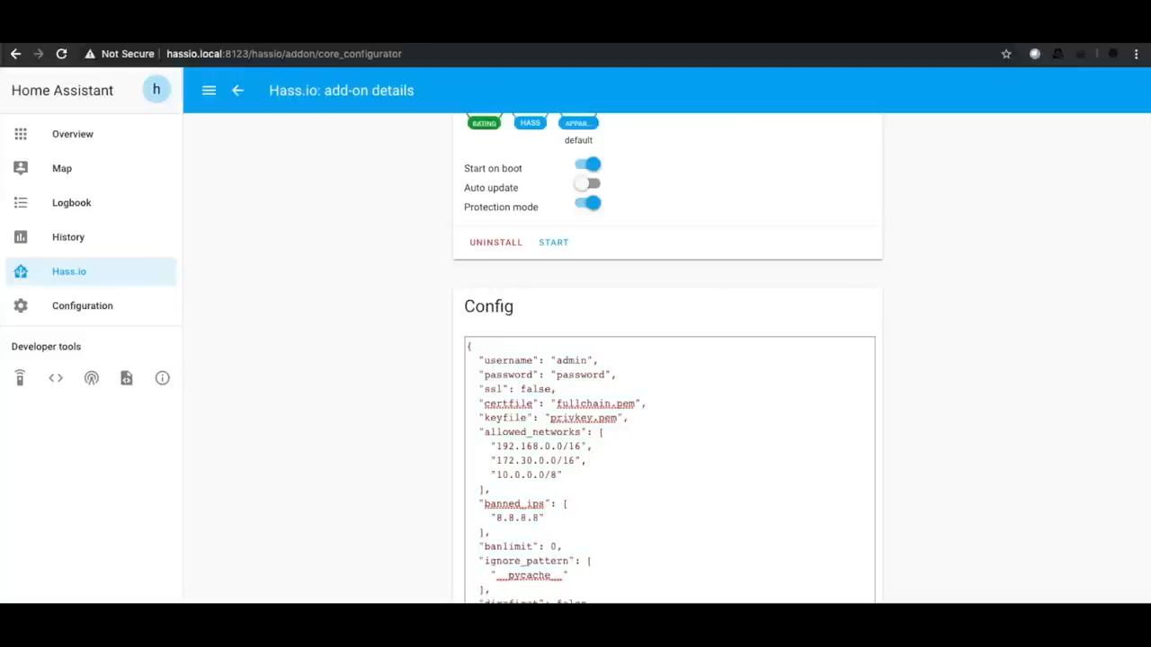
mouse_move(611, 549)
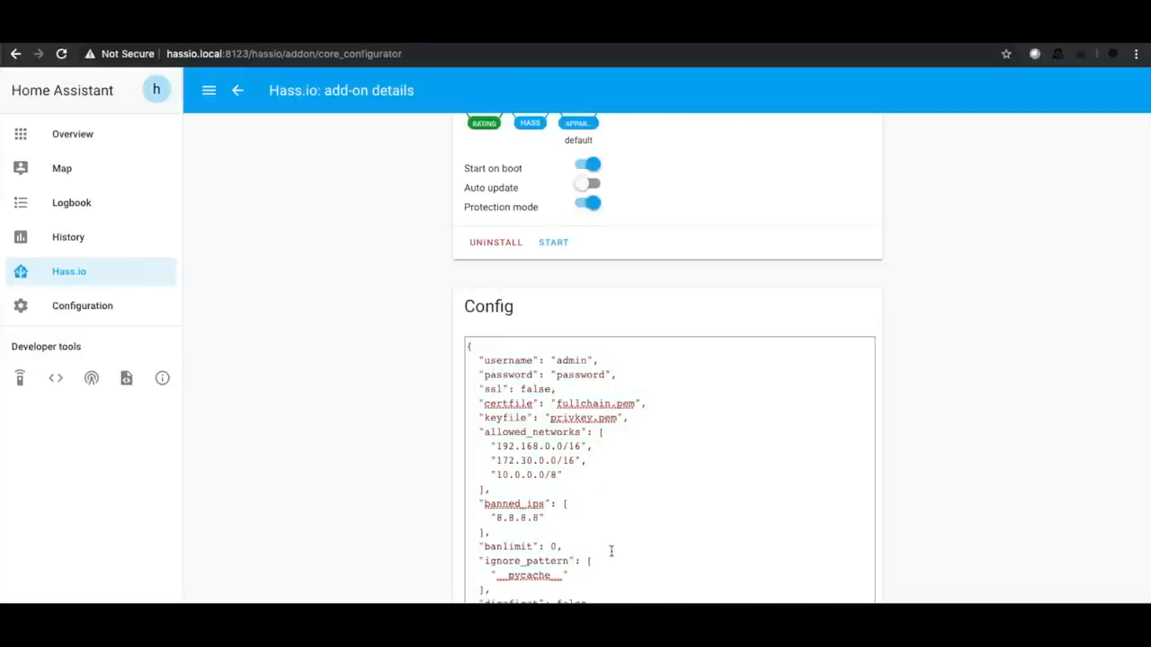
scroll("down", 3)
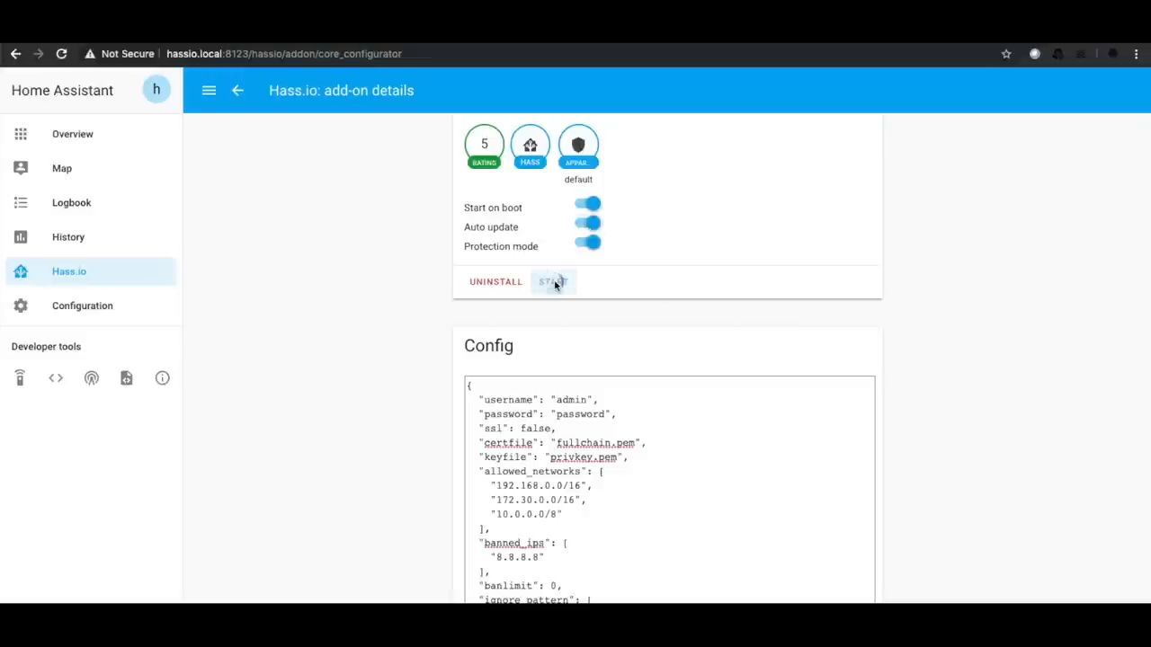
Start the Configurator add-on and launch its web UI editor.
left_click(553, 281)
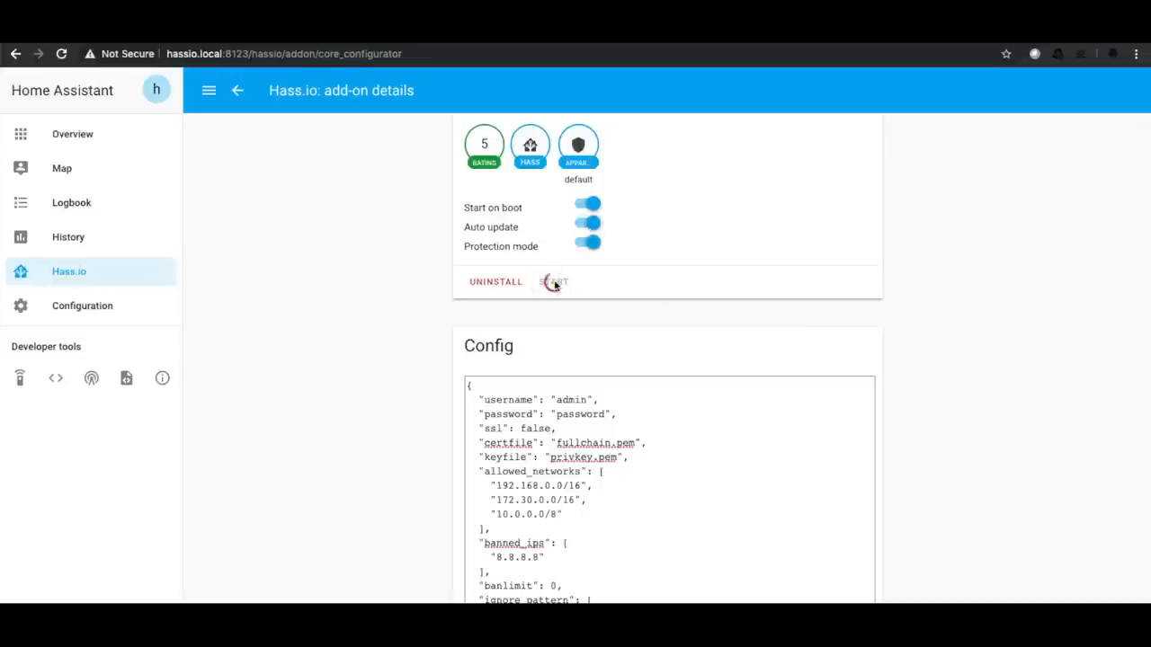
left_click(554, 281)
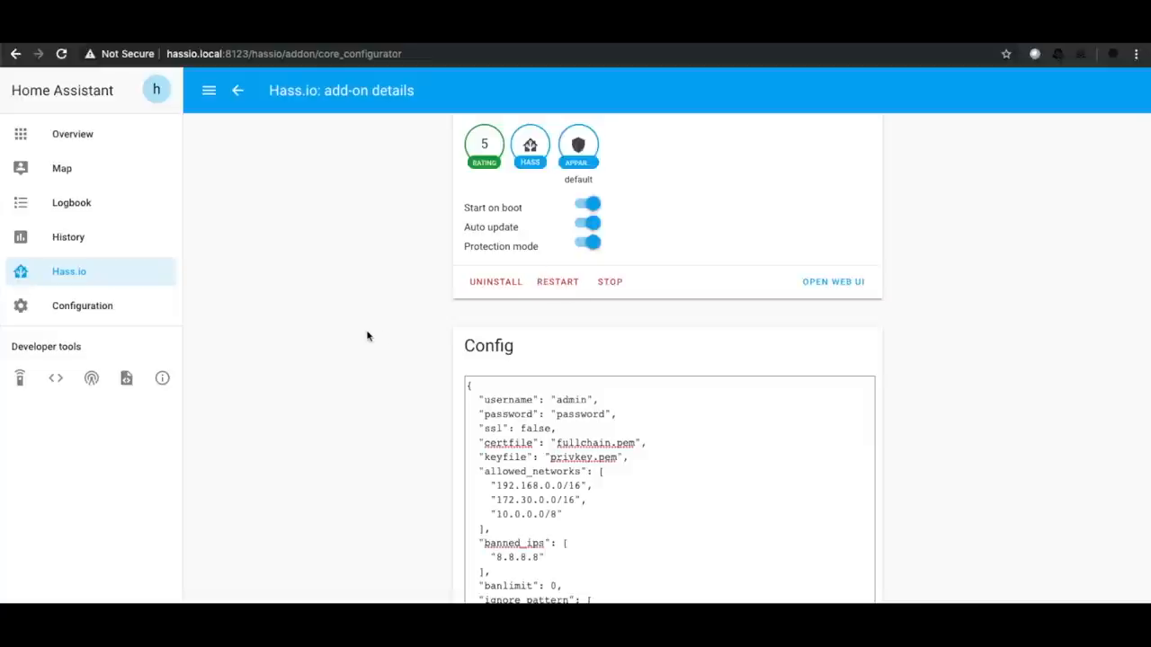
scroll("up", 3)
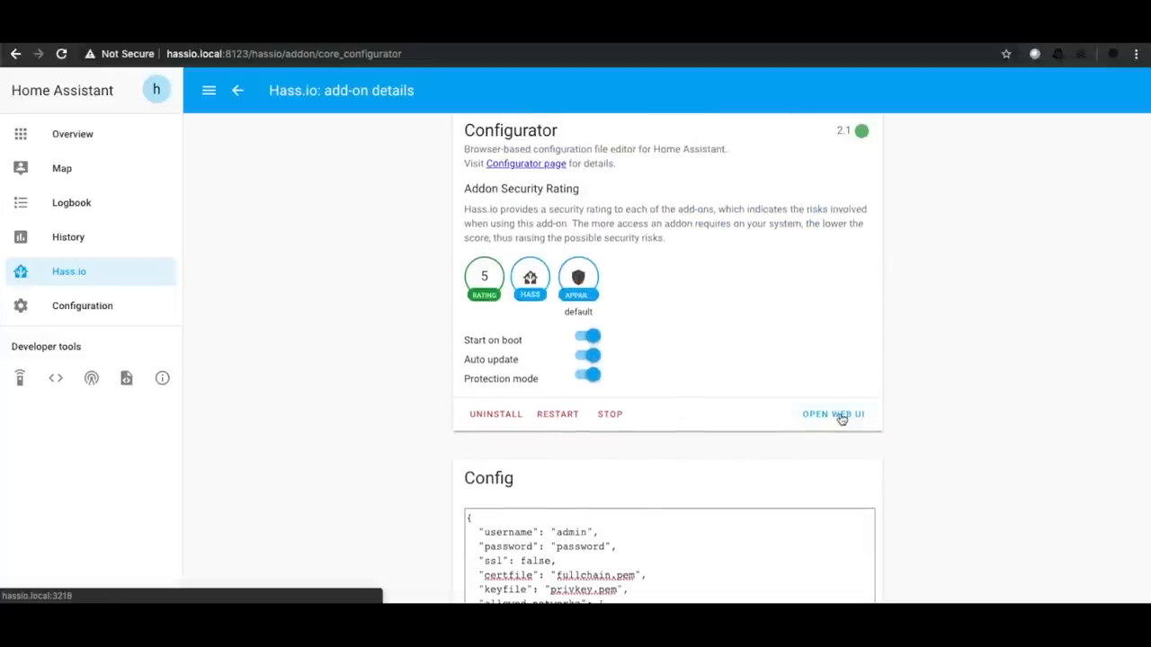
left_click(832, 413)
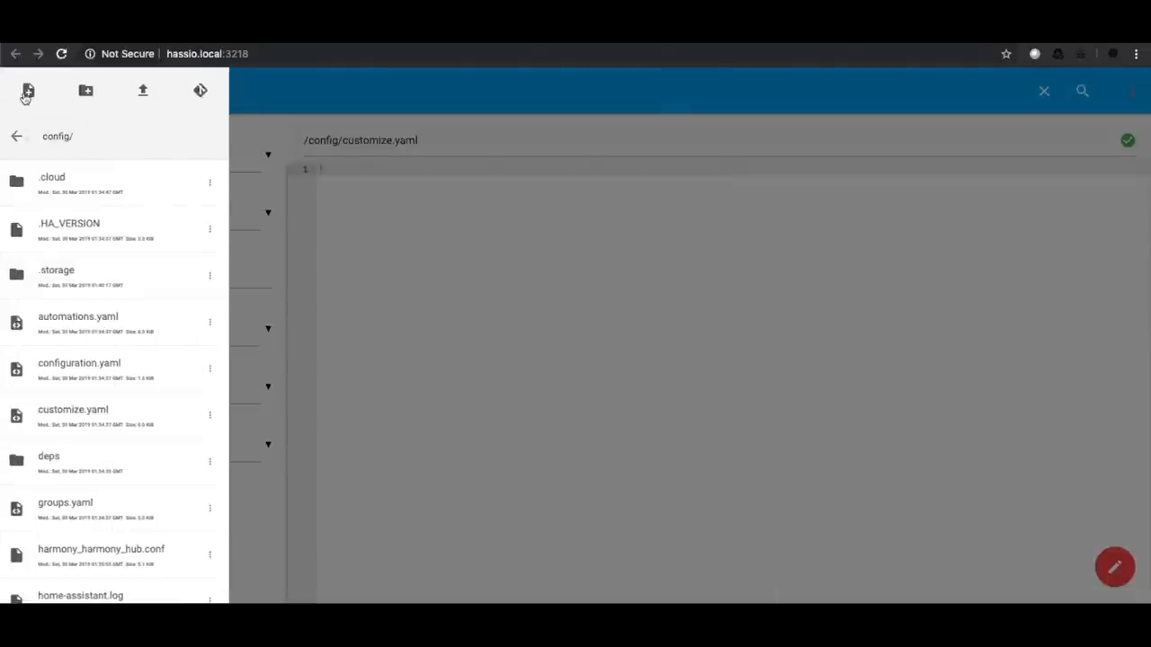
mouse_move(72, 369)
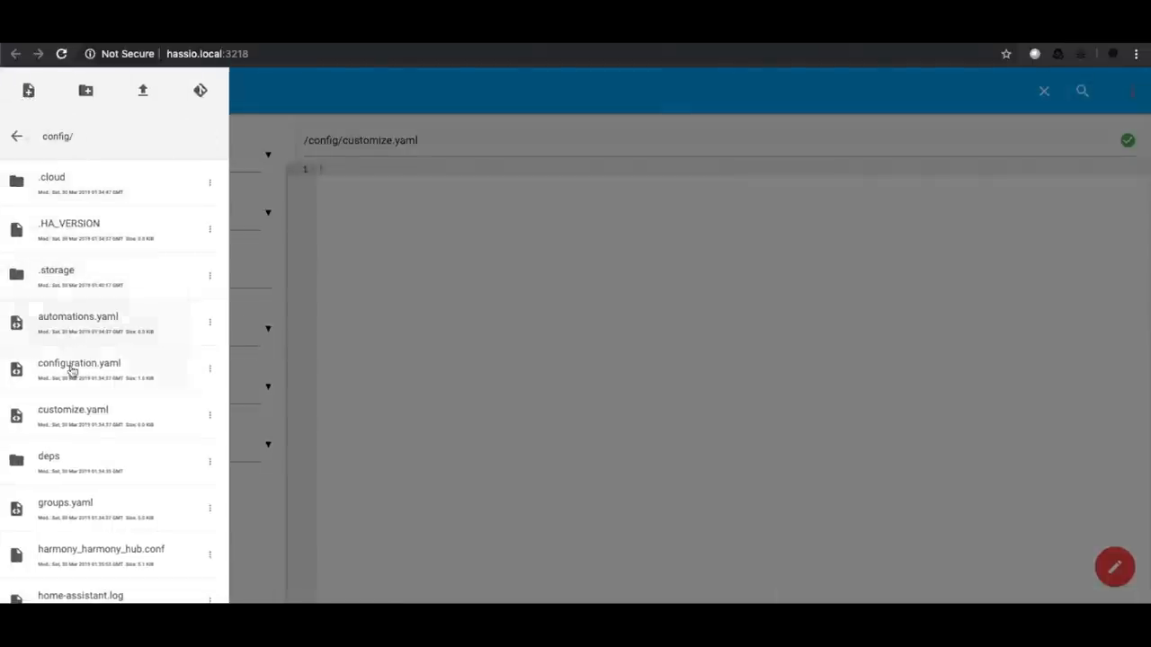
Browse the config folder, viewing secrets.yaml and then configuration.yaml.
scroll("down", 3)
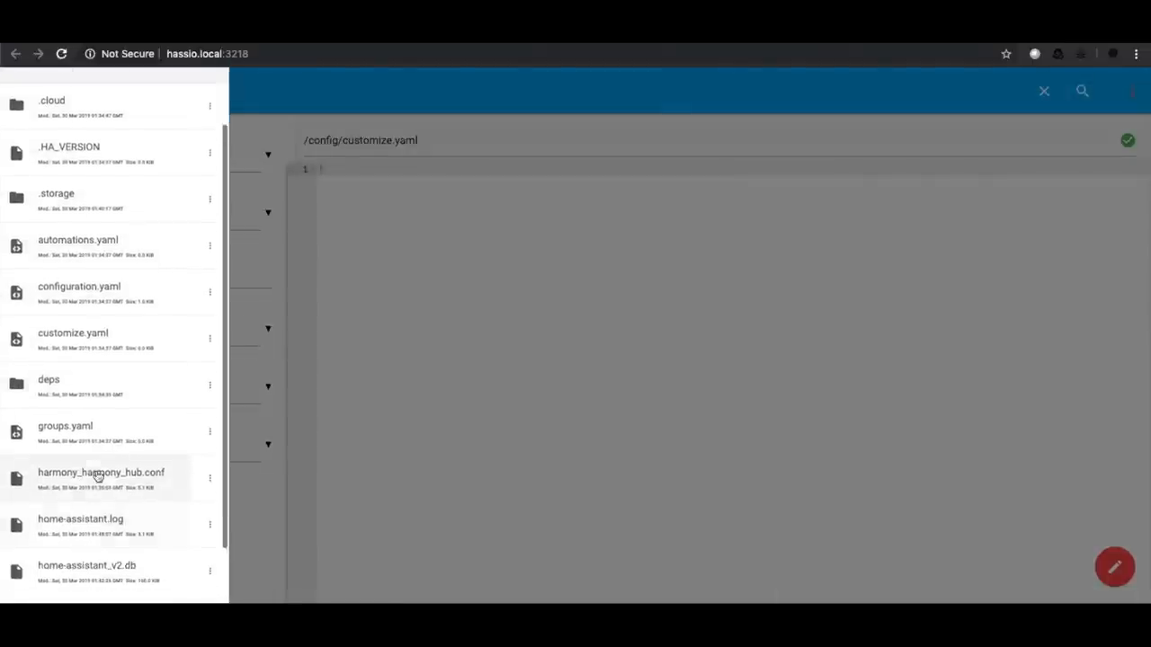
scroll("down", 3)
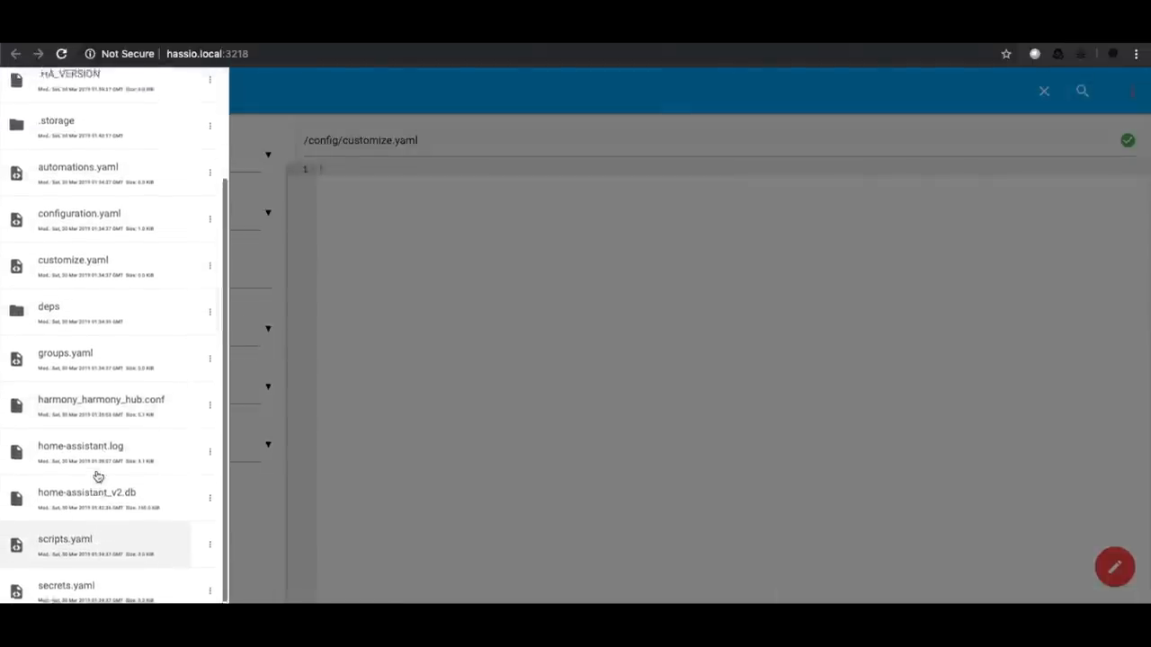
scroll("down", 3)
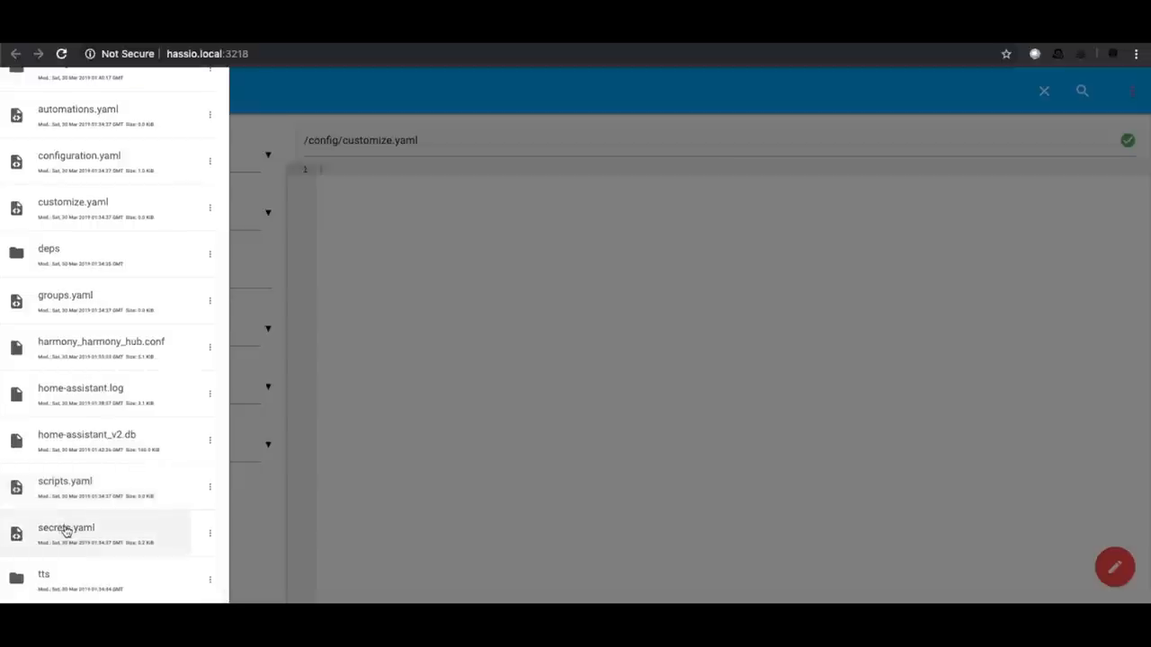
mouse_move(66, 531)
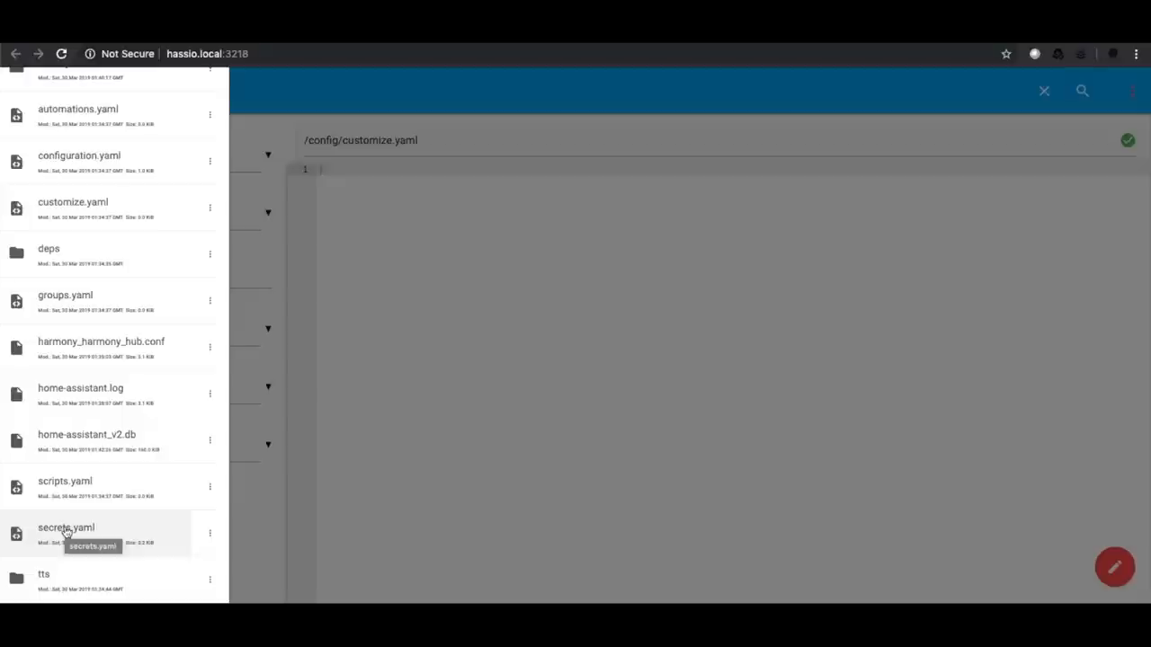
left_click(66, 528)
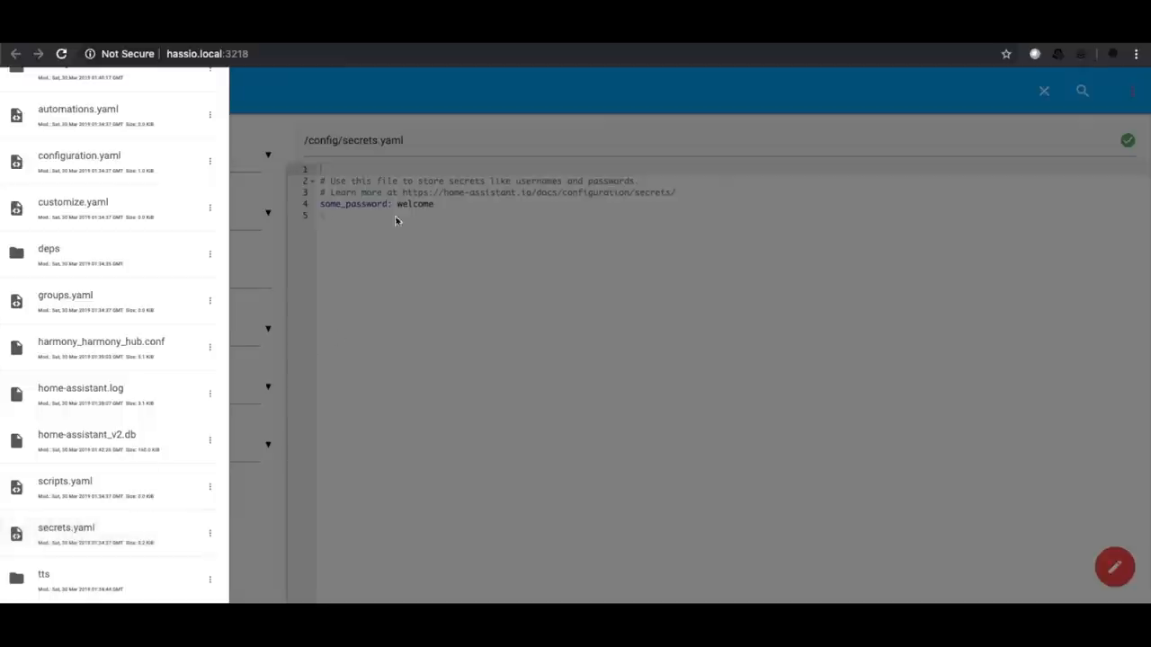
mouse_move(481, 207)
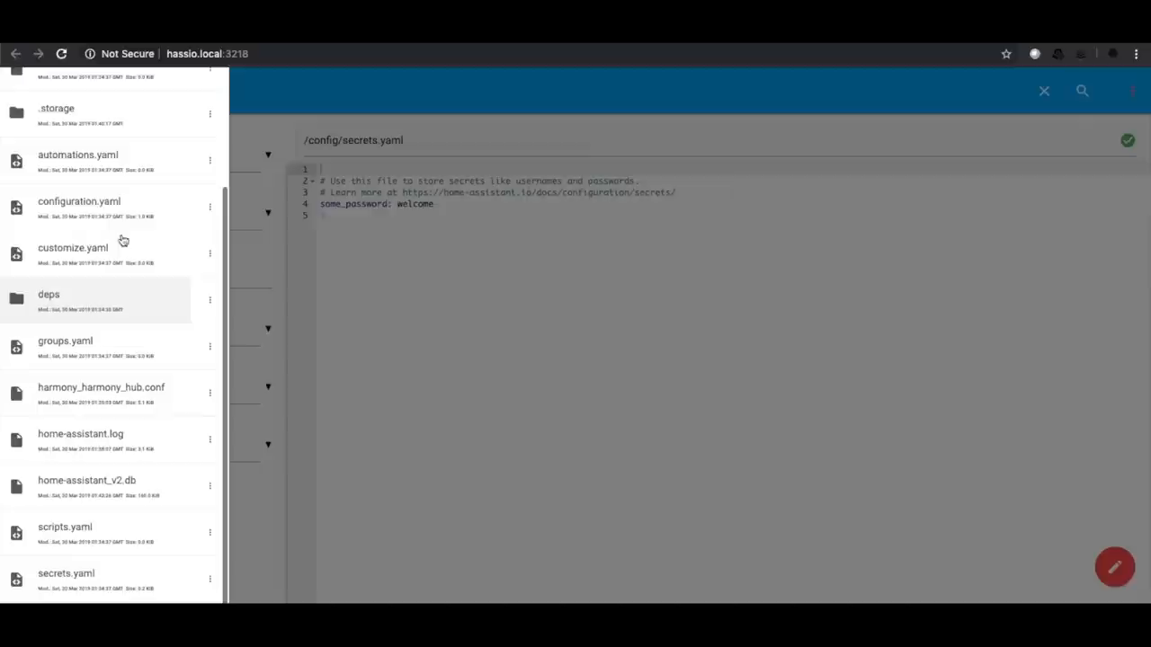
left_click(78, 201)
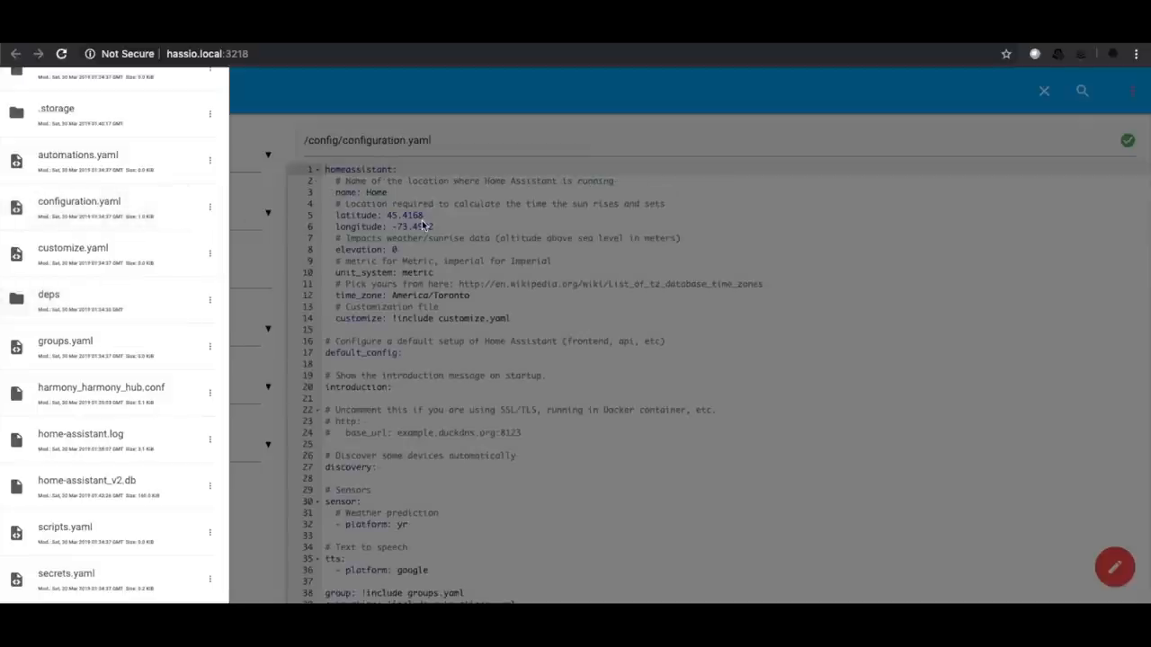
mouse_move(500, 421)
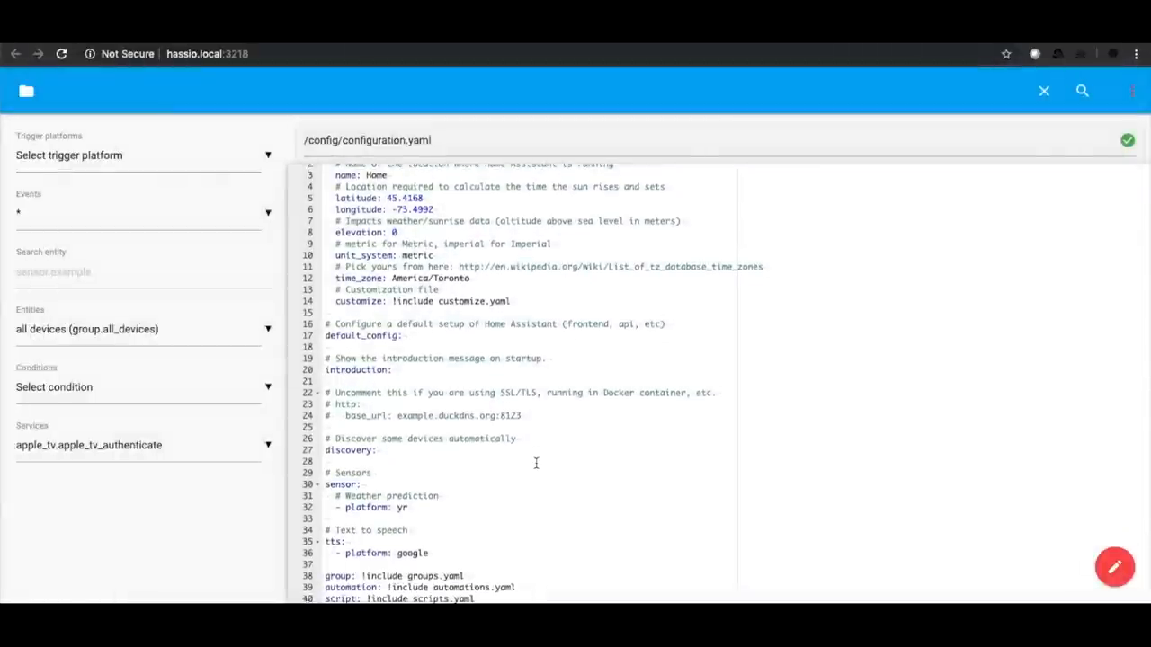
Close the file browser and scroll configuration.yaml down to its groups, automations and scripts includes.
scroll("down", 3)
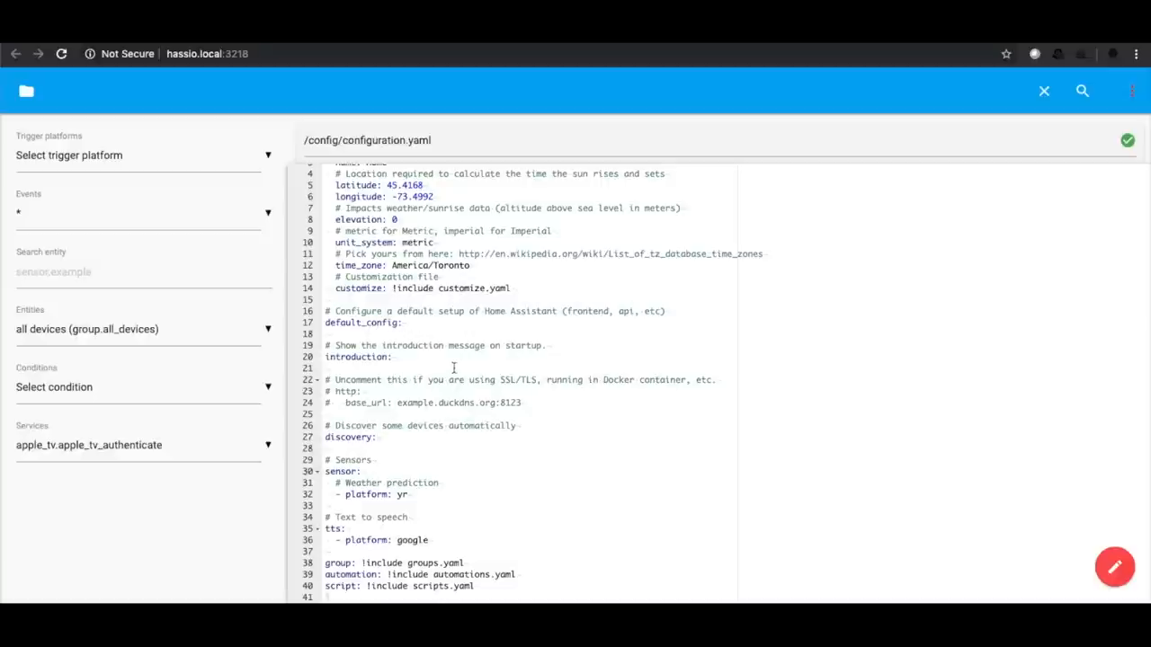
mouse_move(454, 450)
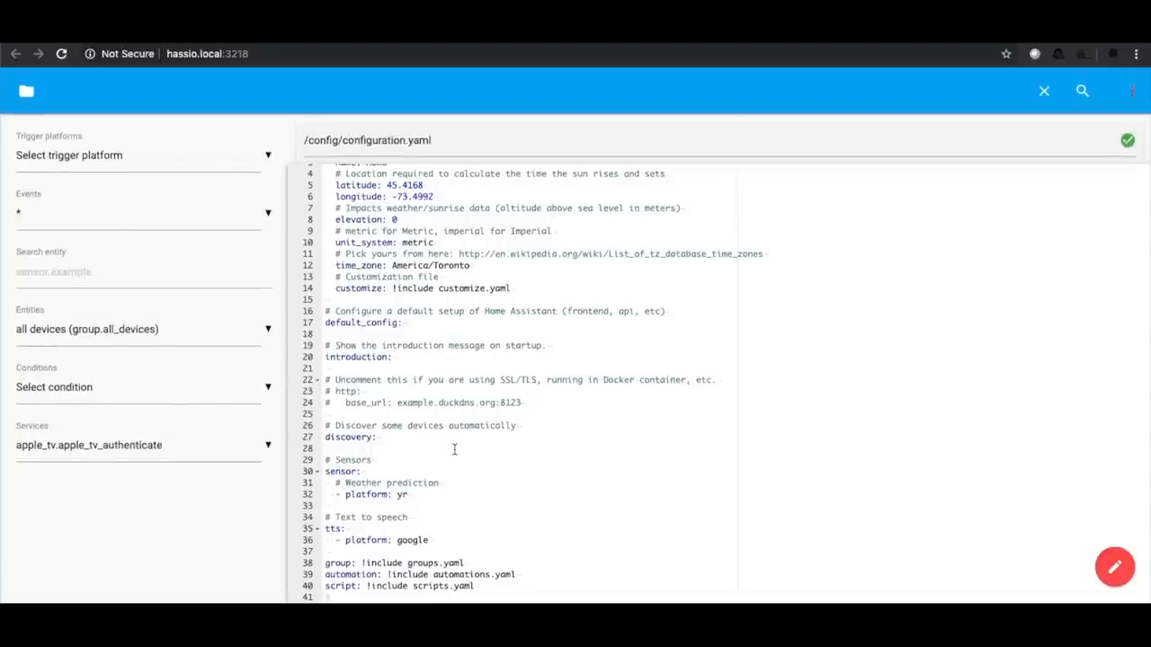
mouse_move(423, 51)
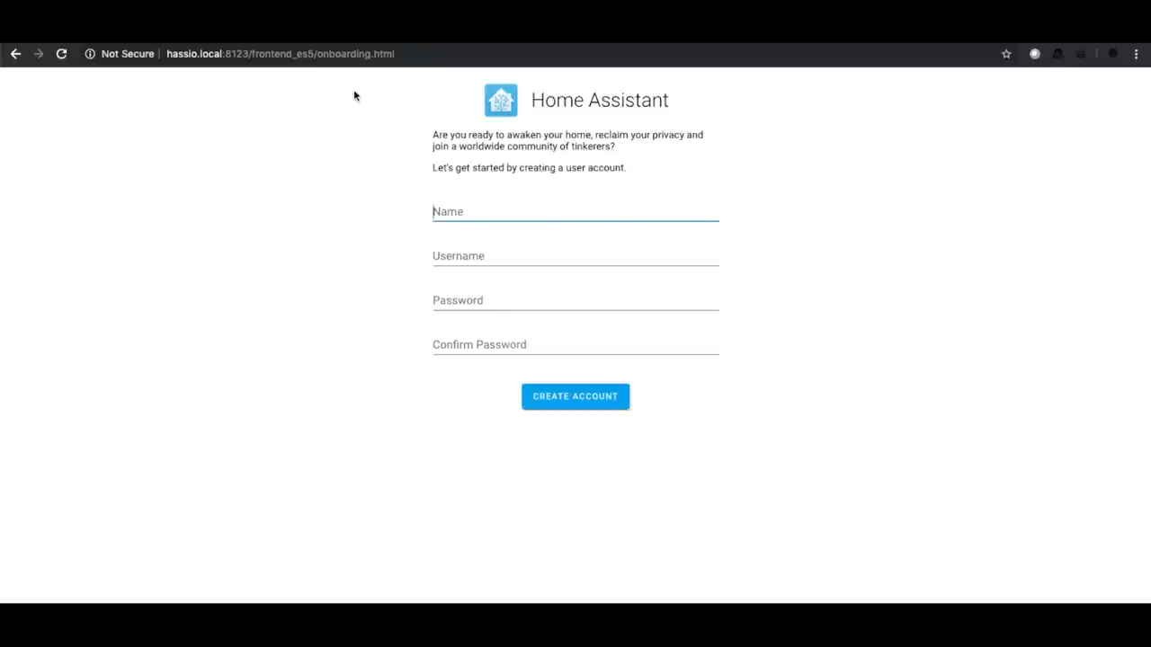
left_click(279, 54)
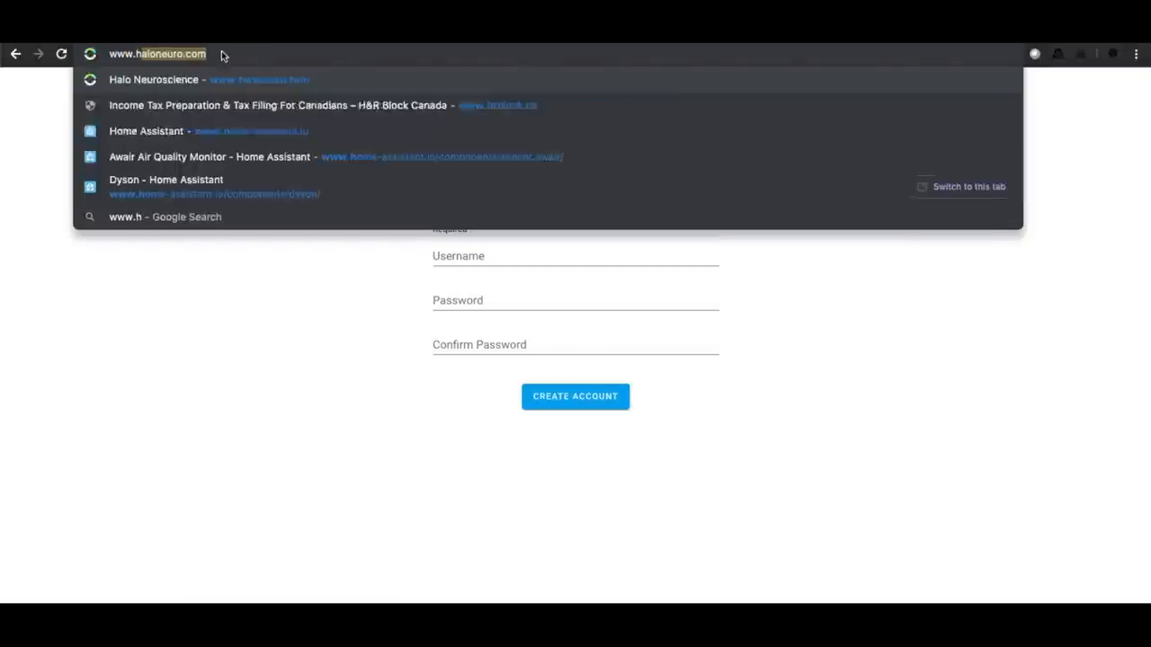
type("www.home-assistant.io")
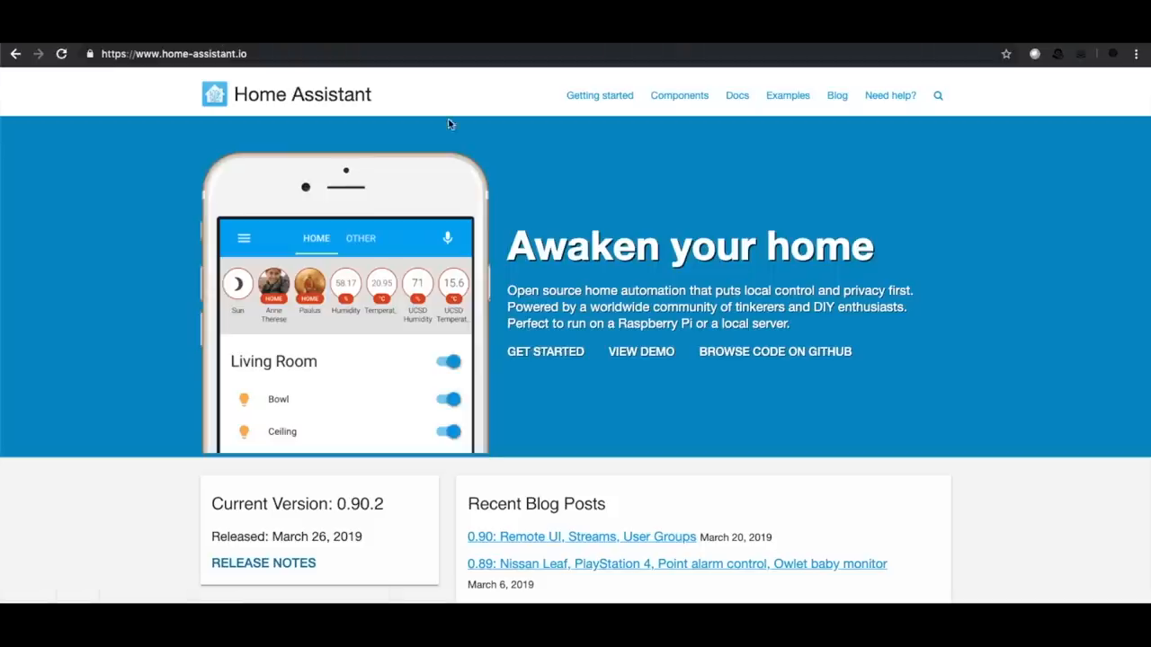
left_click(679, 94)
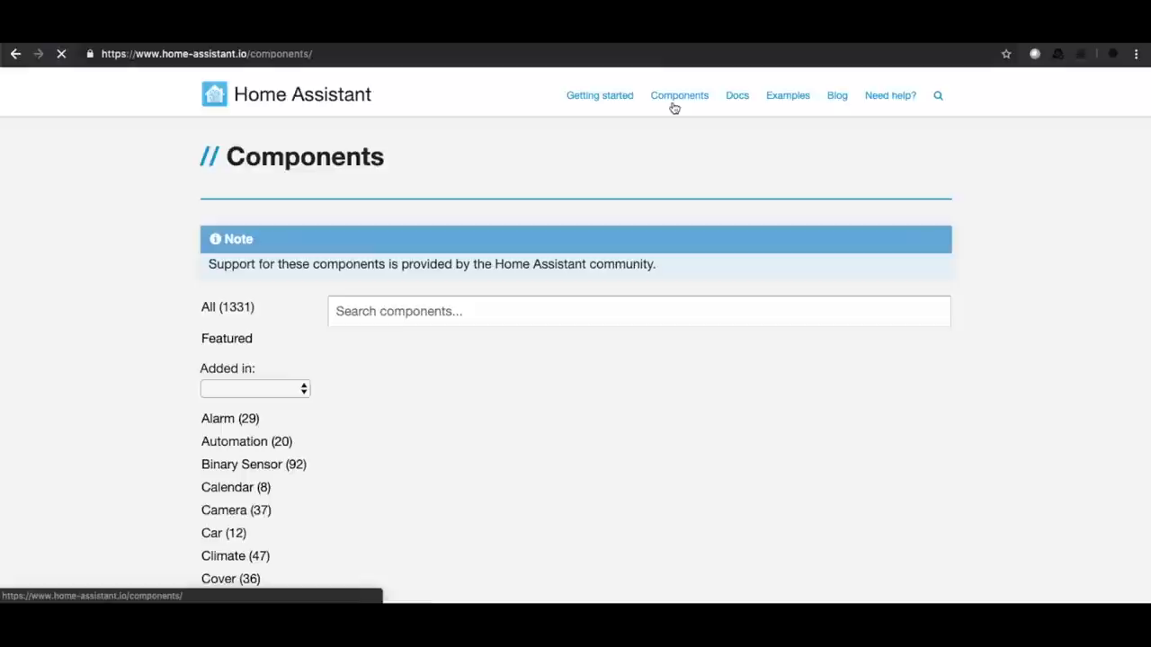
left_click(638, 312)
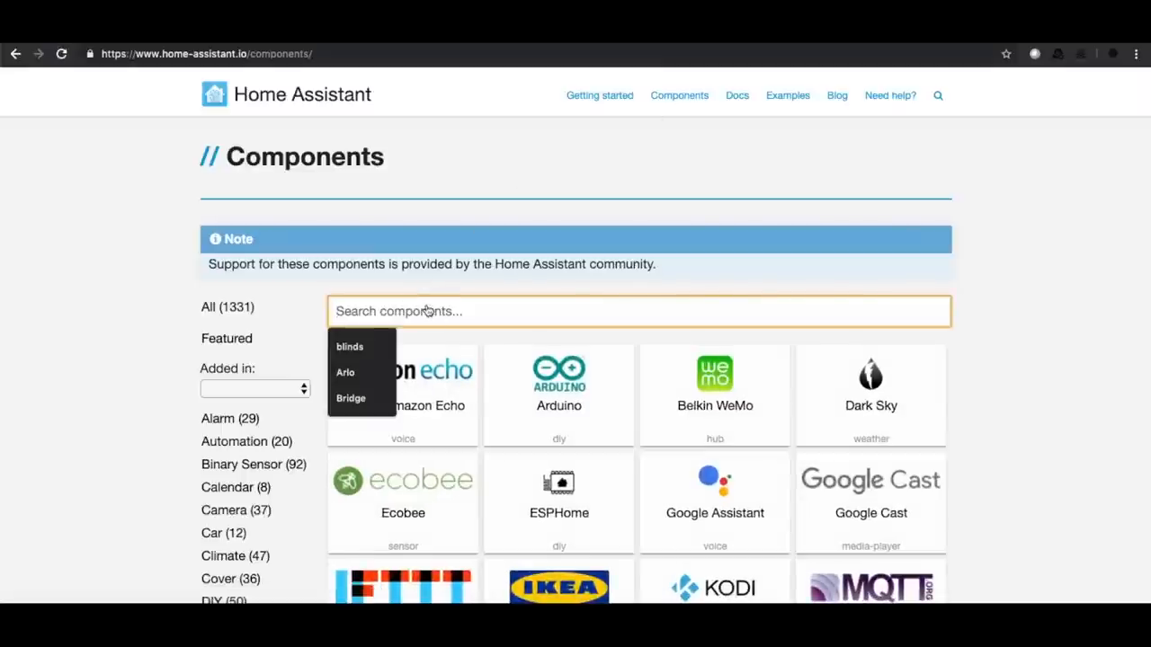
type("Homekit")
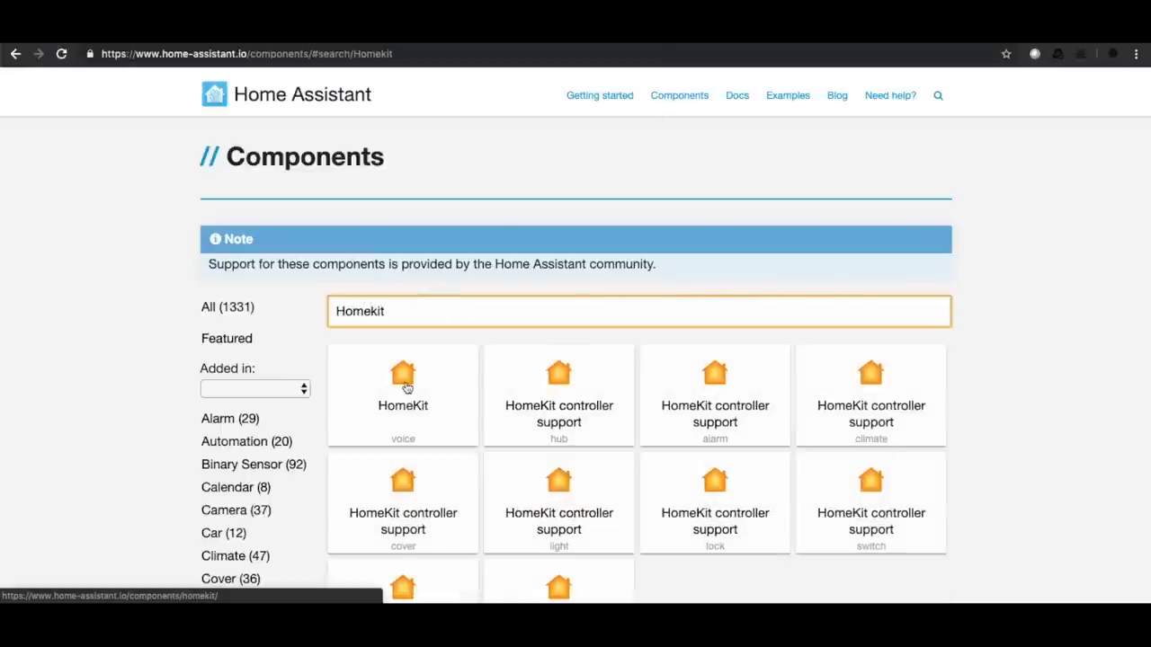
scroll("down", 3)
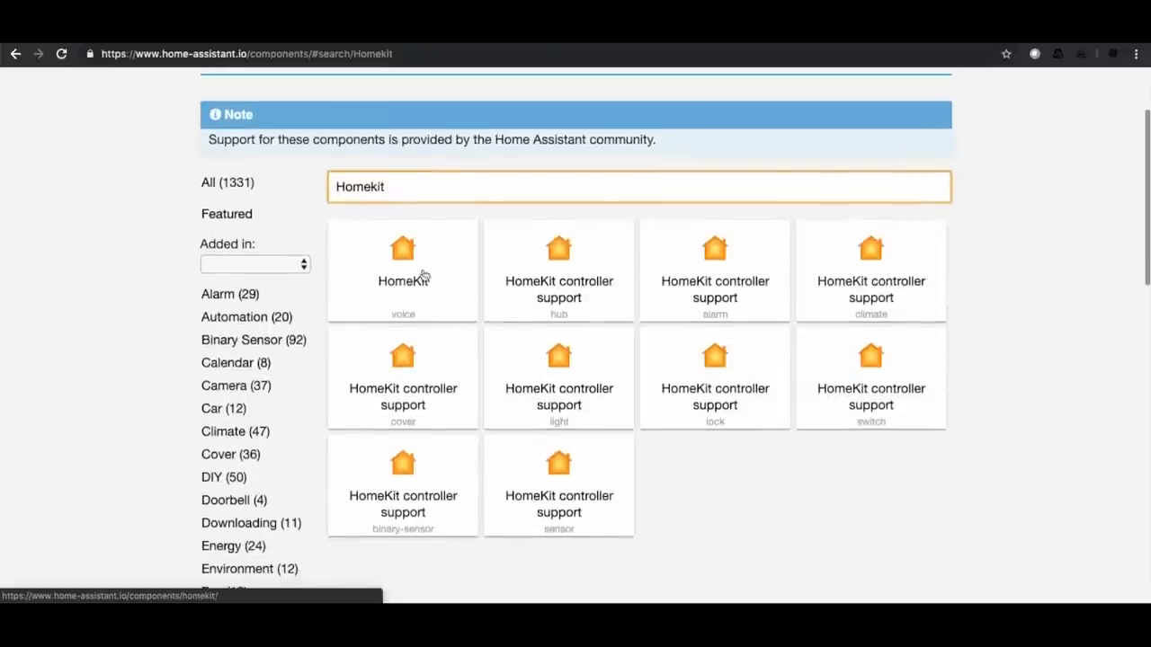
mouse_move(558, 488)
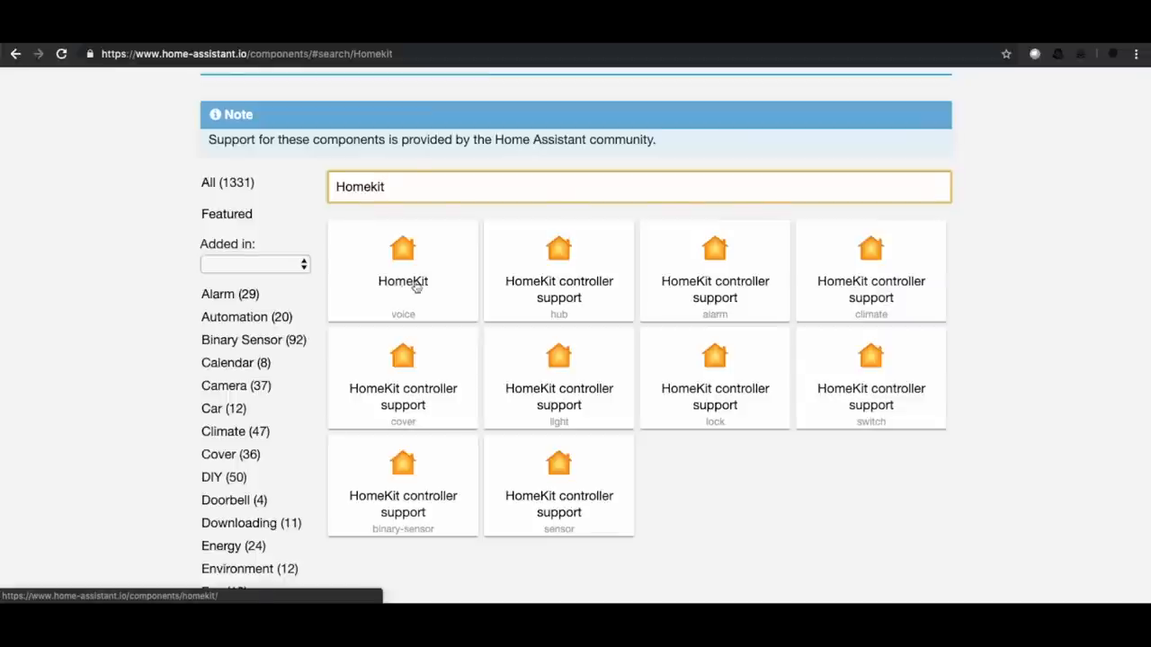
mouse_move(436, 272)
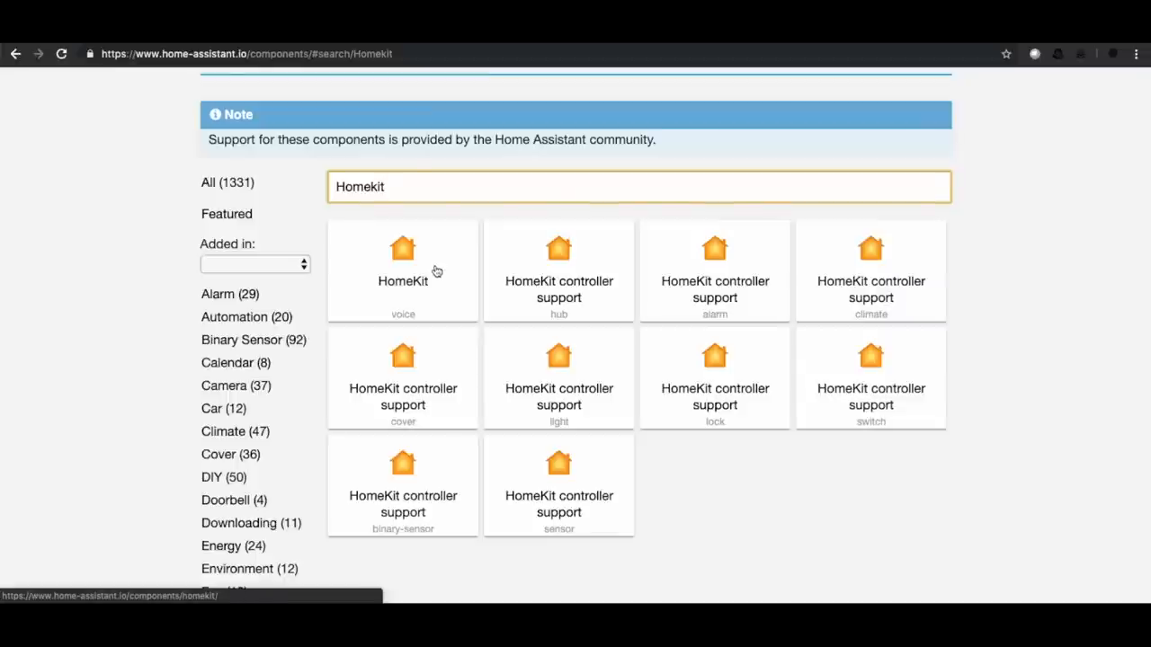
Open the HomeKit component documentation and read its example configuration.yaml.
left_click(402, 269)
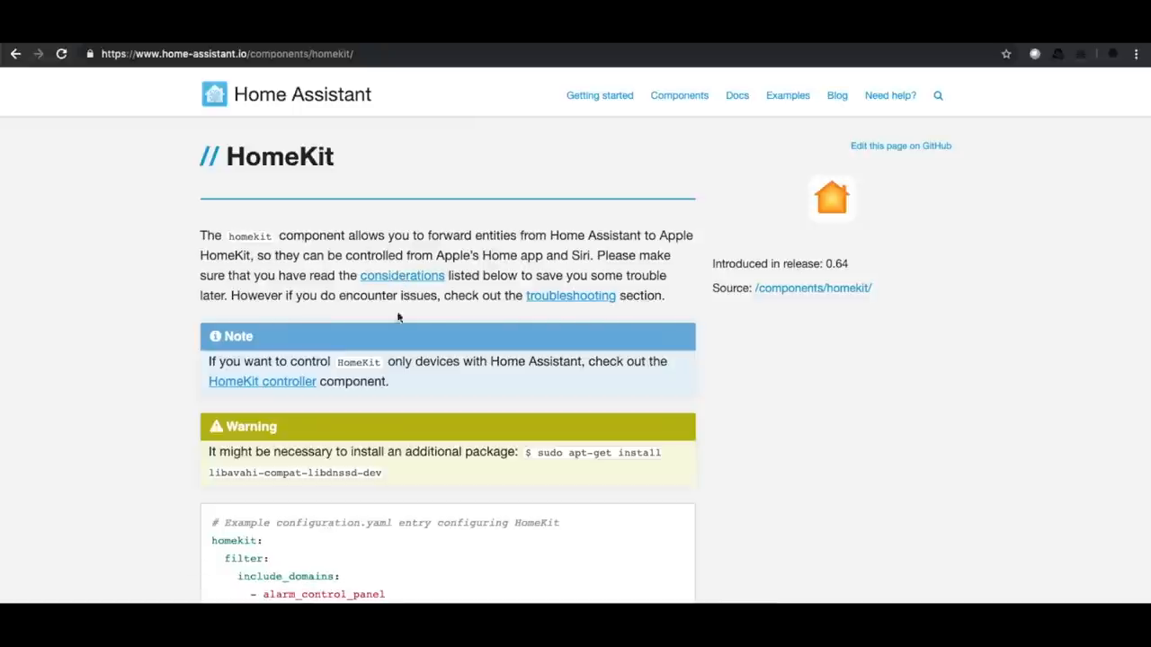
mouse_move(316, 364)
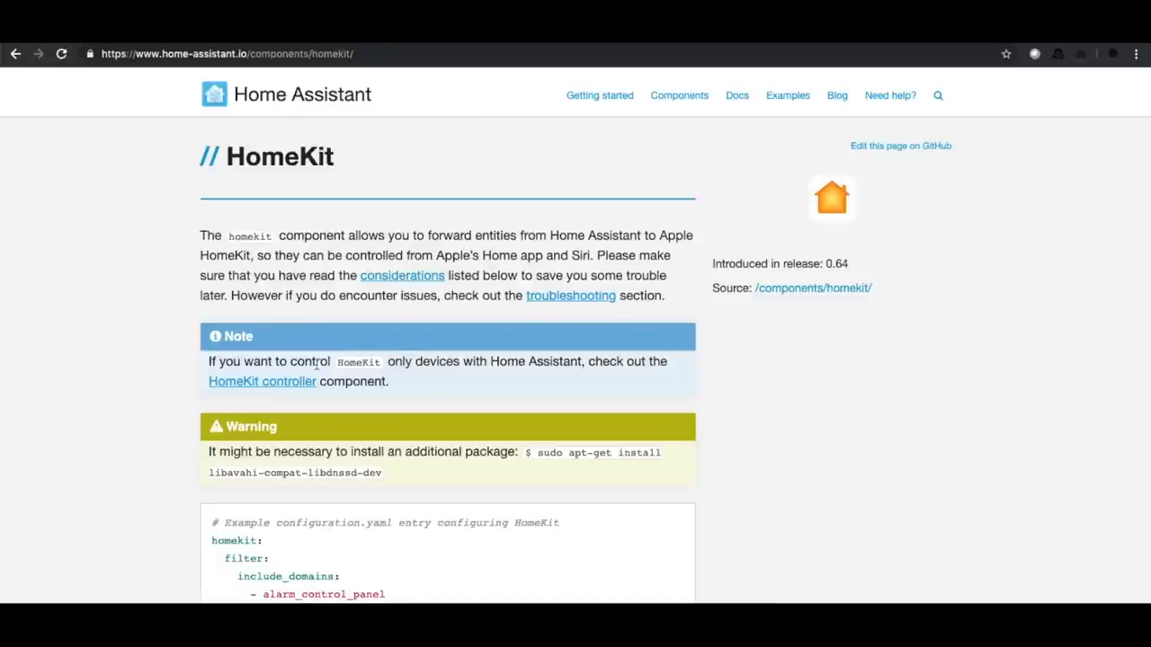
scroll("down", 3)
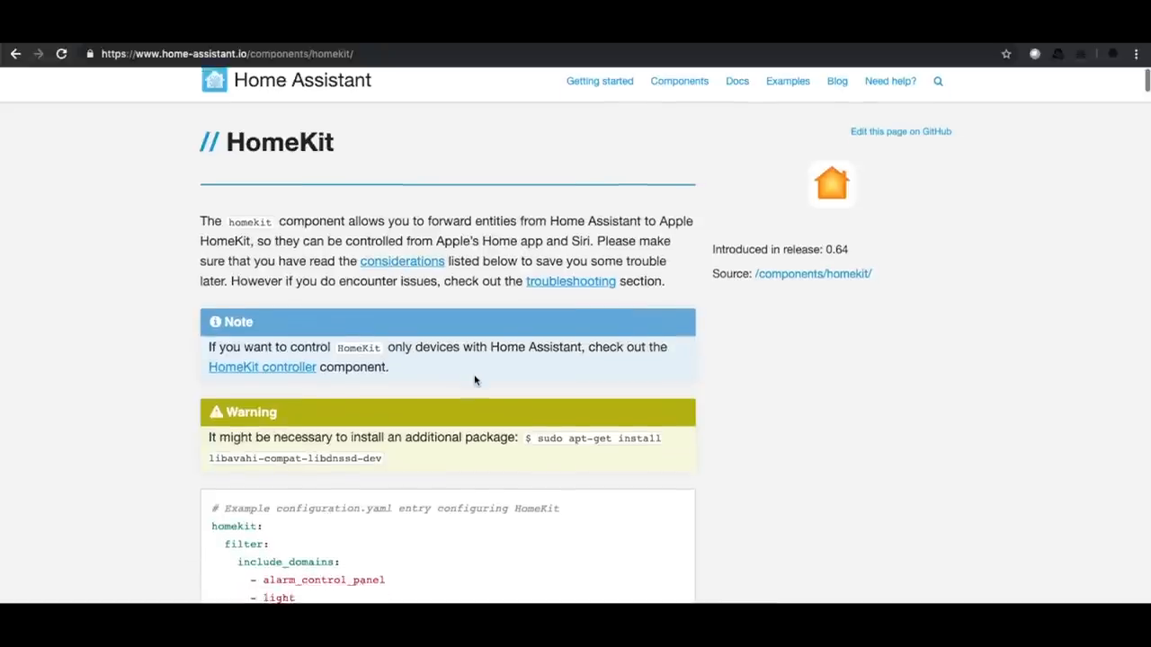
scroll("down", 3)
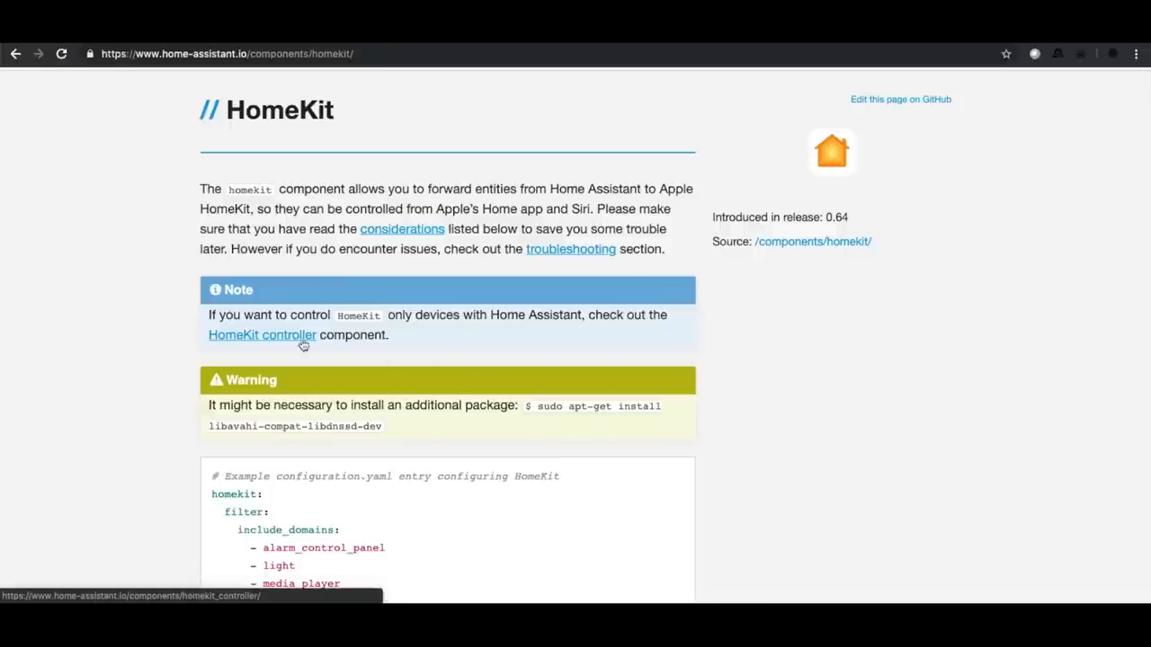
mouse_move(201, 191)
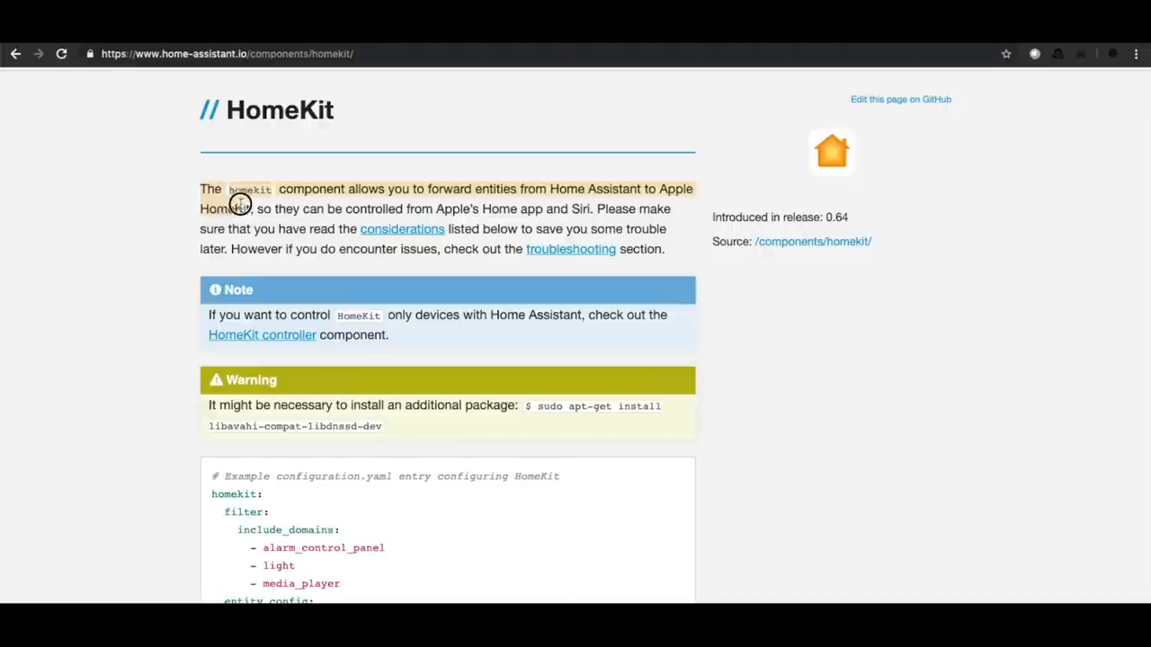
mouse_move(567, 223)
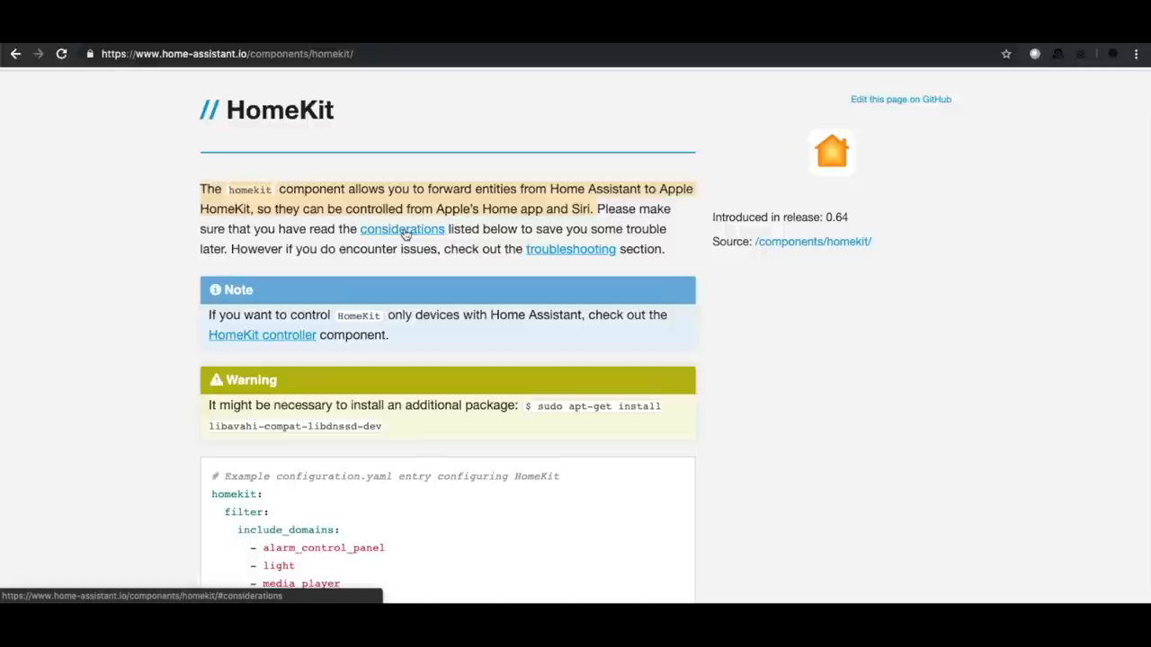
scroll("down", 3)
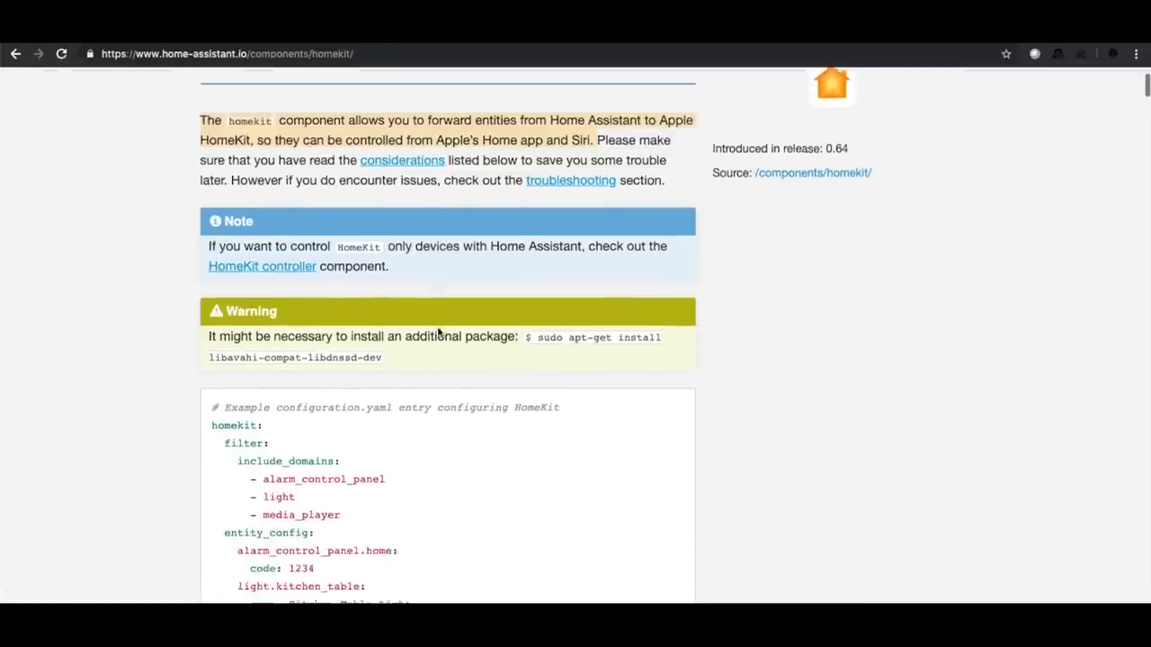
scroll("down", 3)
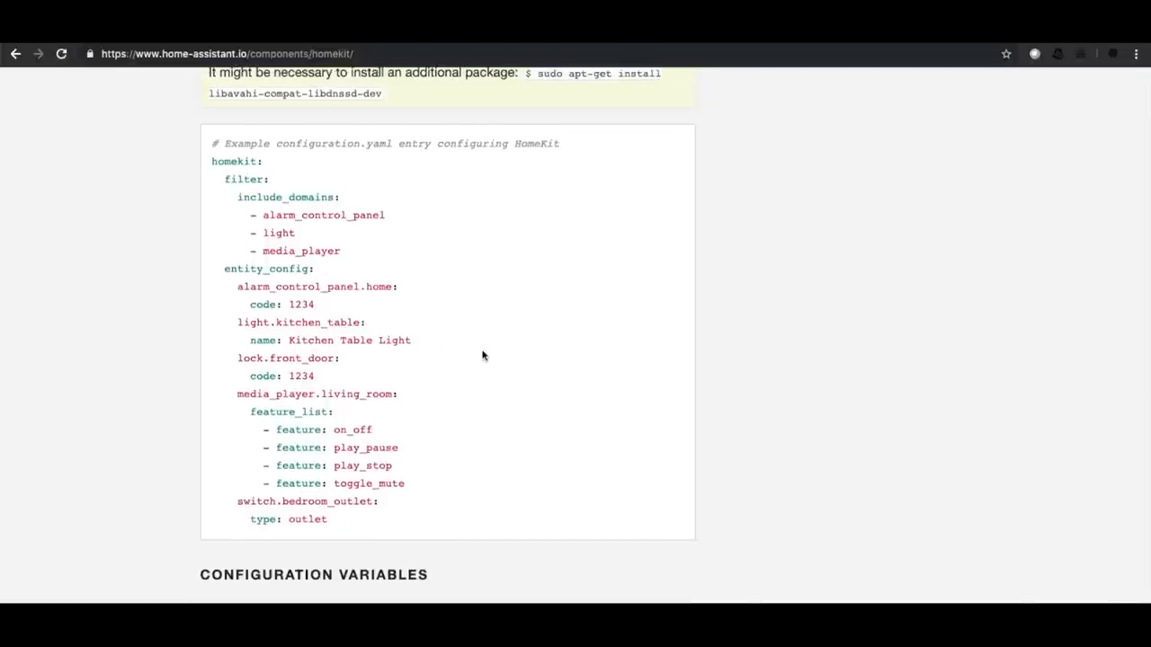
Read through the HomeKit Configuration Variables section.
scroll("down", 3)
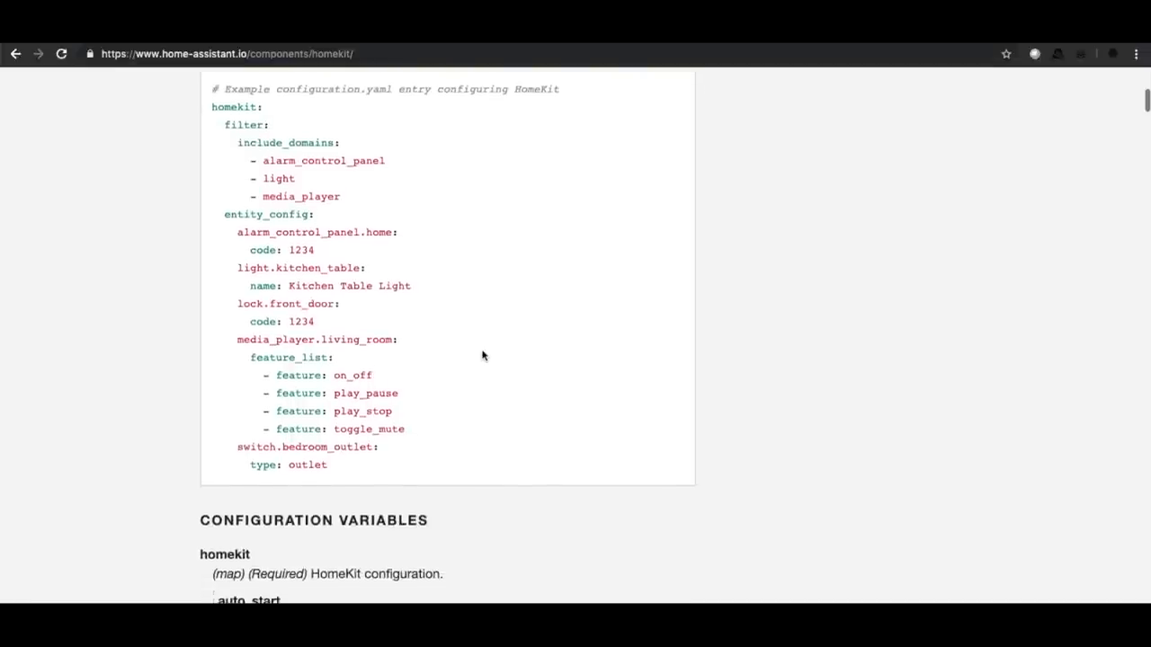
scroll("down", 3)
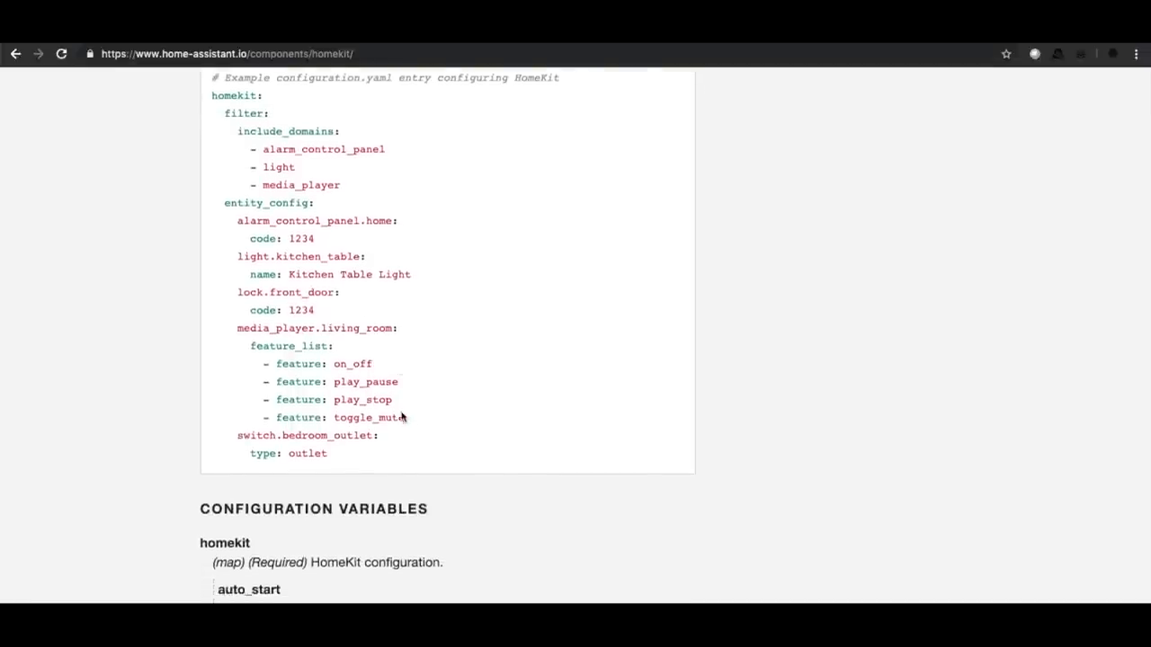
scroll("down", 3)
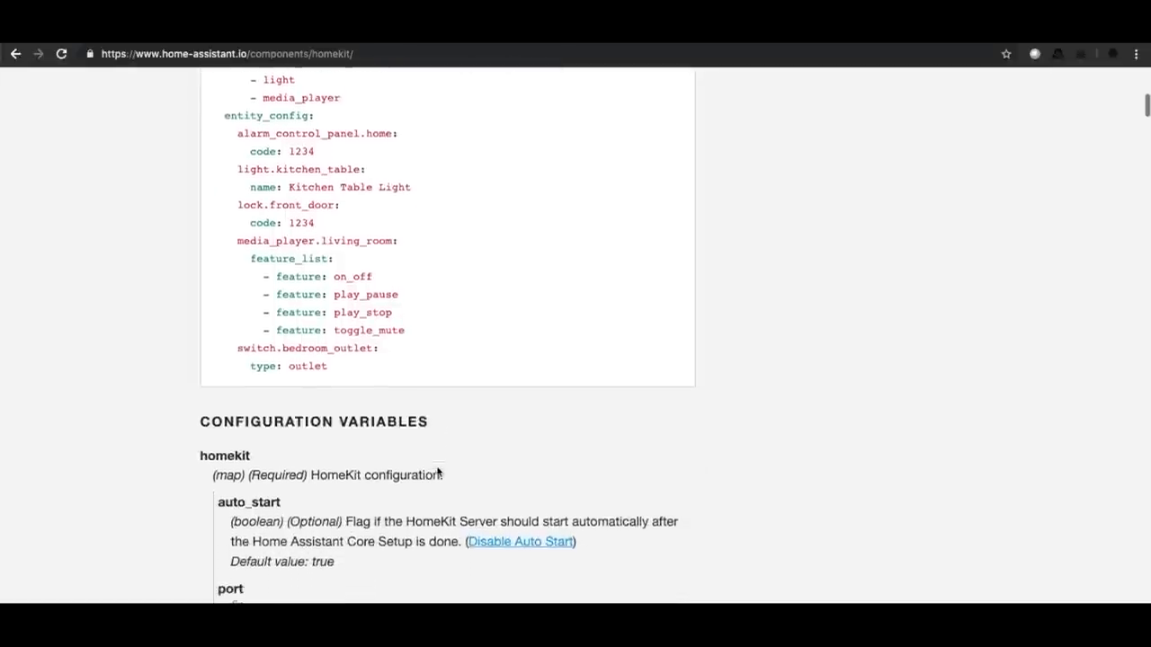
scroll("down", 3)
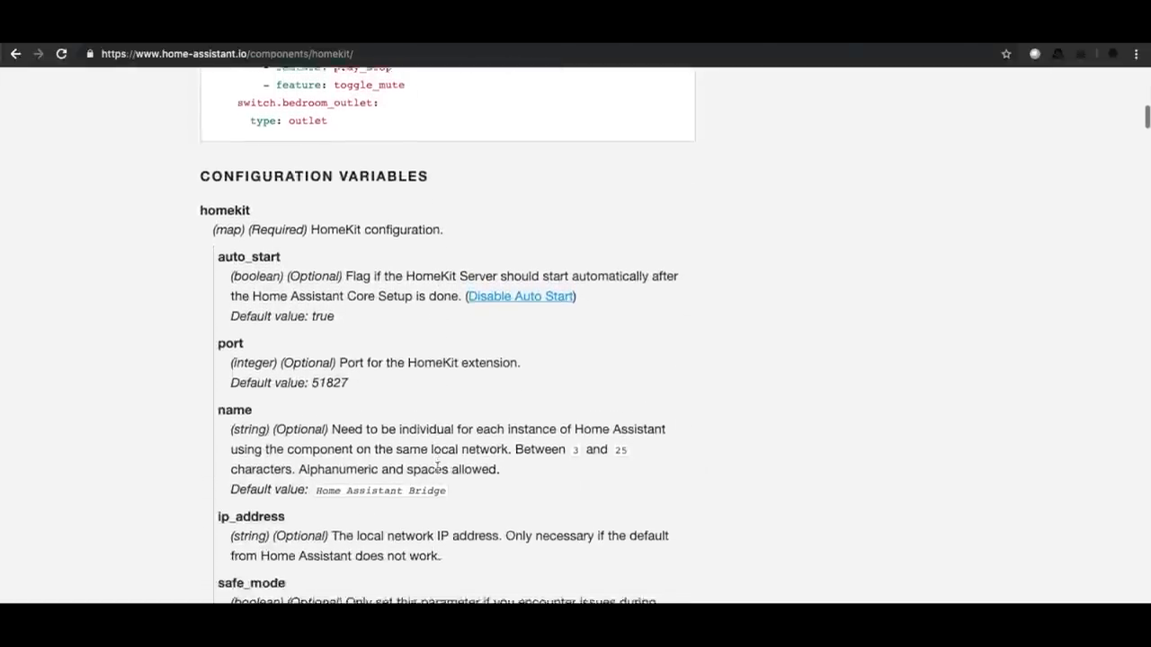
scroll("down", 3)
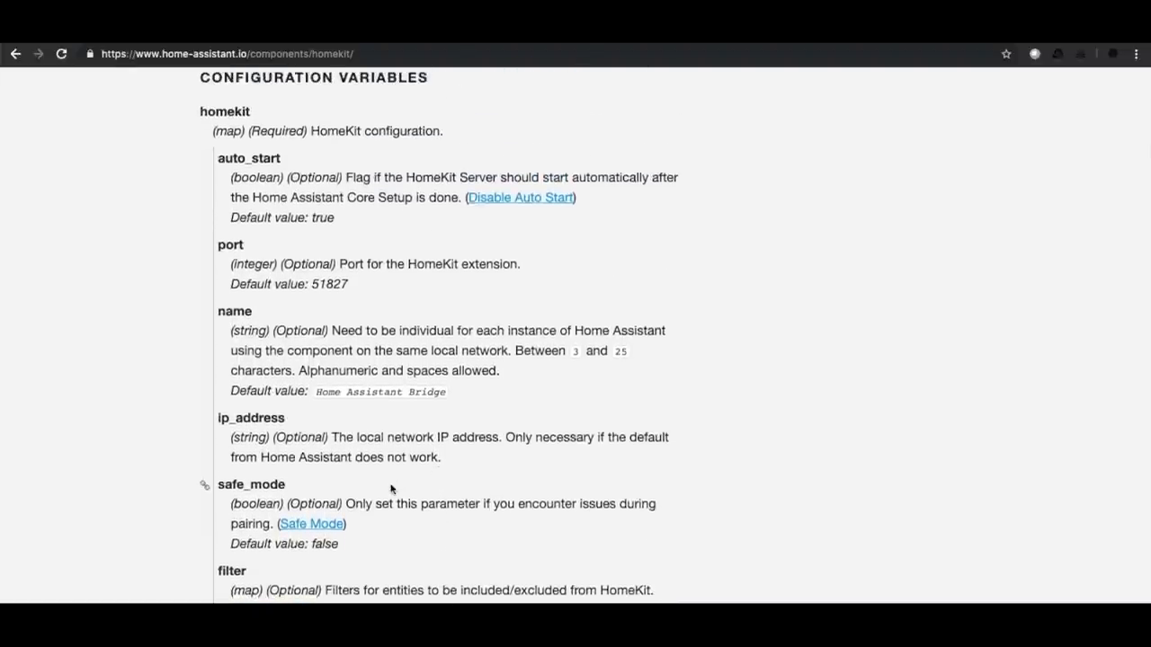
mouse_move(461, 463)
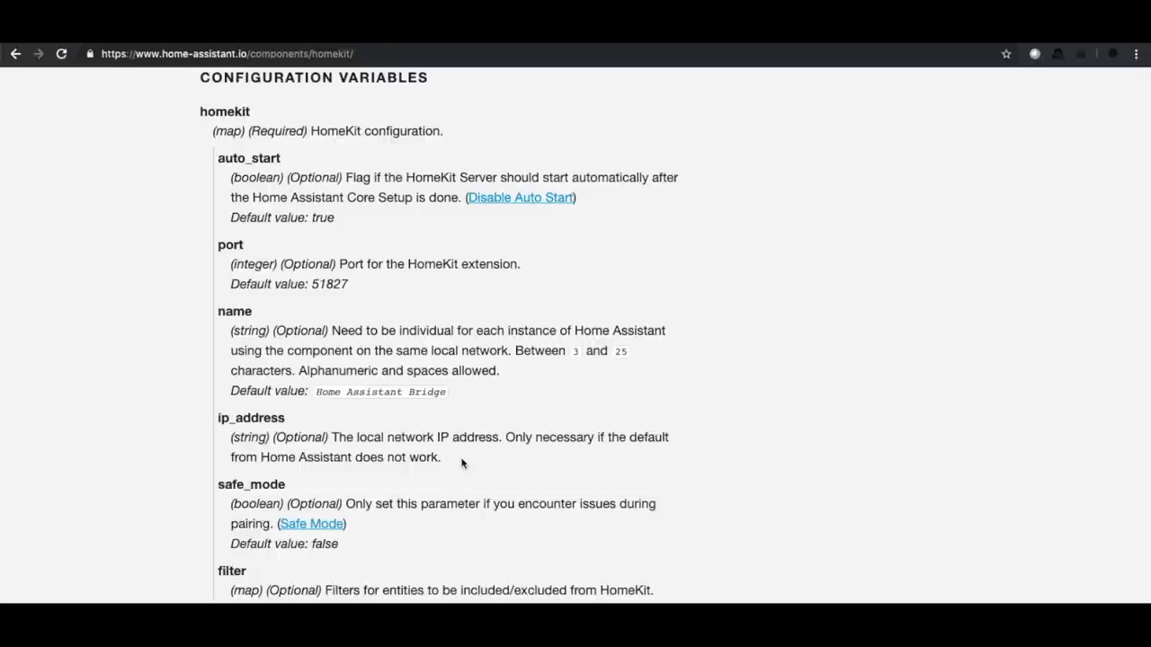
scroll("down", 3)
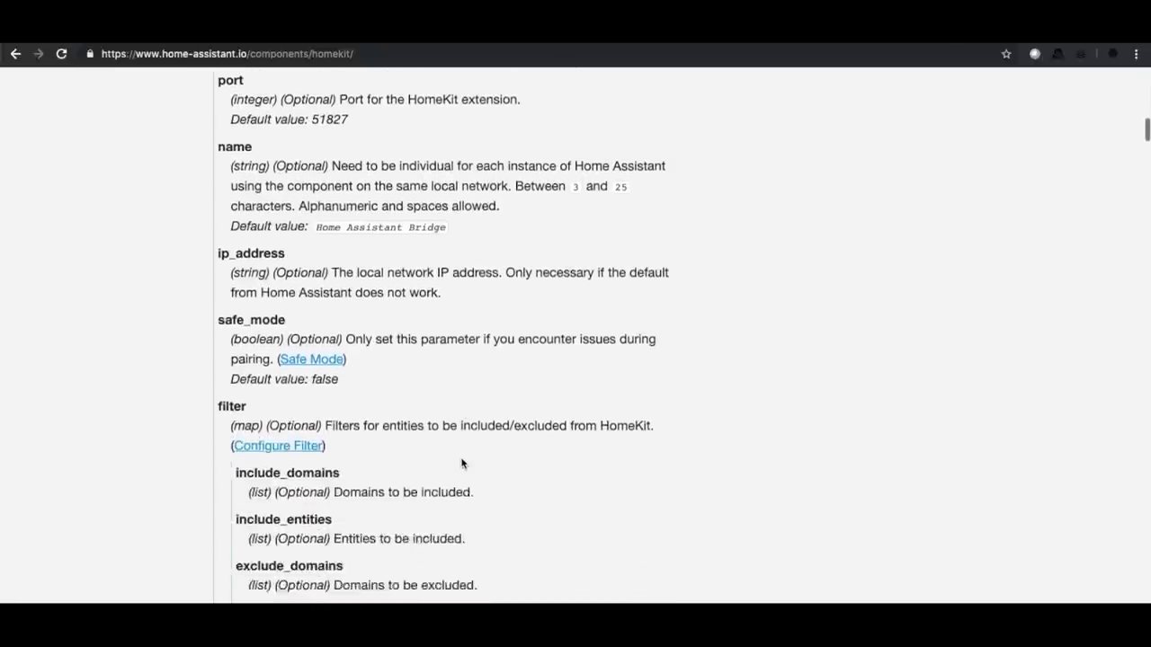
scroll("down", 3)
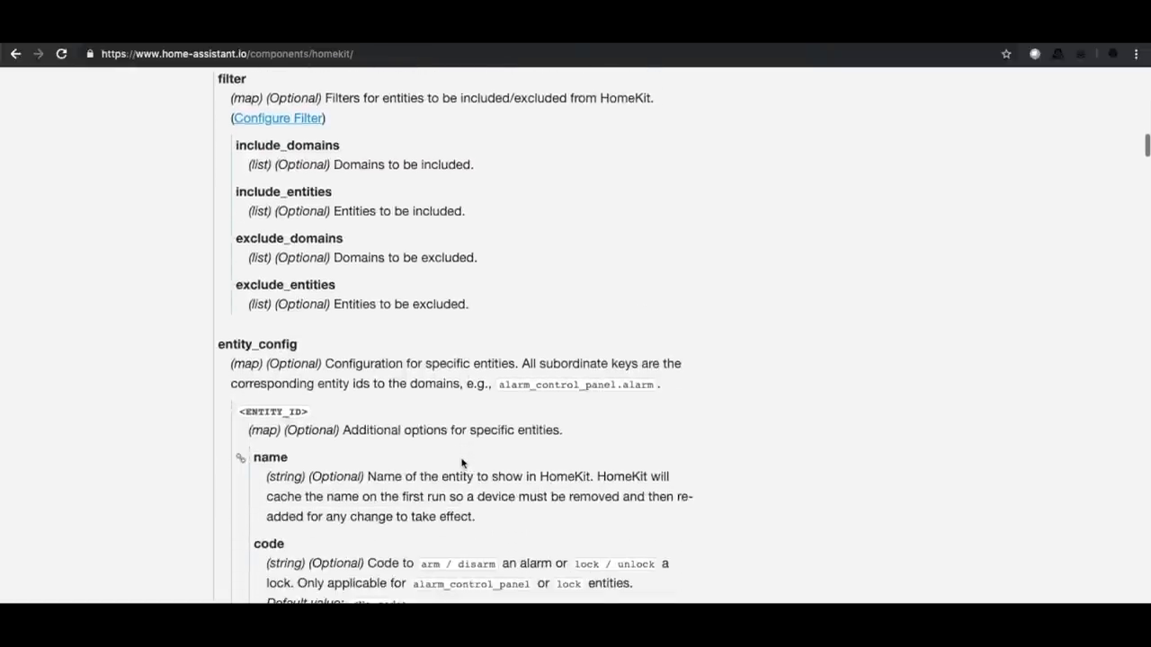
scroll("down", 3)
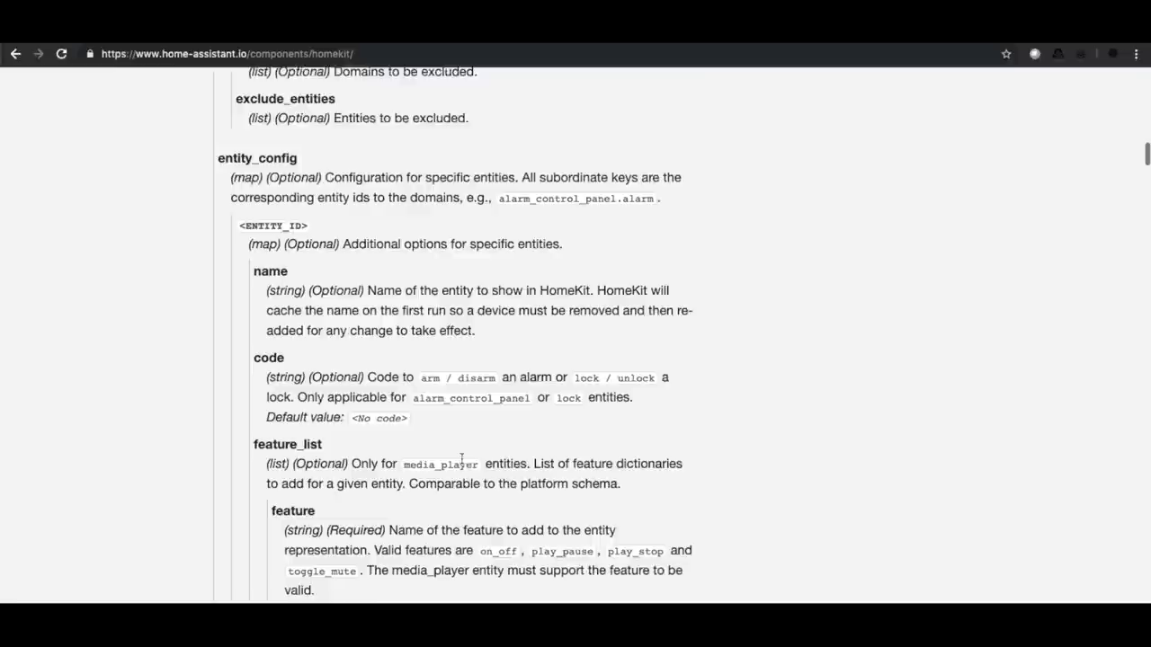
scroll("down", 3)
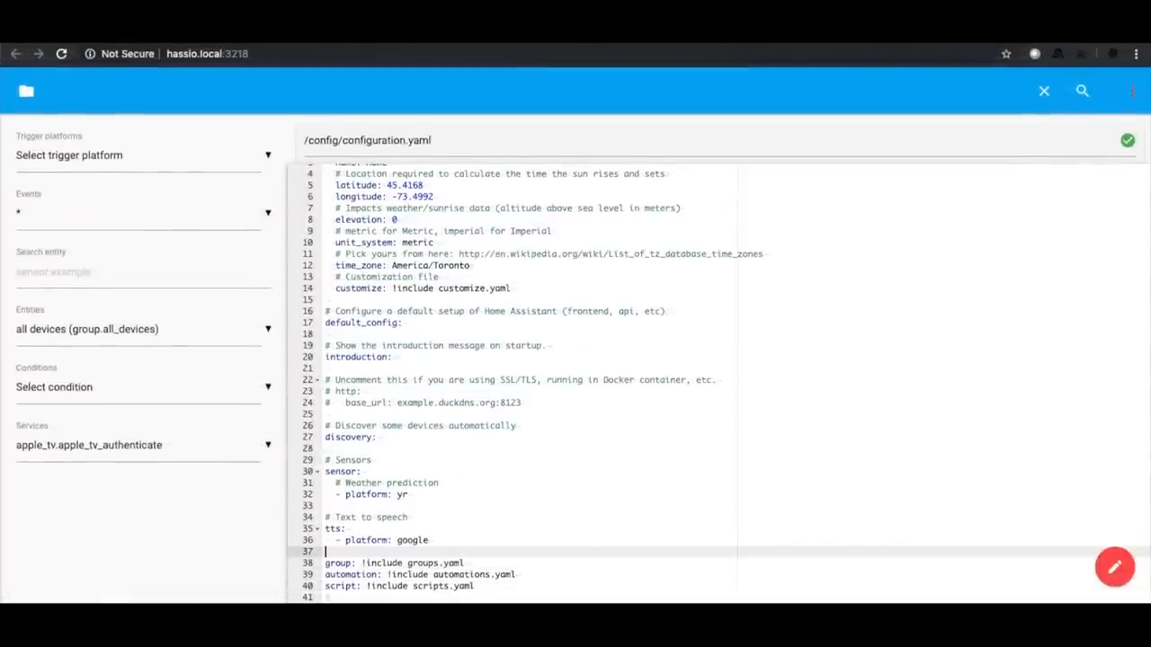
Append a 'homekit:' line to configuration.yaml and save the file.
key("enter")
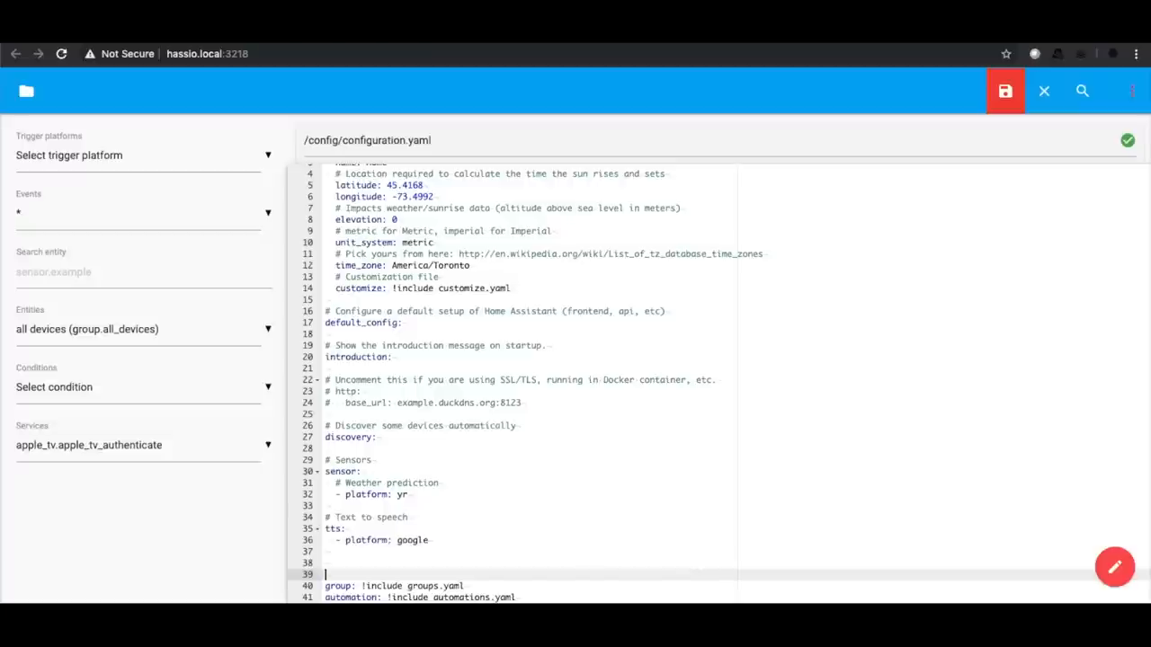
type("homekit:")
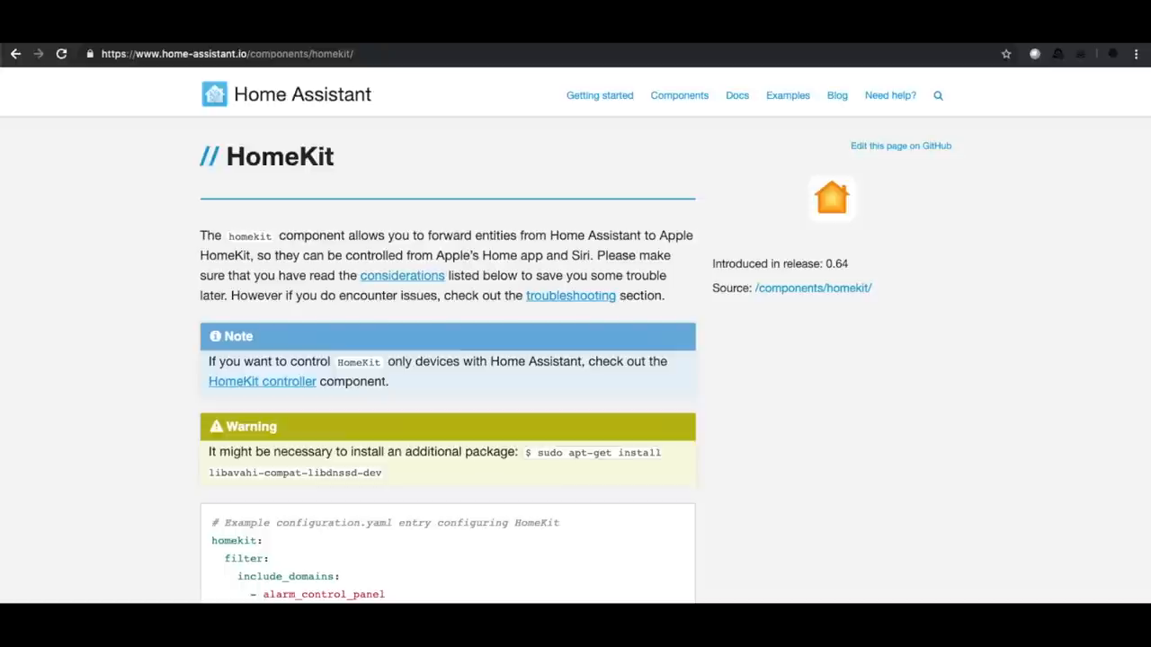
scroll("down", 3)
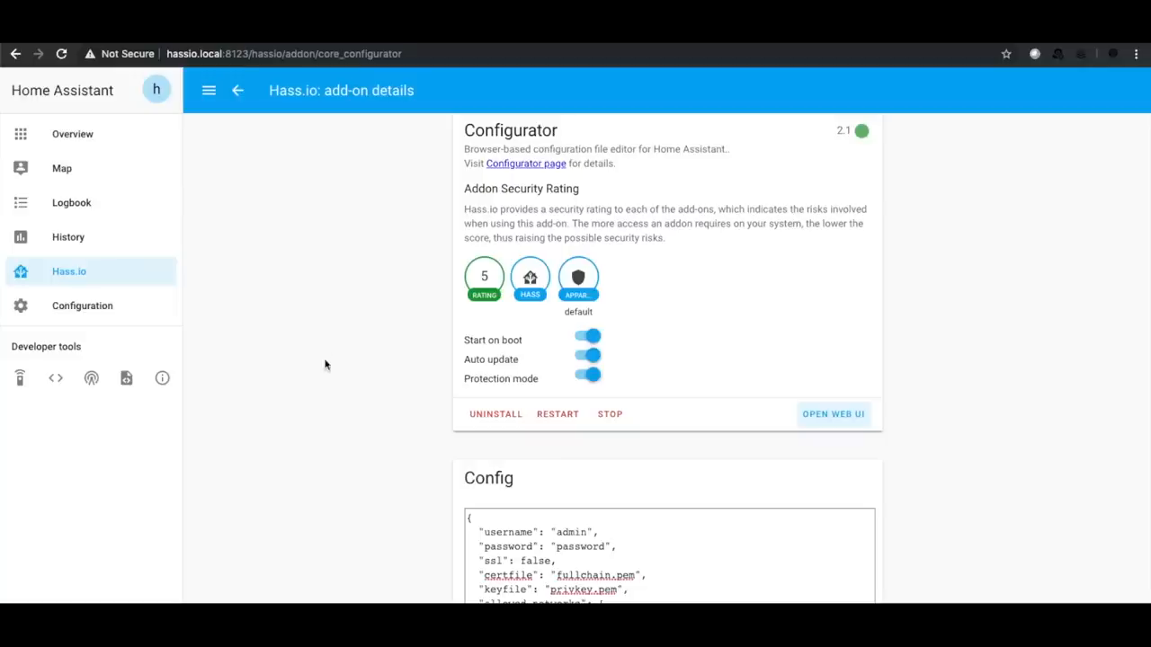
left_click(832, 414)
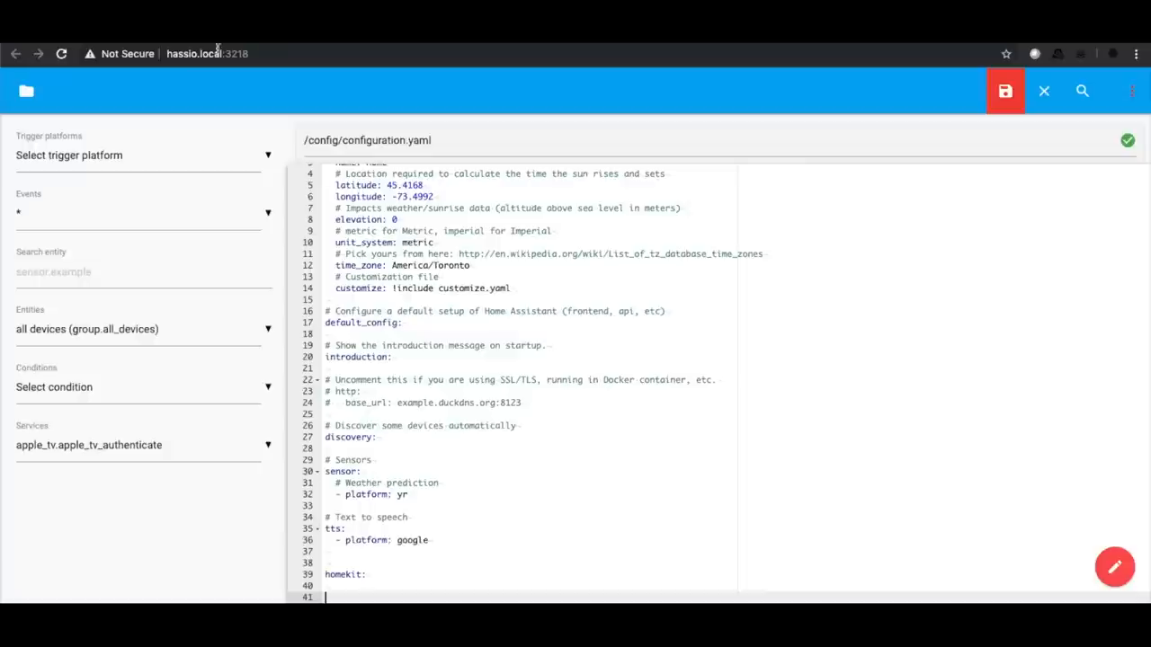
left_click(1005, 91)
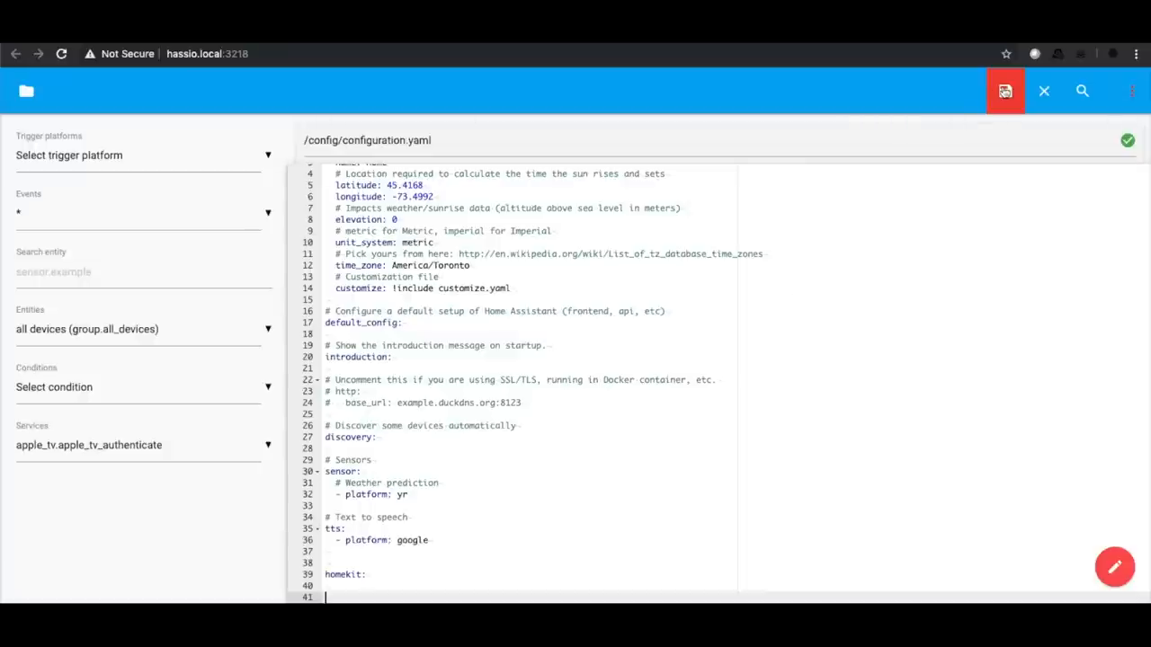
left_click(1004, 91)
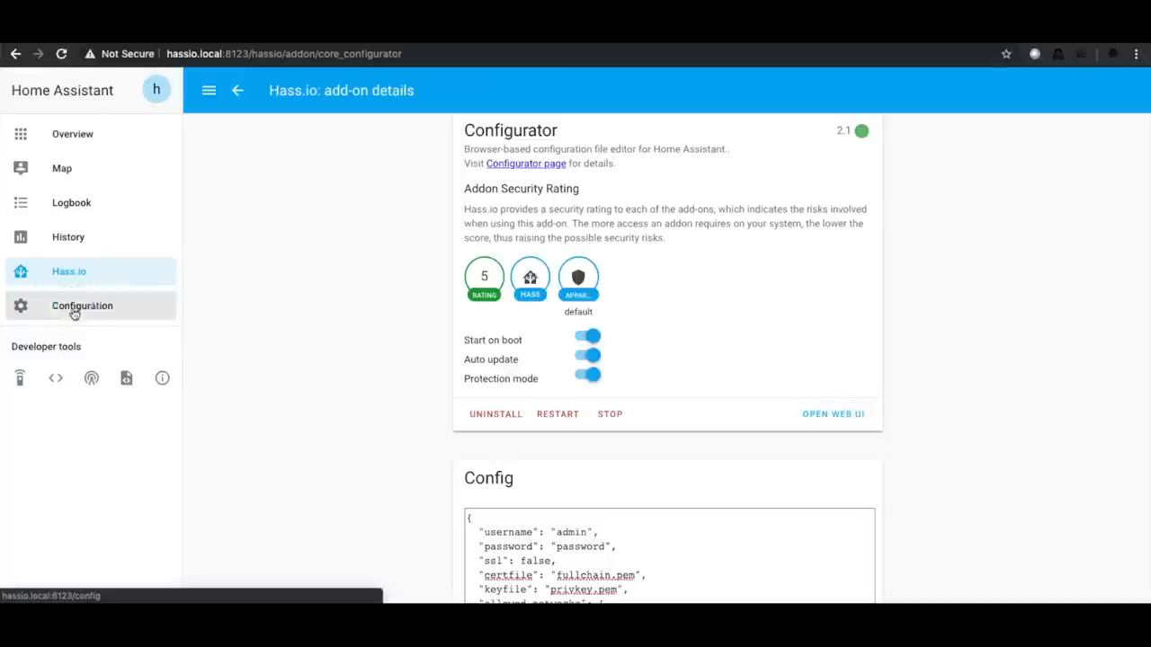
Restart Home Assistant via Restart HASS in Configurator's extra actions menu.
left_click(82, 304)
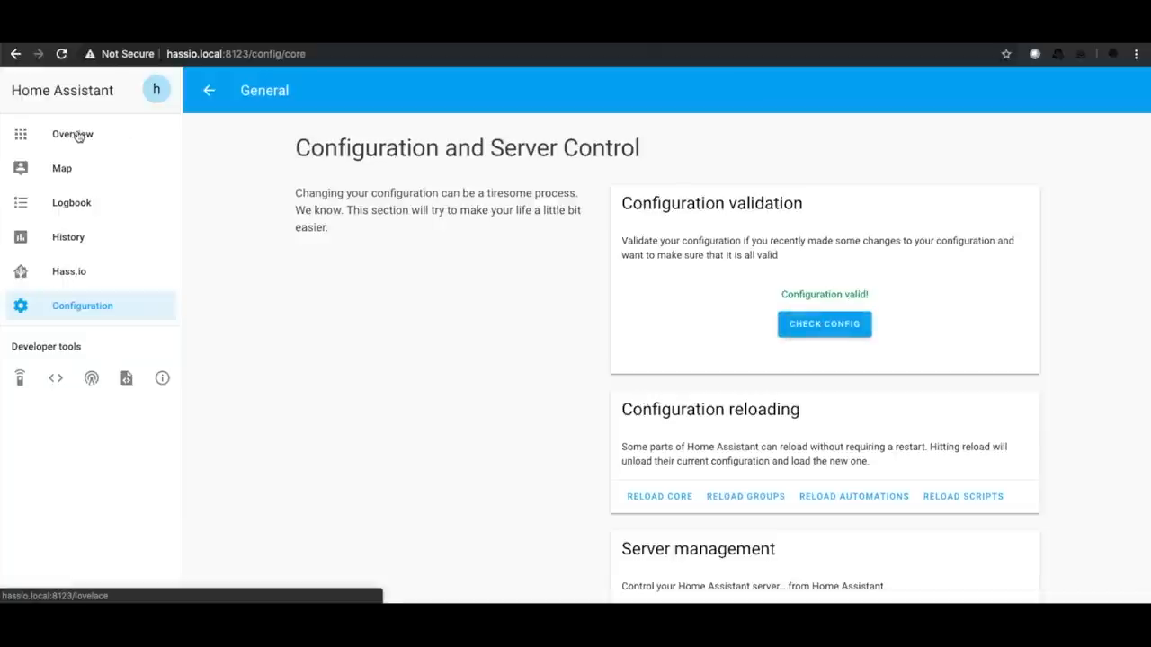
left_click(72, 134)
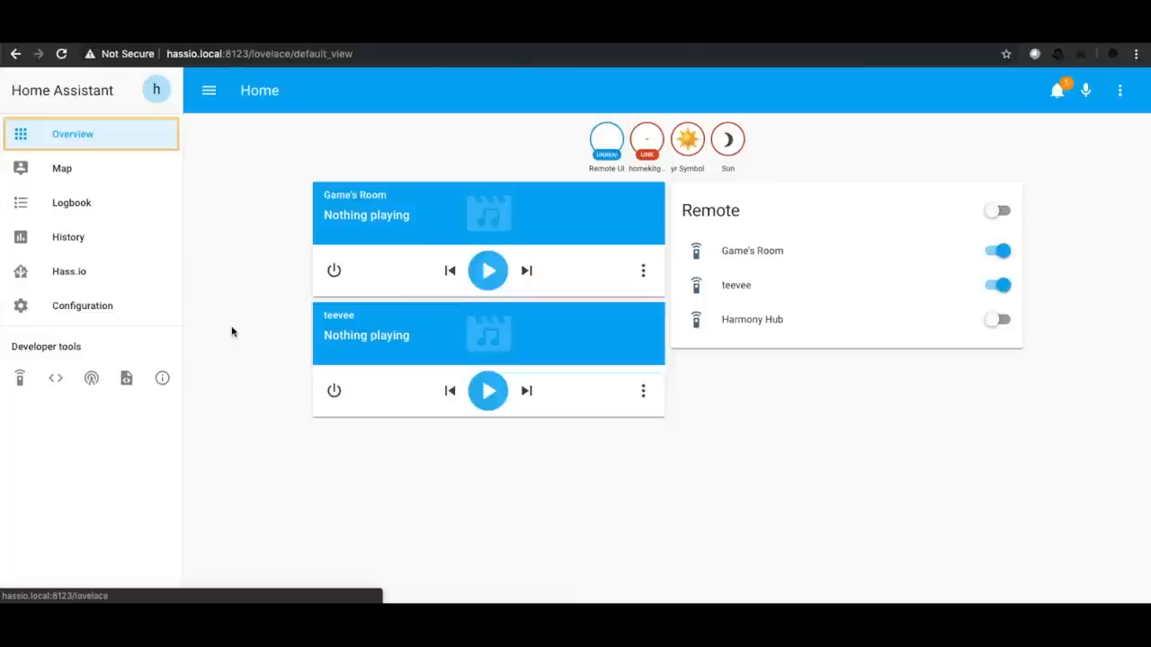
mouse_move(82, 306)
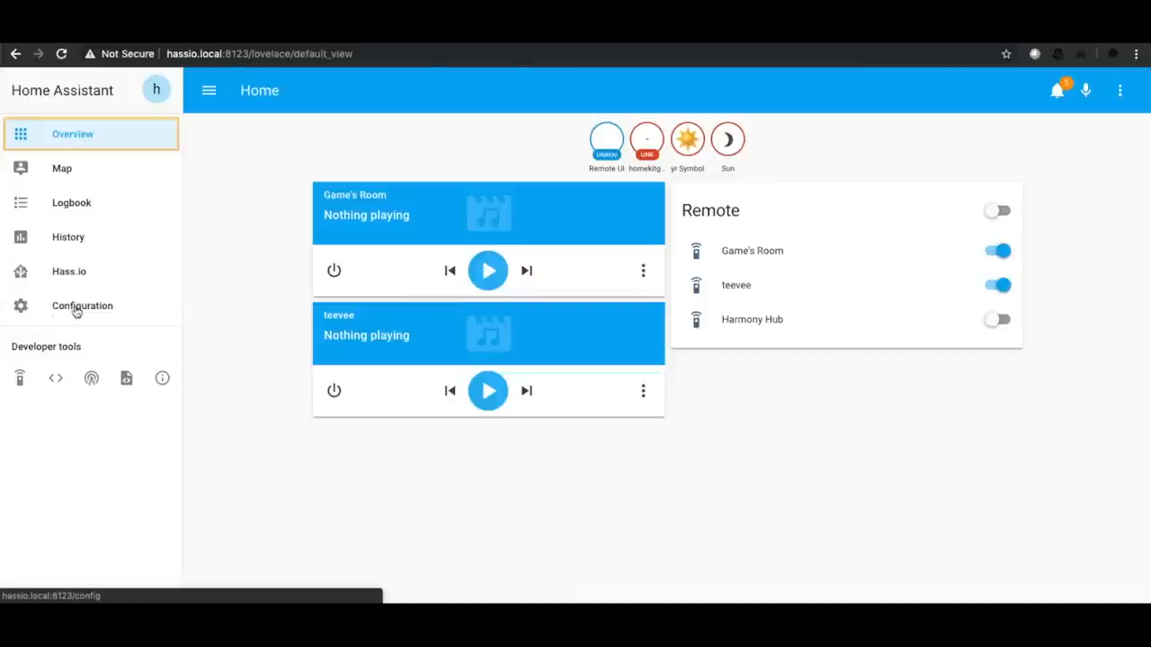
left_click(82, 306)
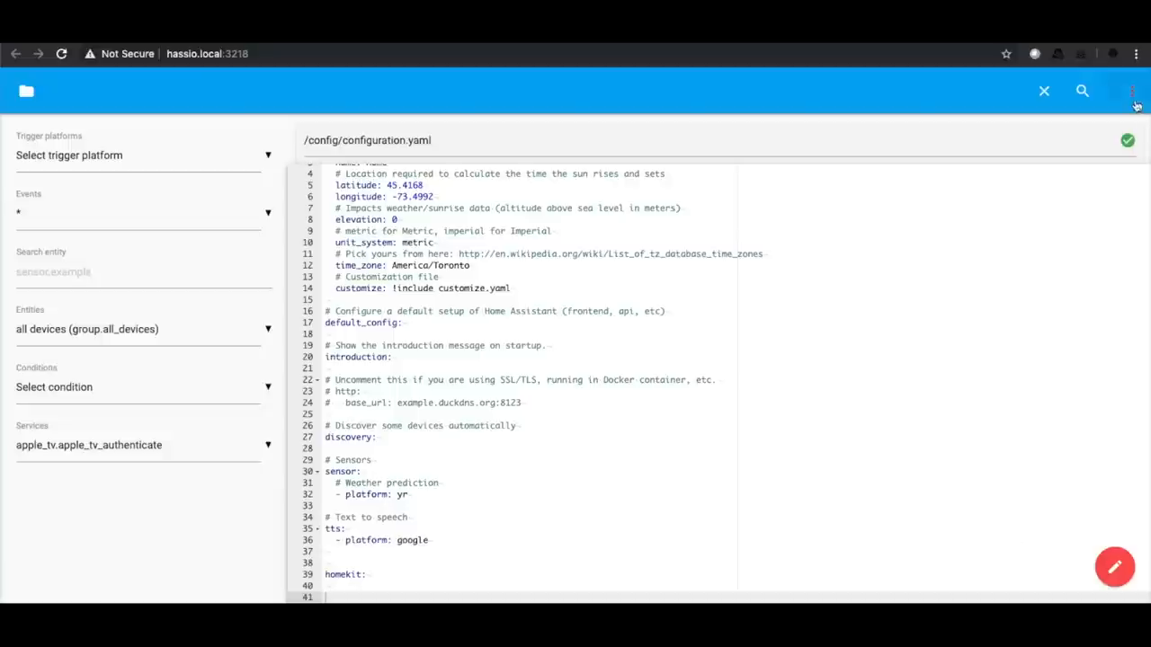
left_click(1132, 91)
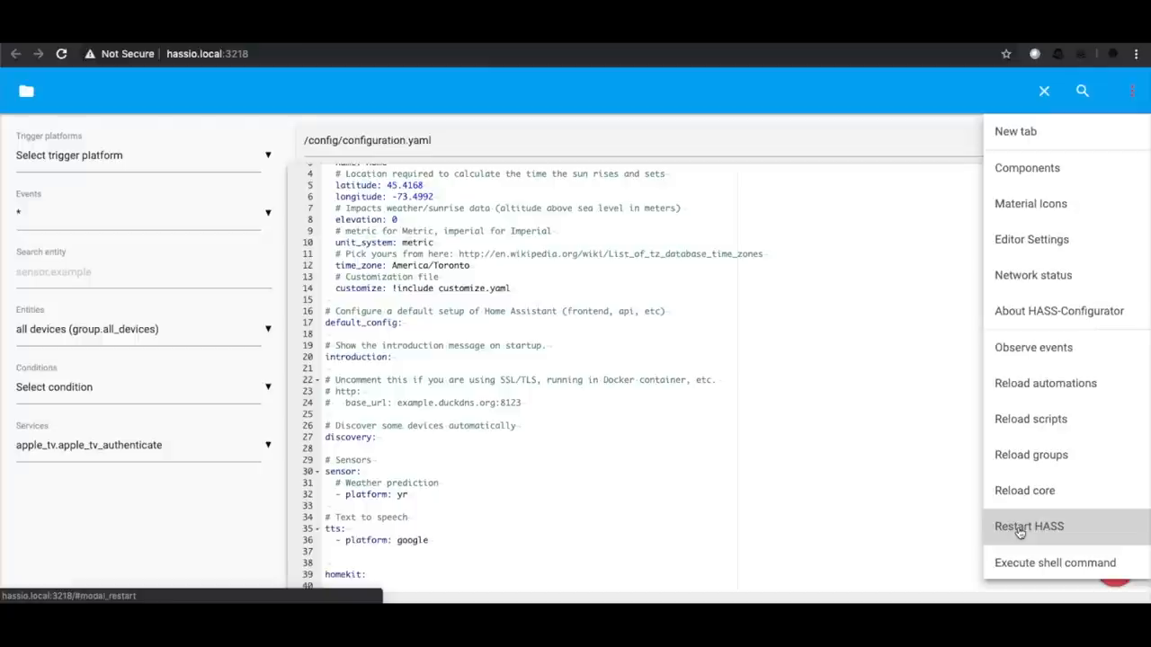
left_click(1029, 526)
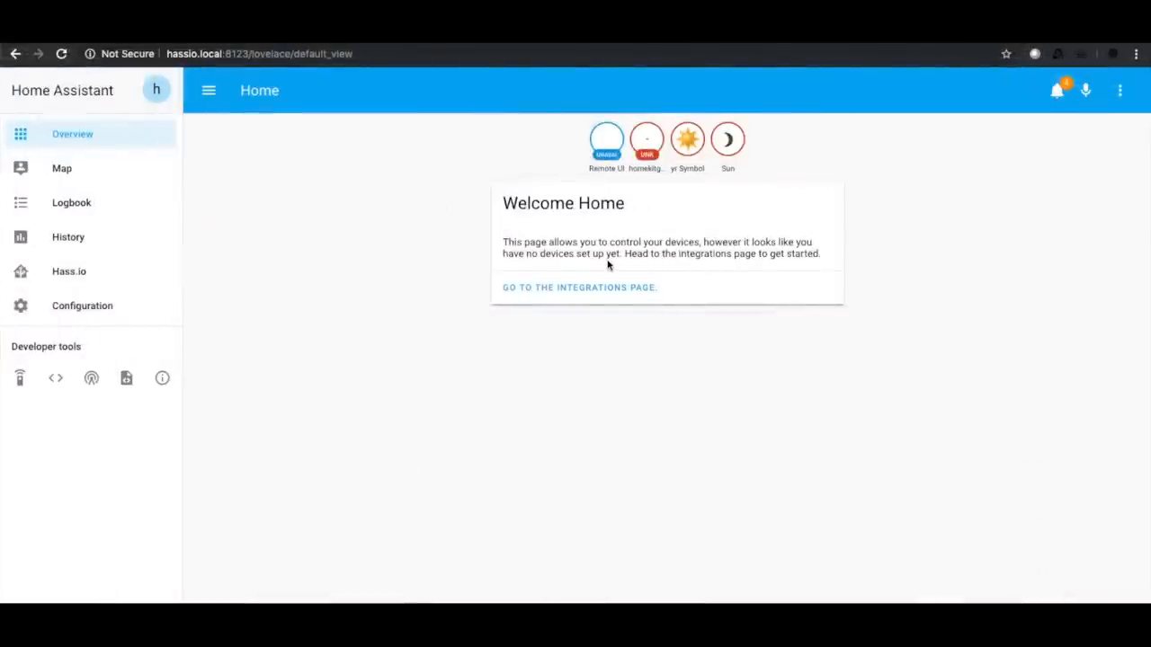
mouse_move(606, 294)
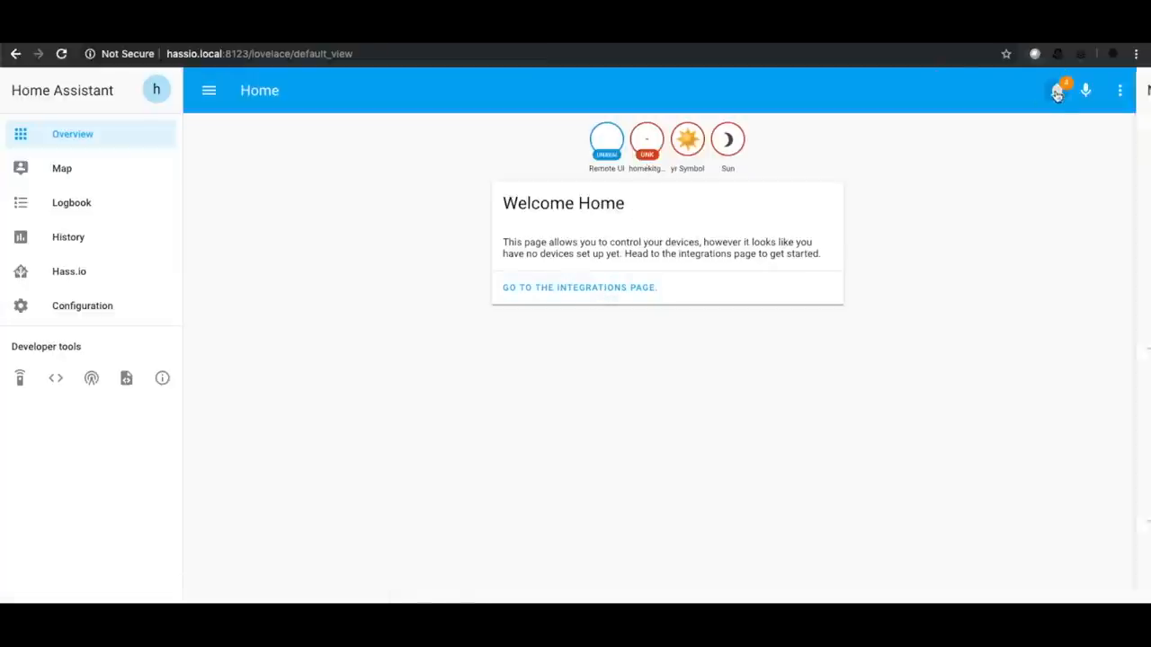
left_click(1056, 90)
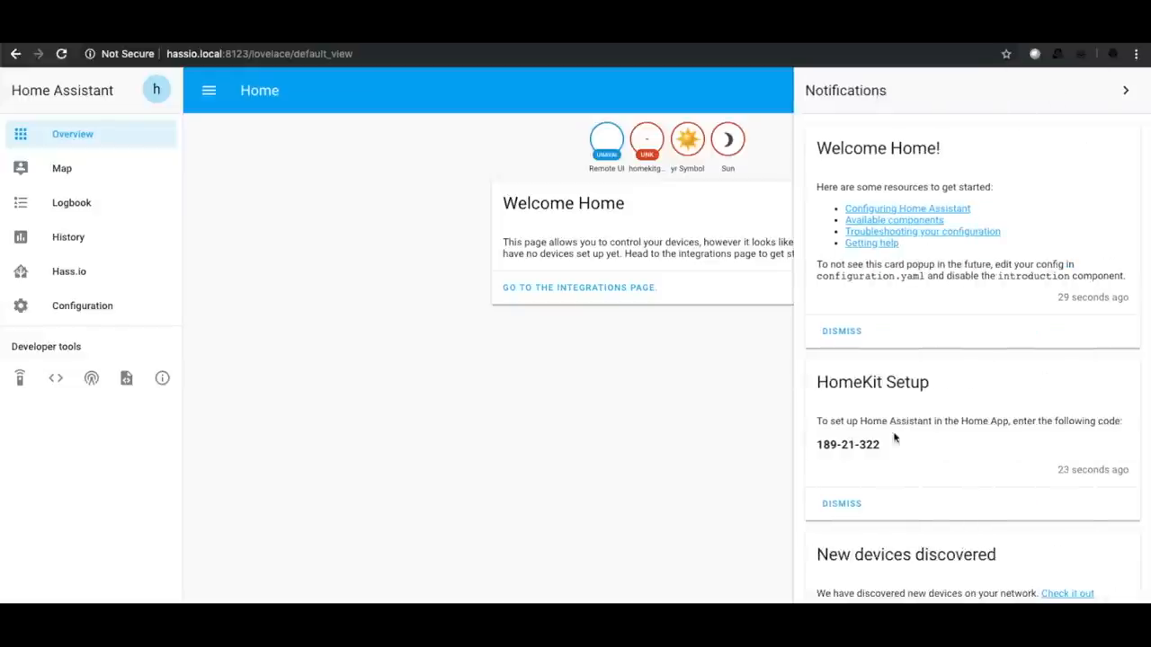
mouse_move(919, 460)
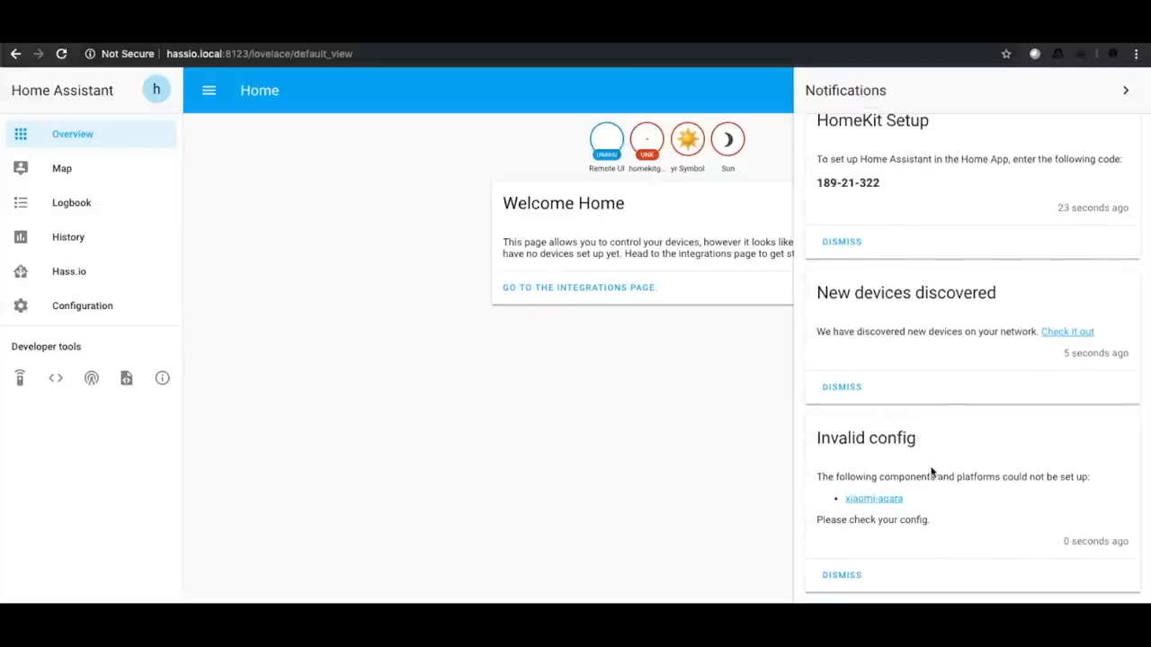
mouse_move(1067, 331)
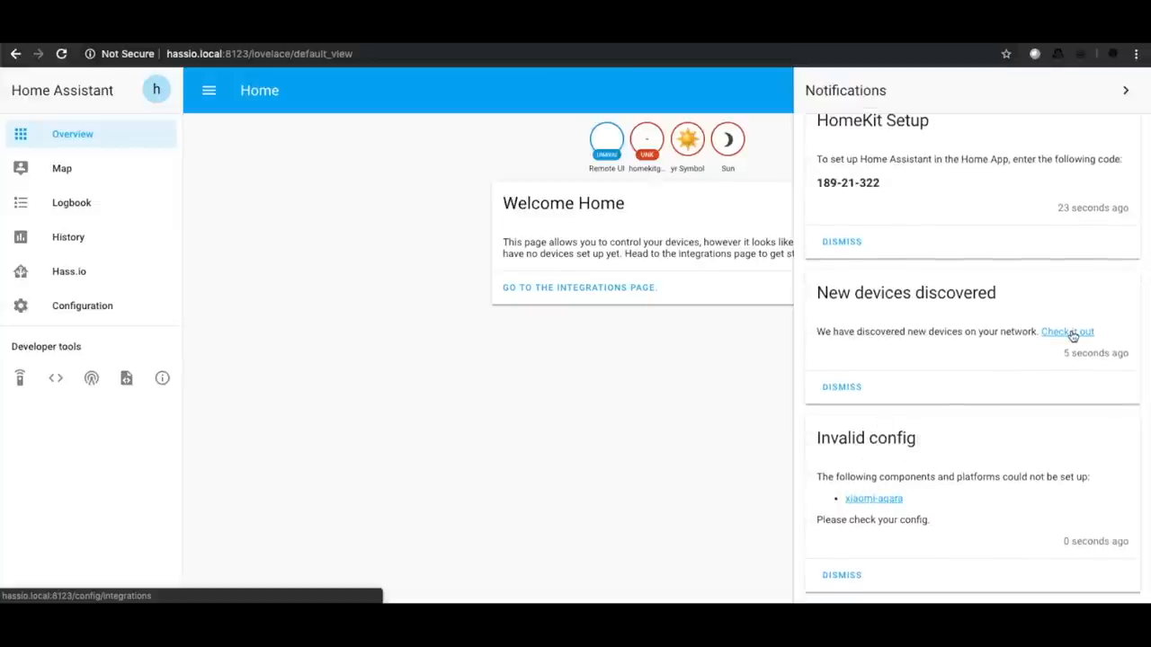
left_click(1066, 331)
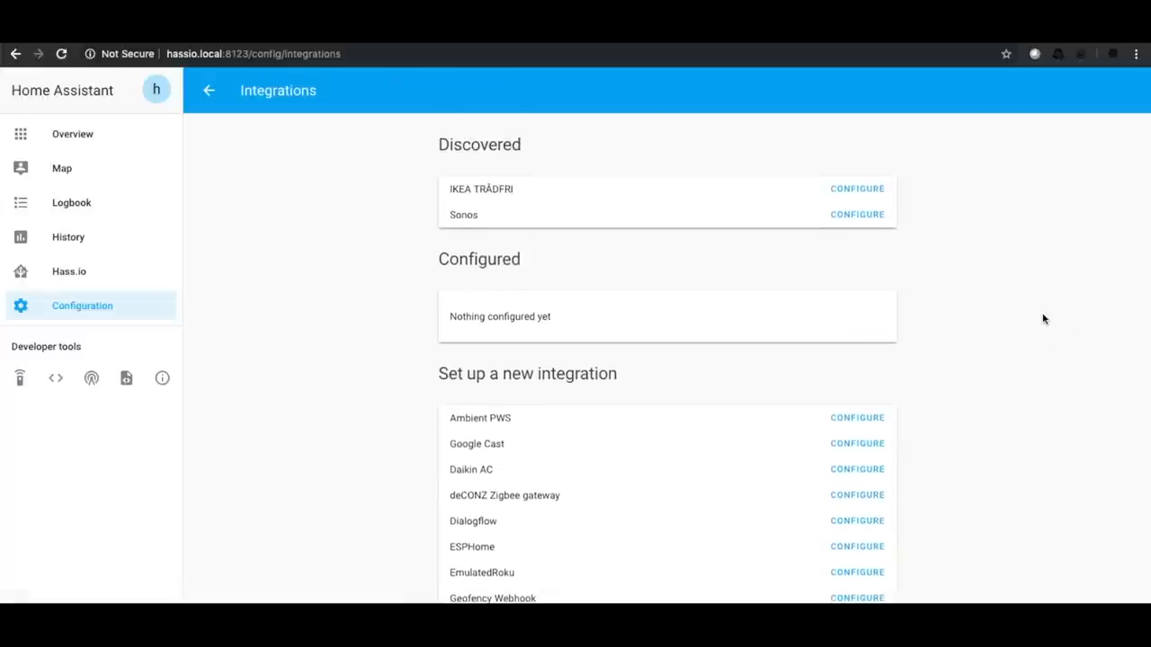
scroll("down", 3)
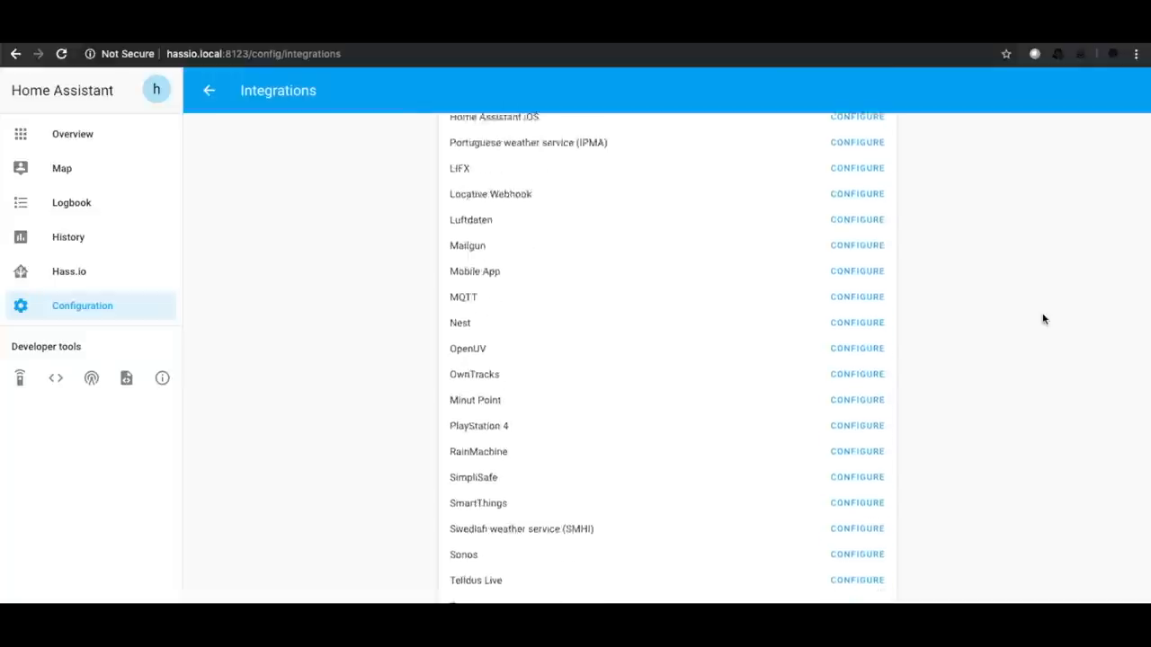
scroll("down", 3)
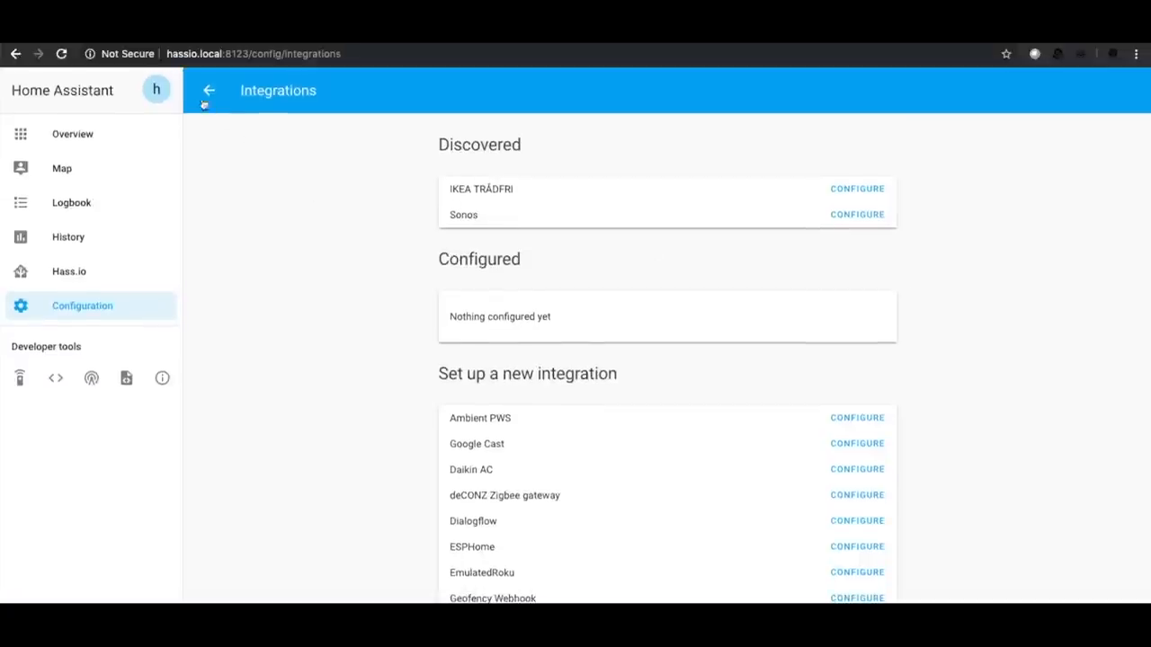
left_click(72, 133)
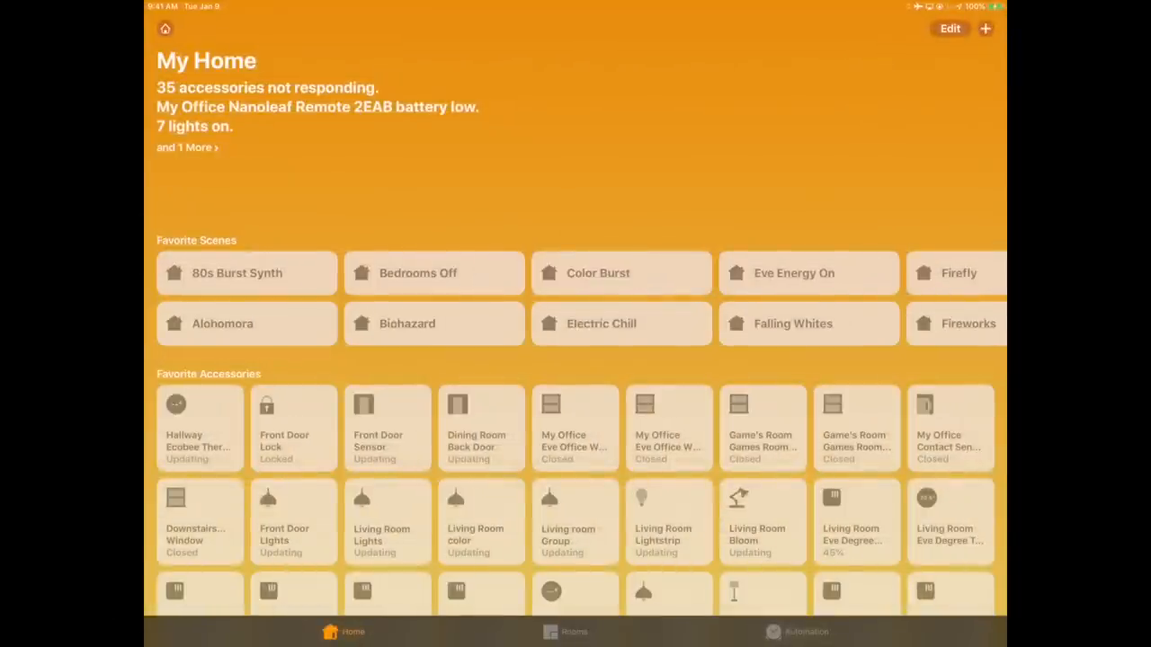
In Apple Home, add the Home Assistant Bridge accessory and accept the uncertified-accessory warning.
left_click(985, 28)
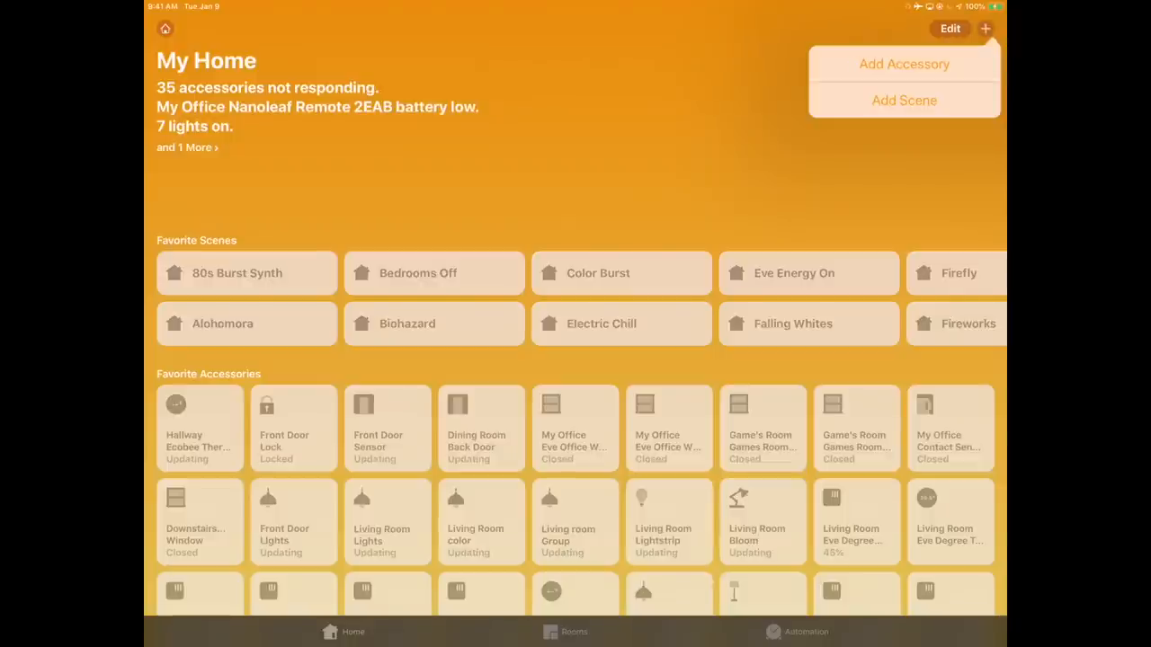
left_click(985, 28)
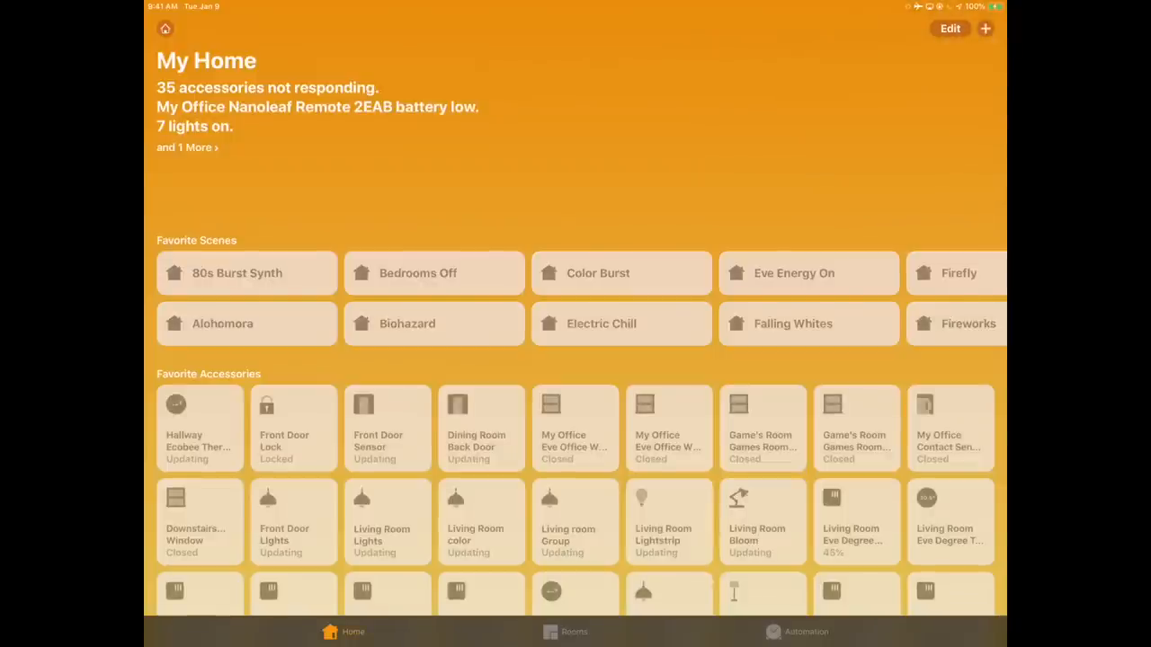
left_click(986, 27)
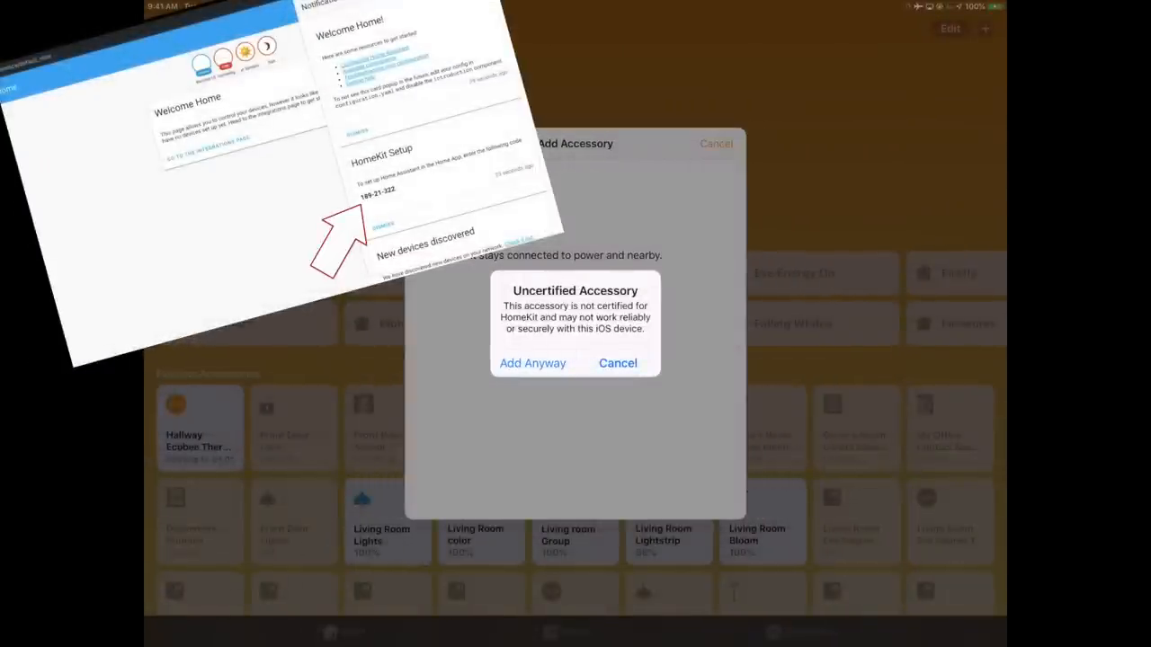
left_click(532, 363)
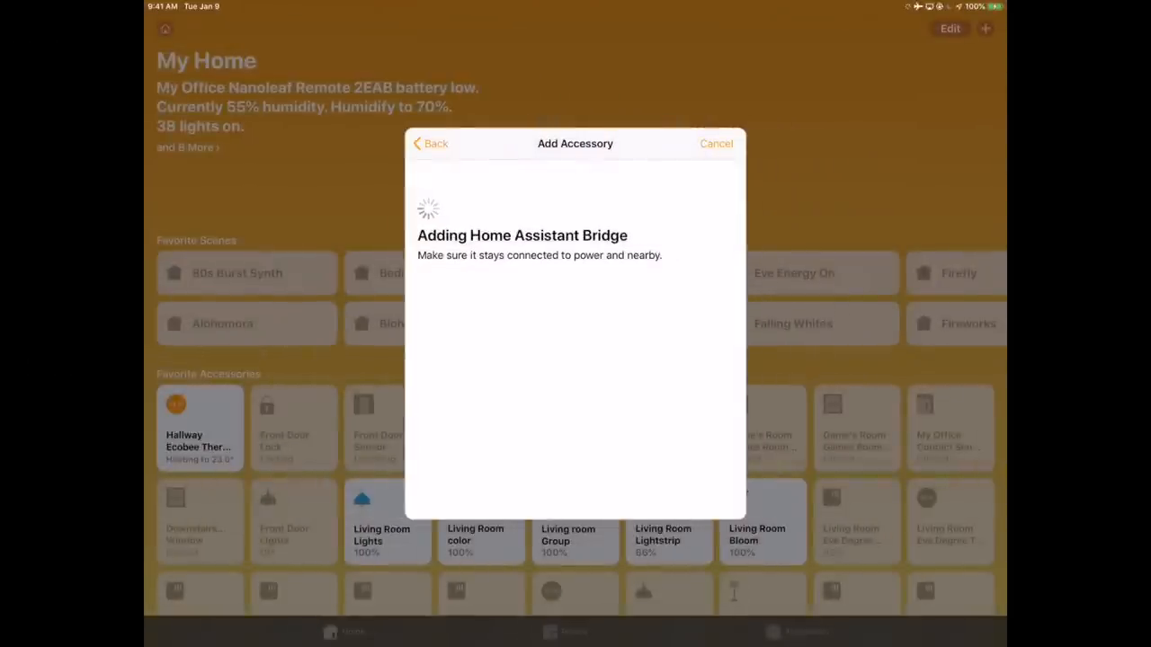